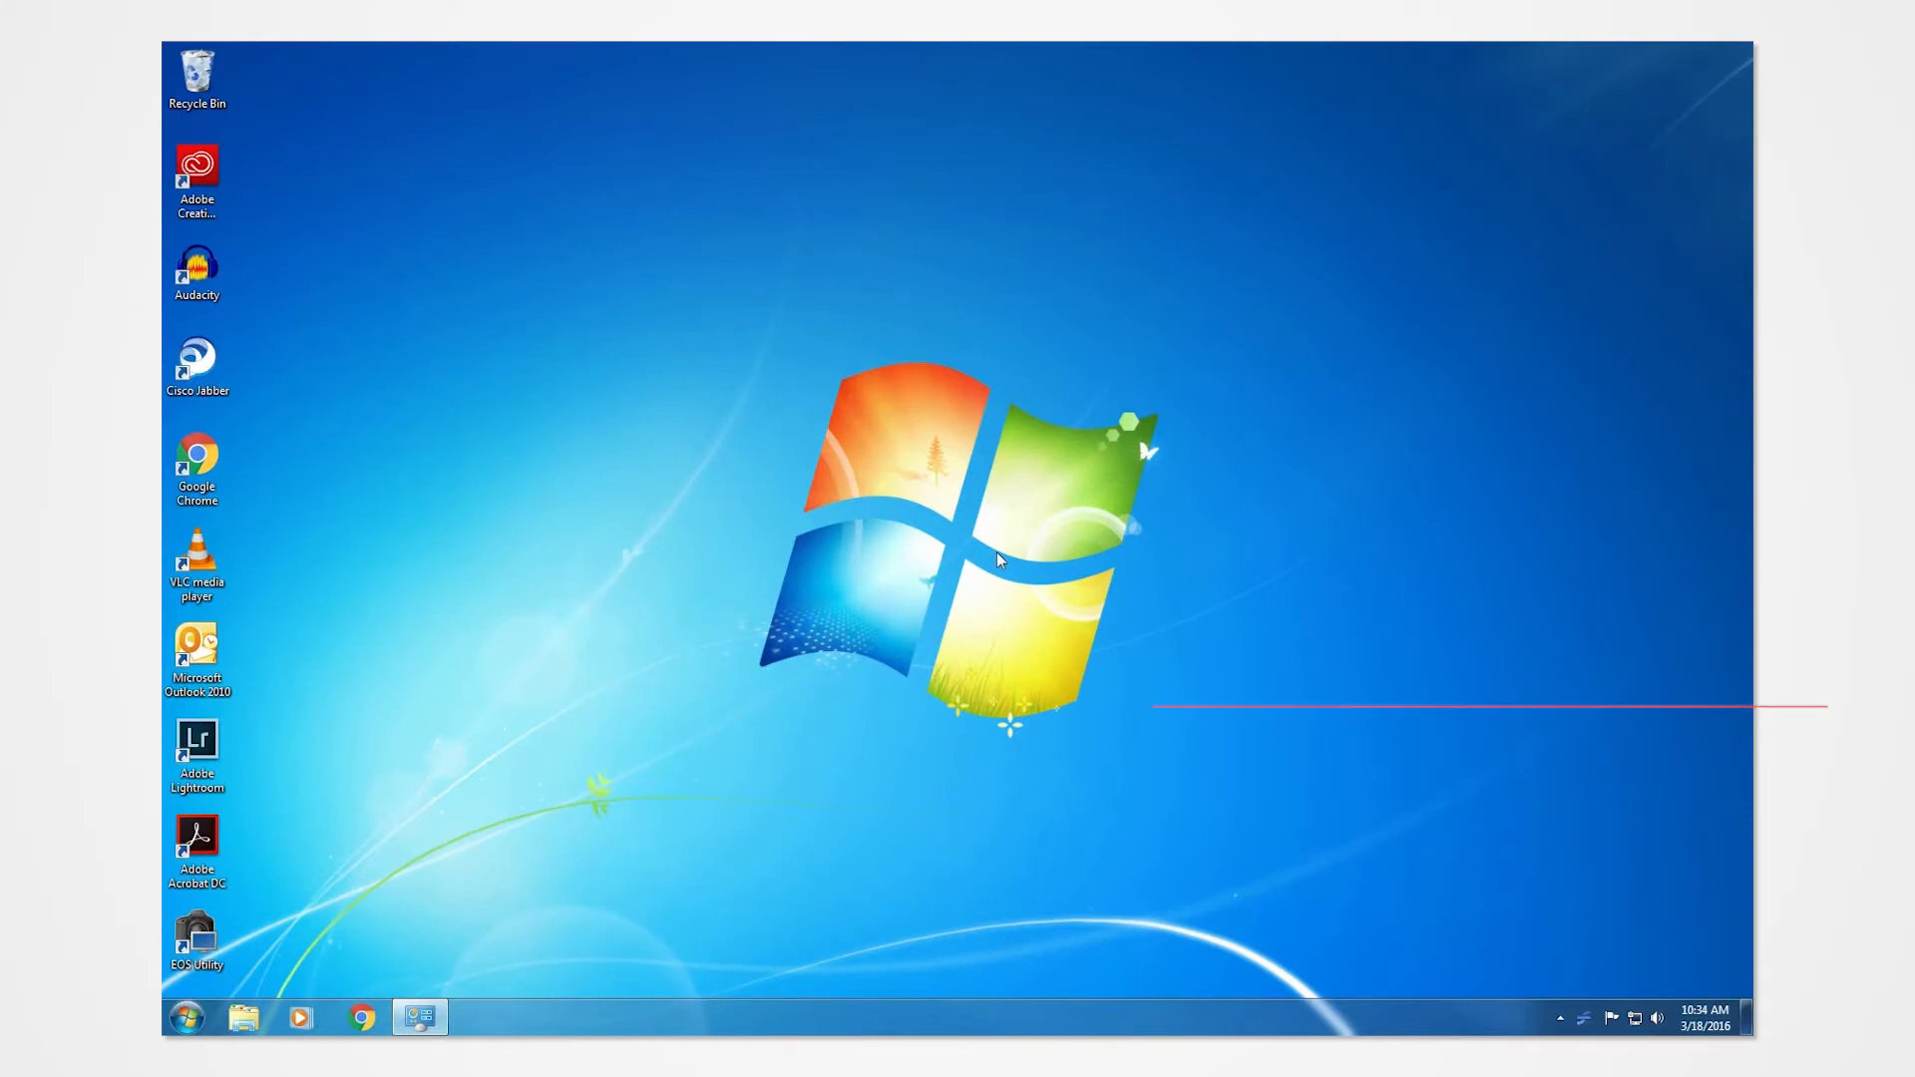
Step: Show the System page confirming Windows 7 Enterprise 64-bit via Win+Break
{"action": "key", "text": "Win+Break"}
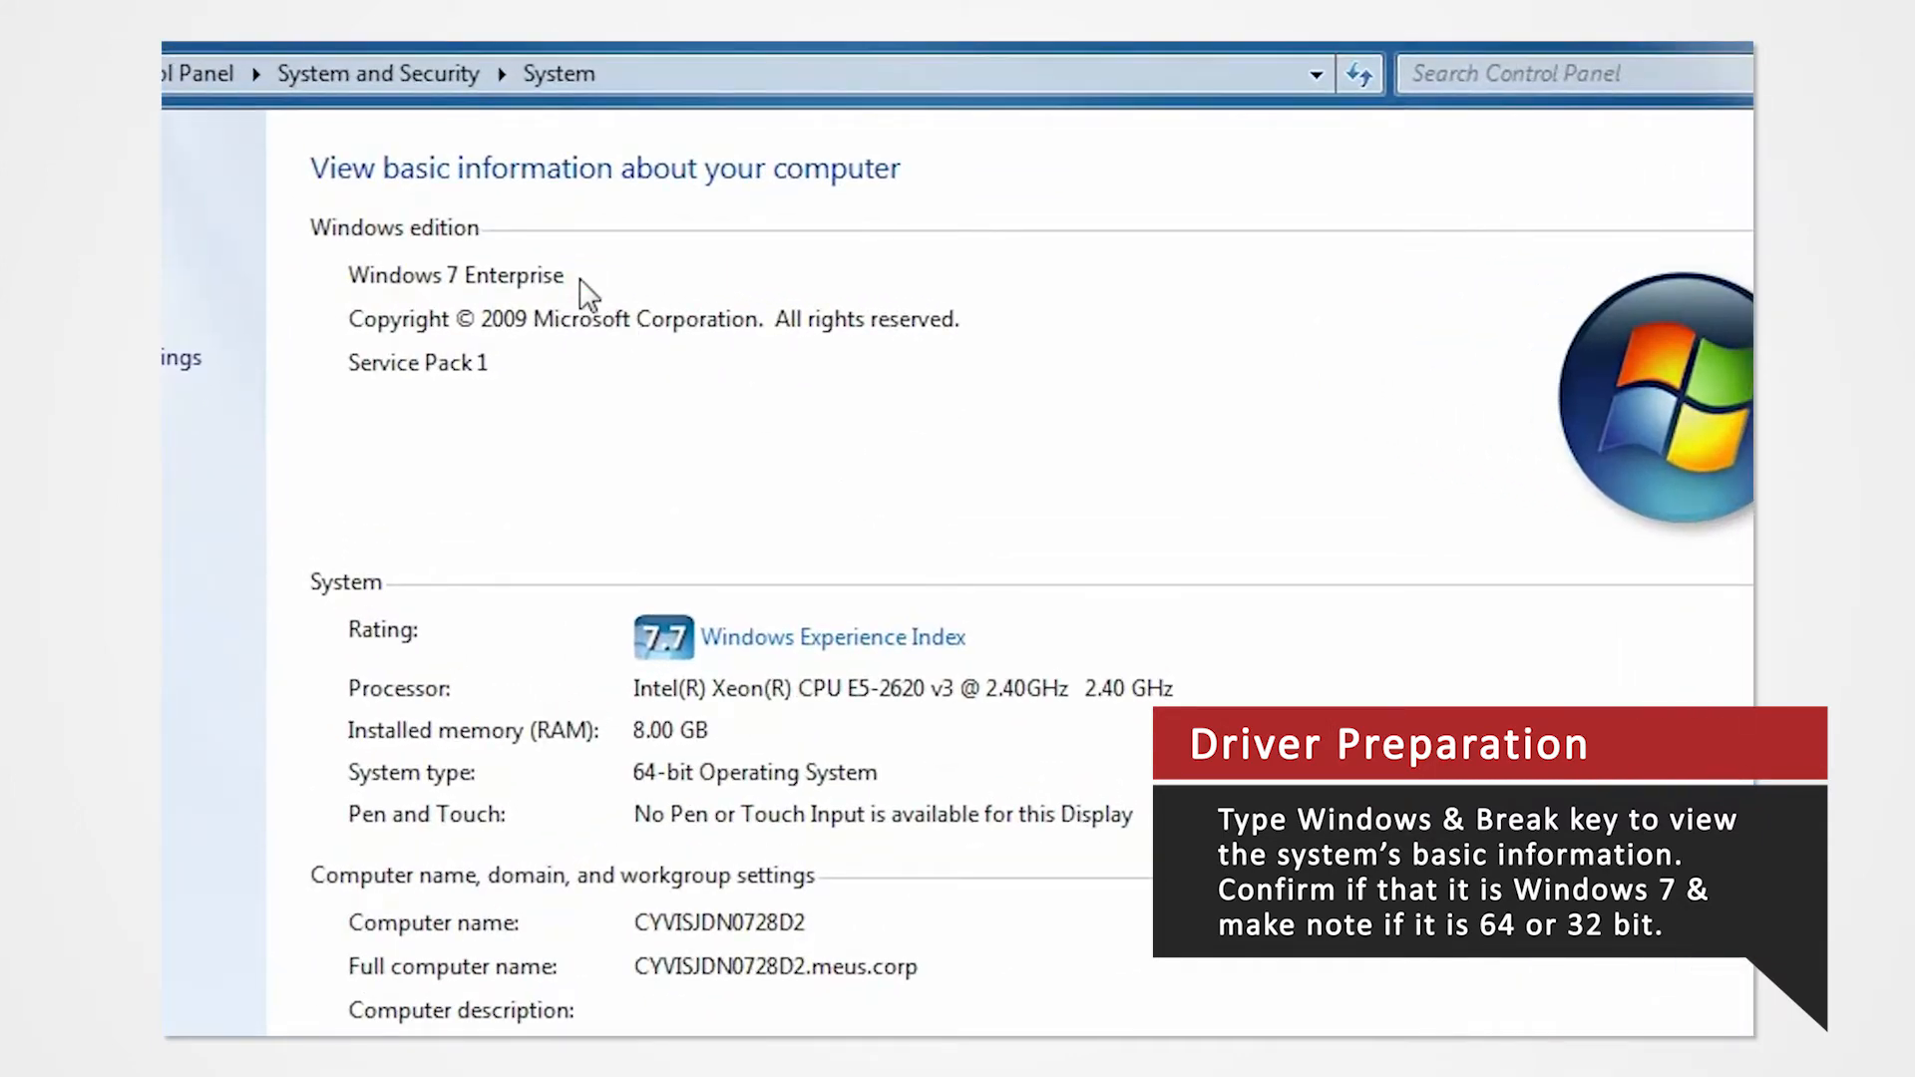
{"action": "mouse_move", "coordinate": [804, 632]}
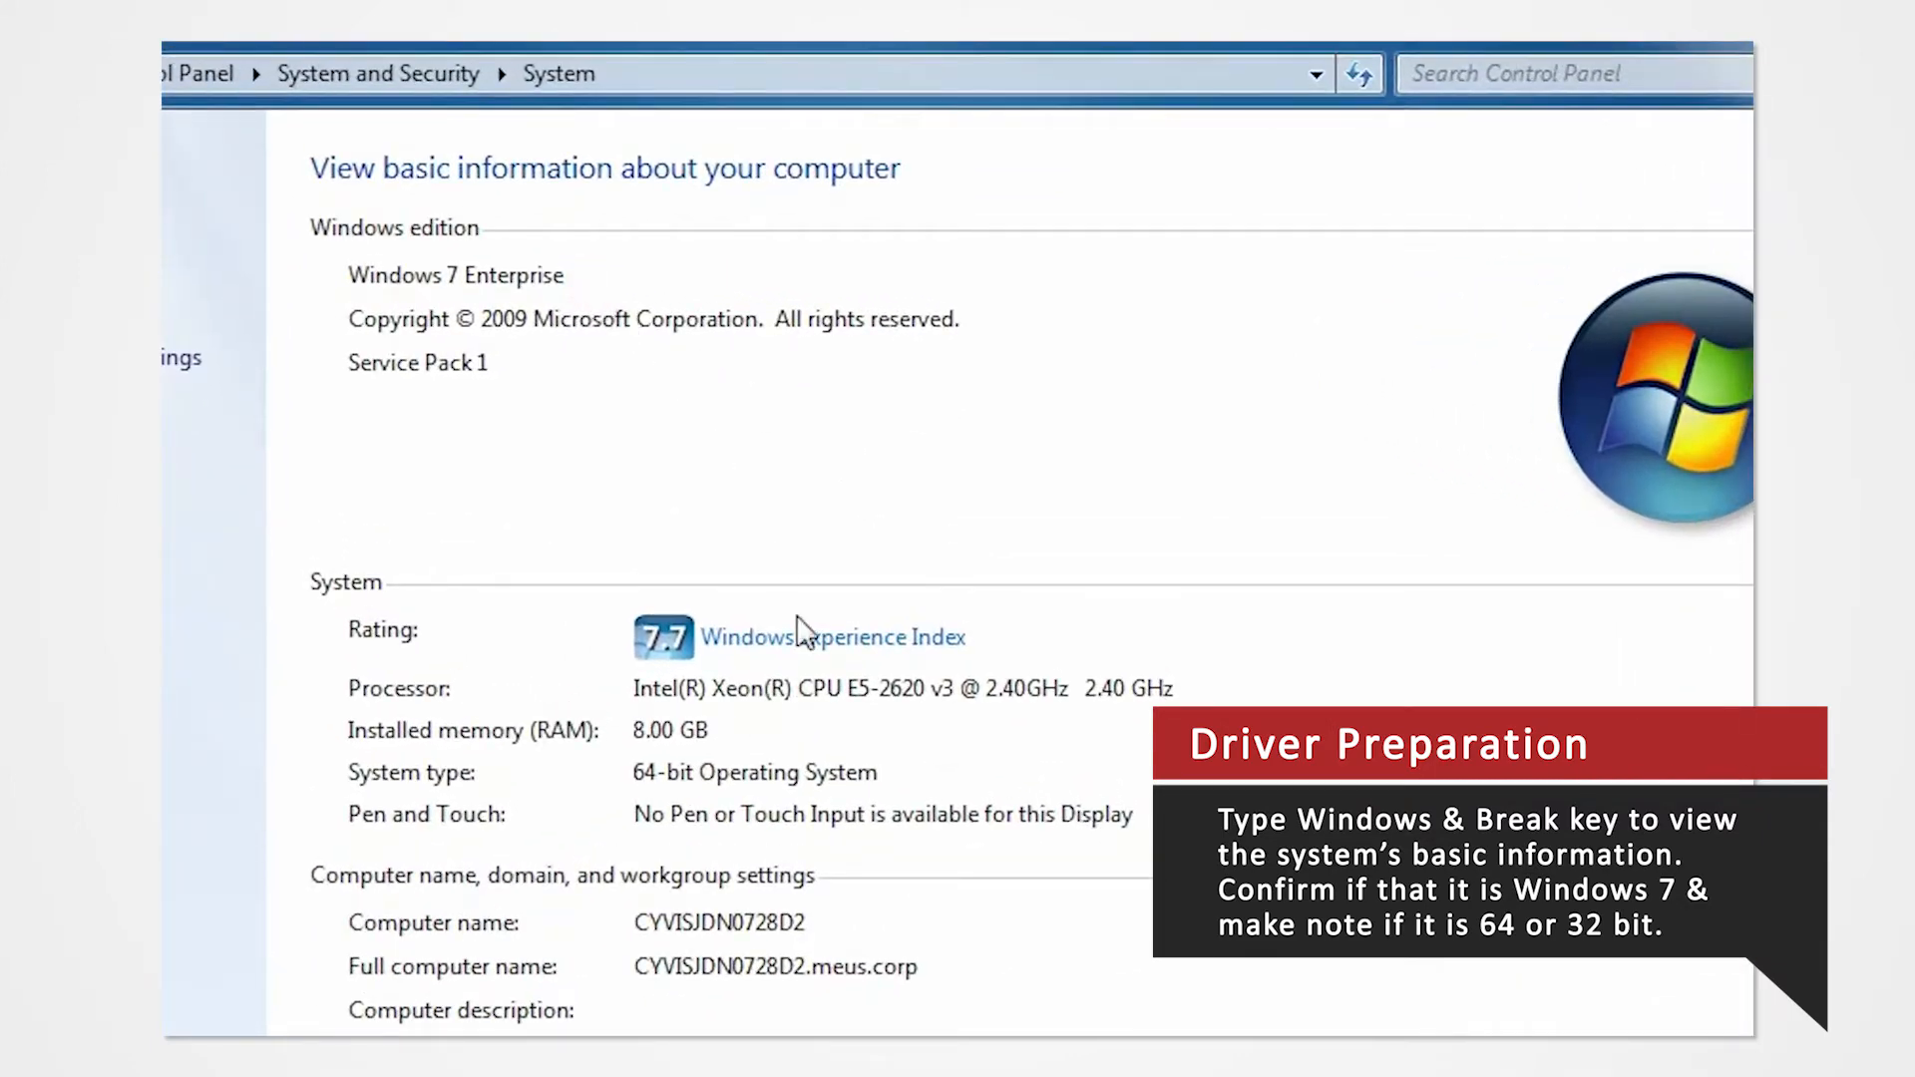
{"action": "mouse_move", "coordinate": [886, 793]}
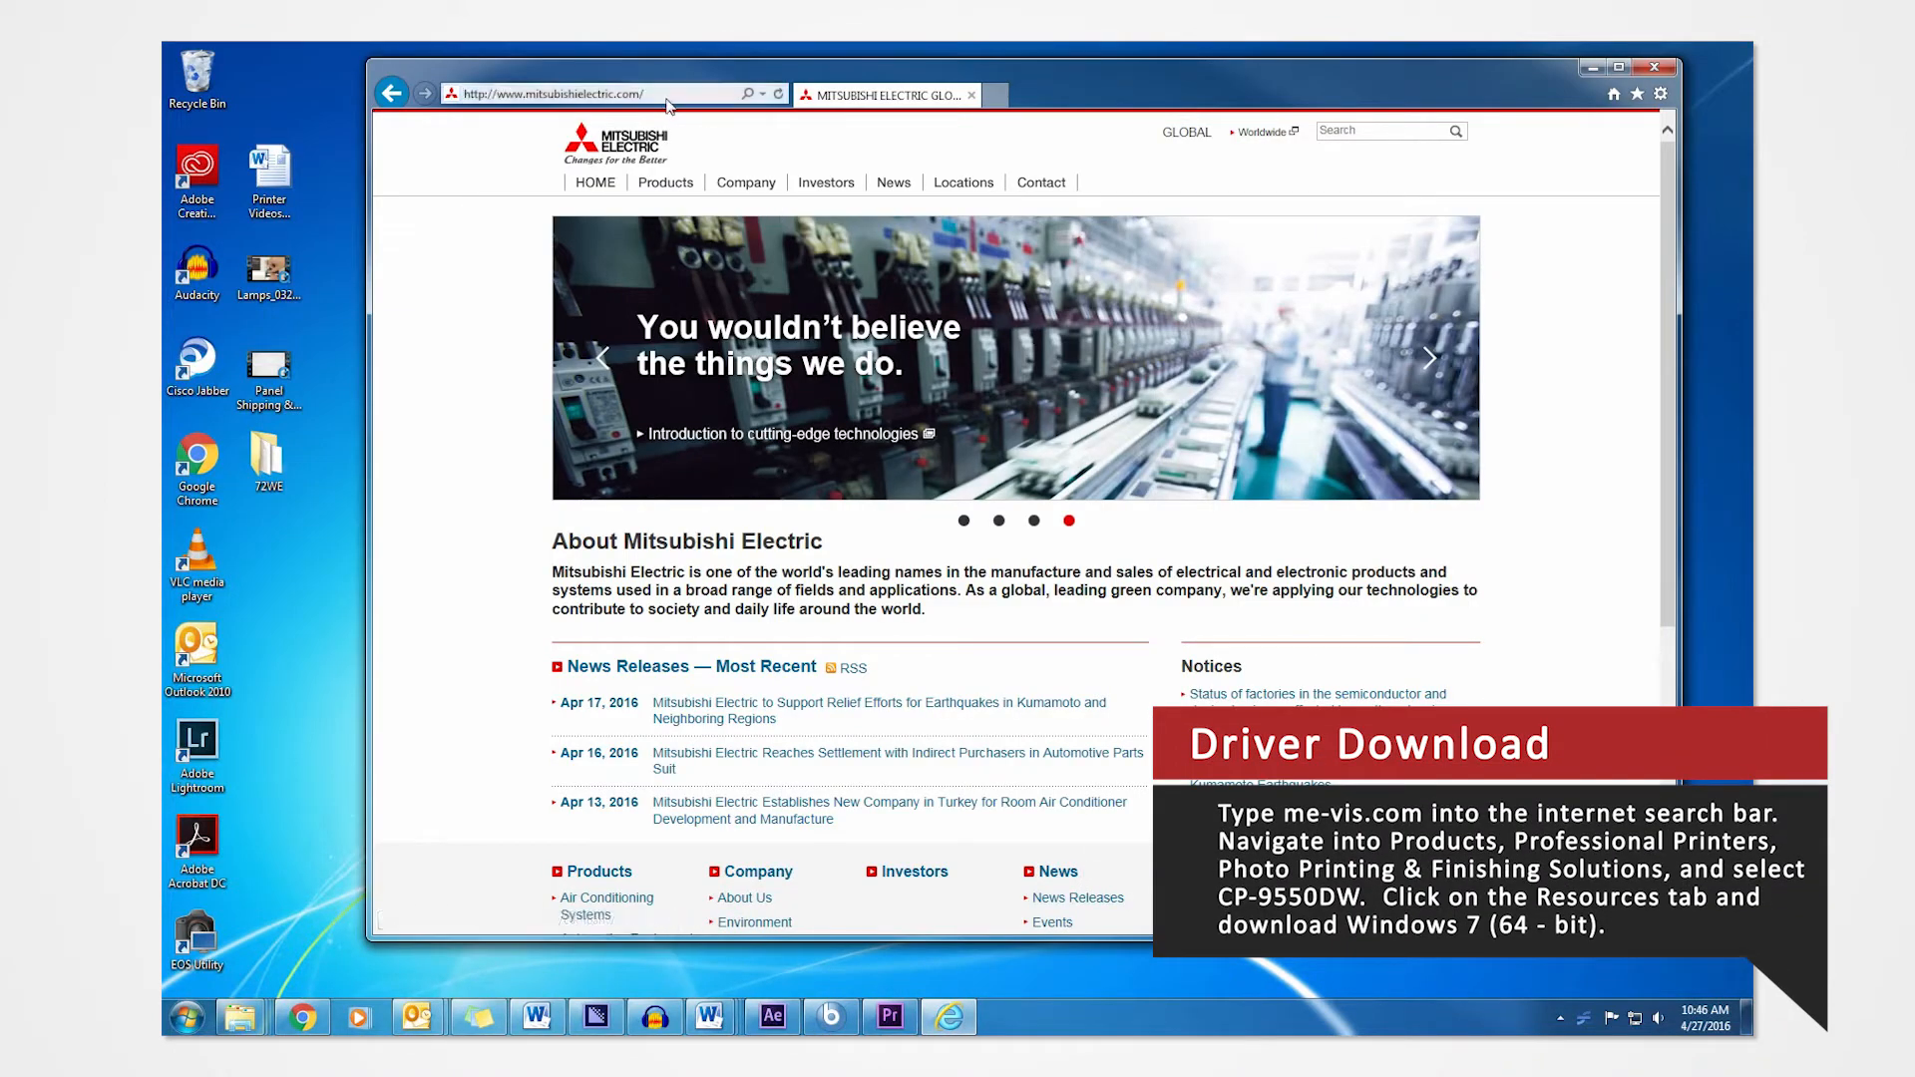
Step: Browse me-vis.com to Products > Professional Printers and the Photo Printing & Finishing list
{"action": "type", "text": "me-vis.com/"}
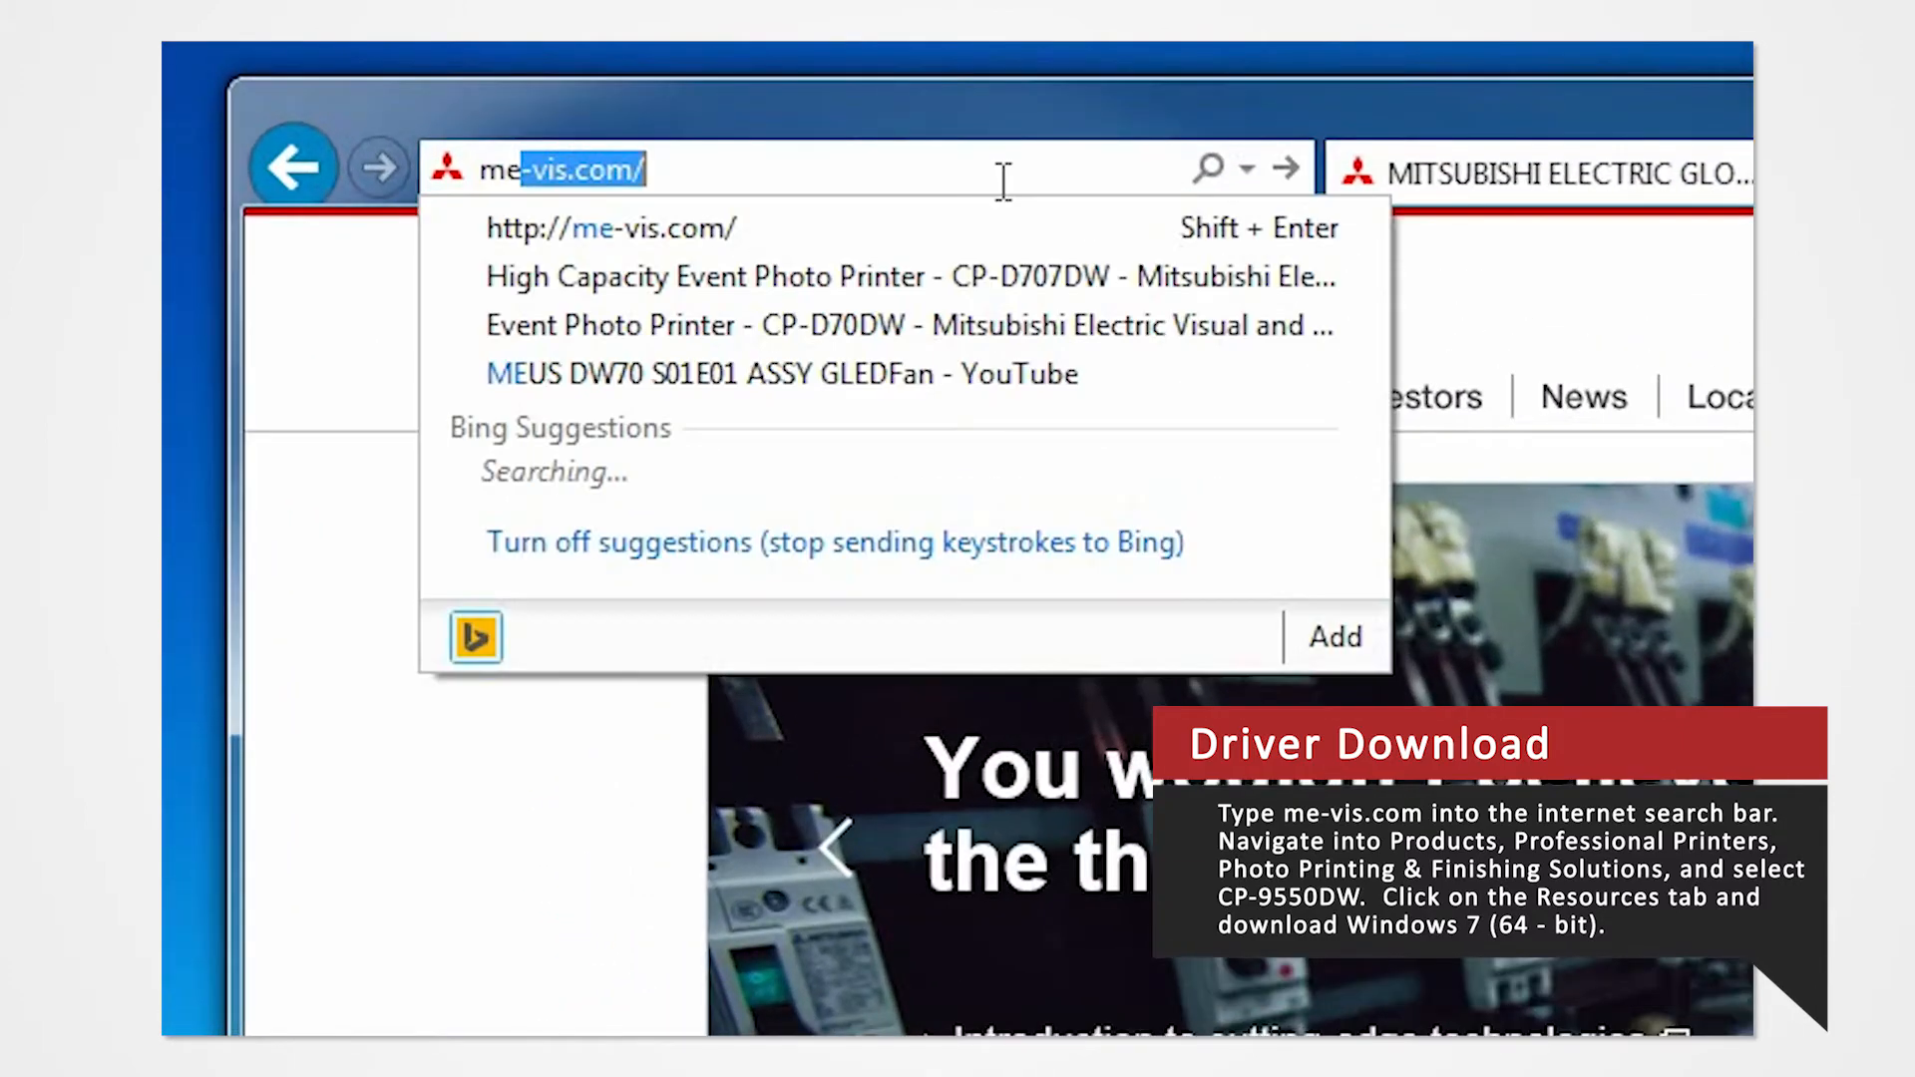
{"action": "key", "text": "Enter"}
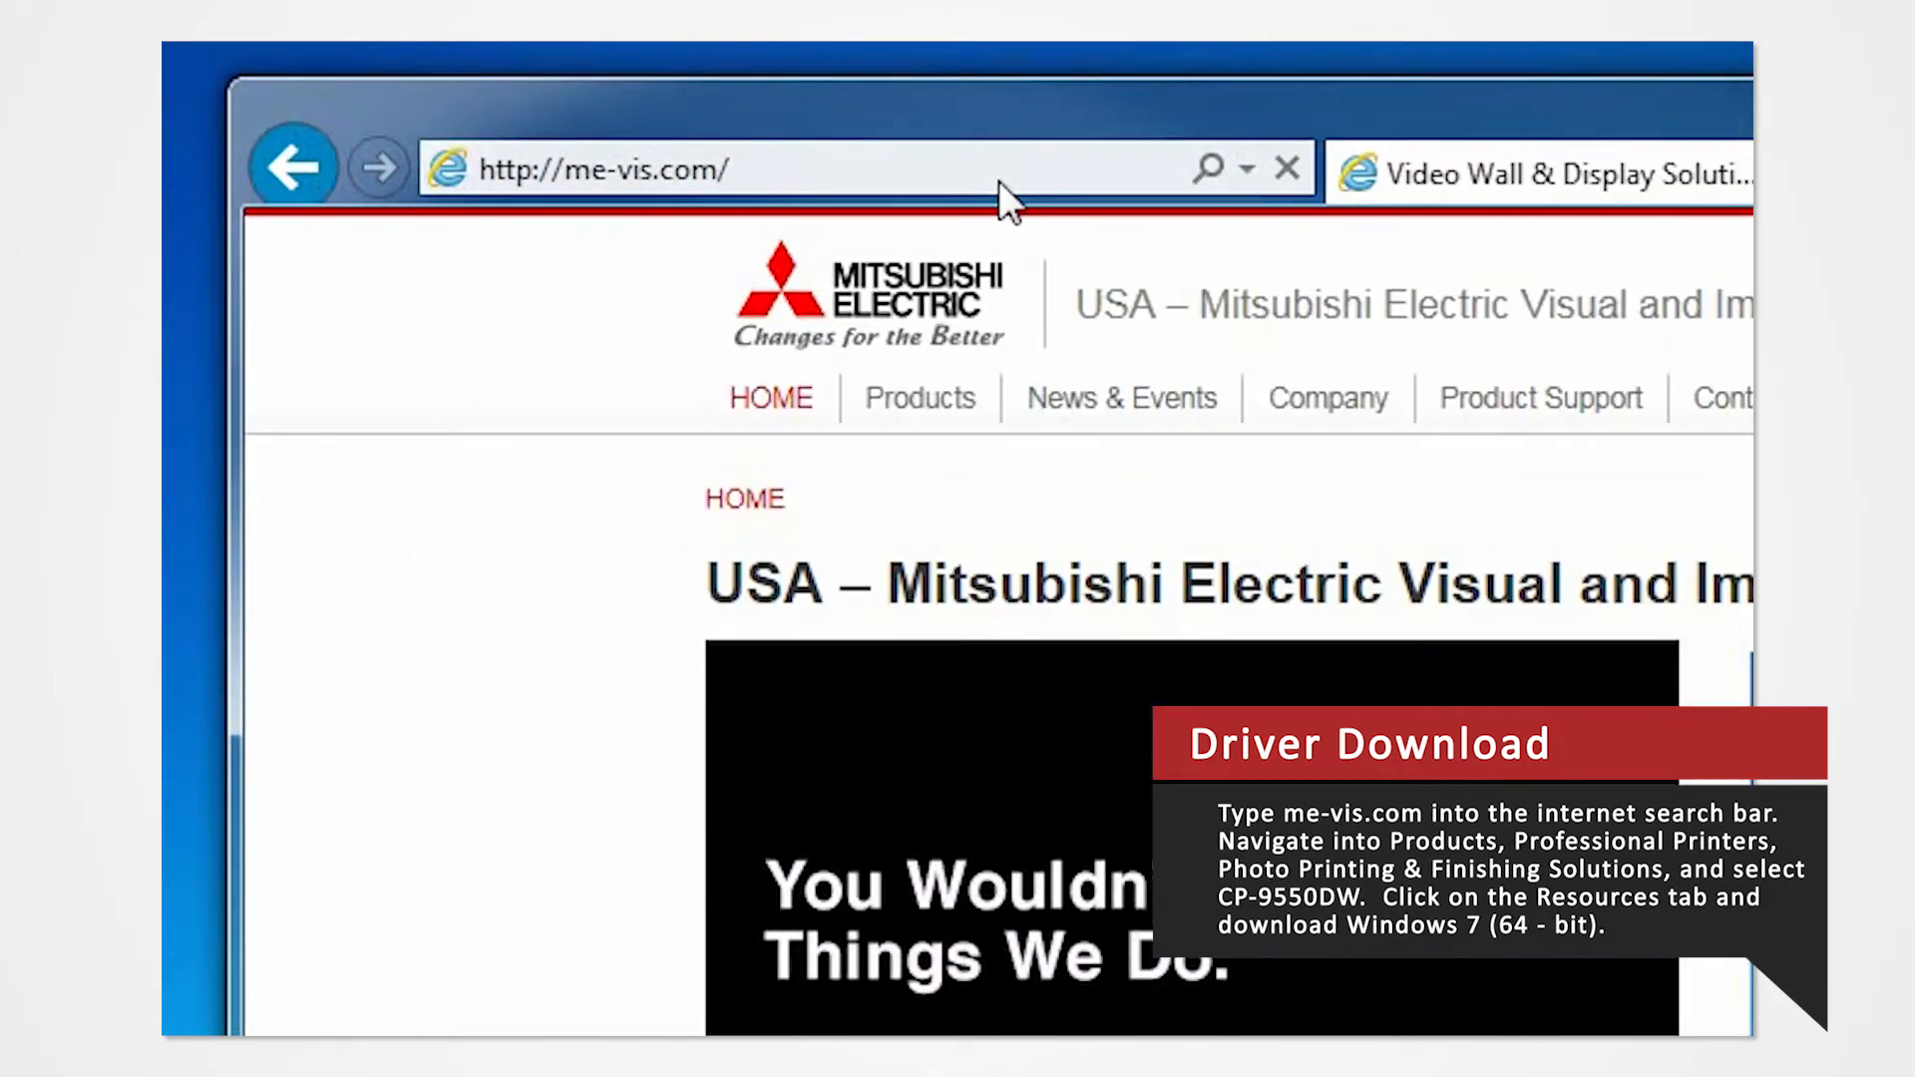
{"action": "left_click", "coordinate": [638, 275]}
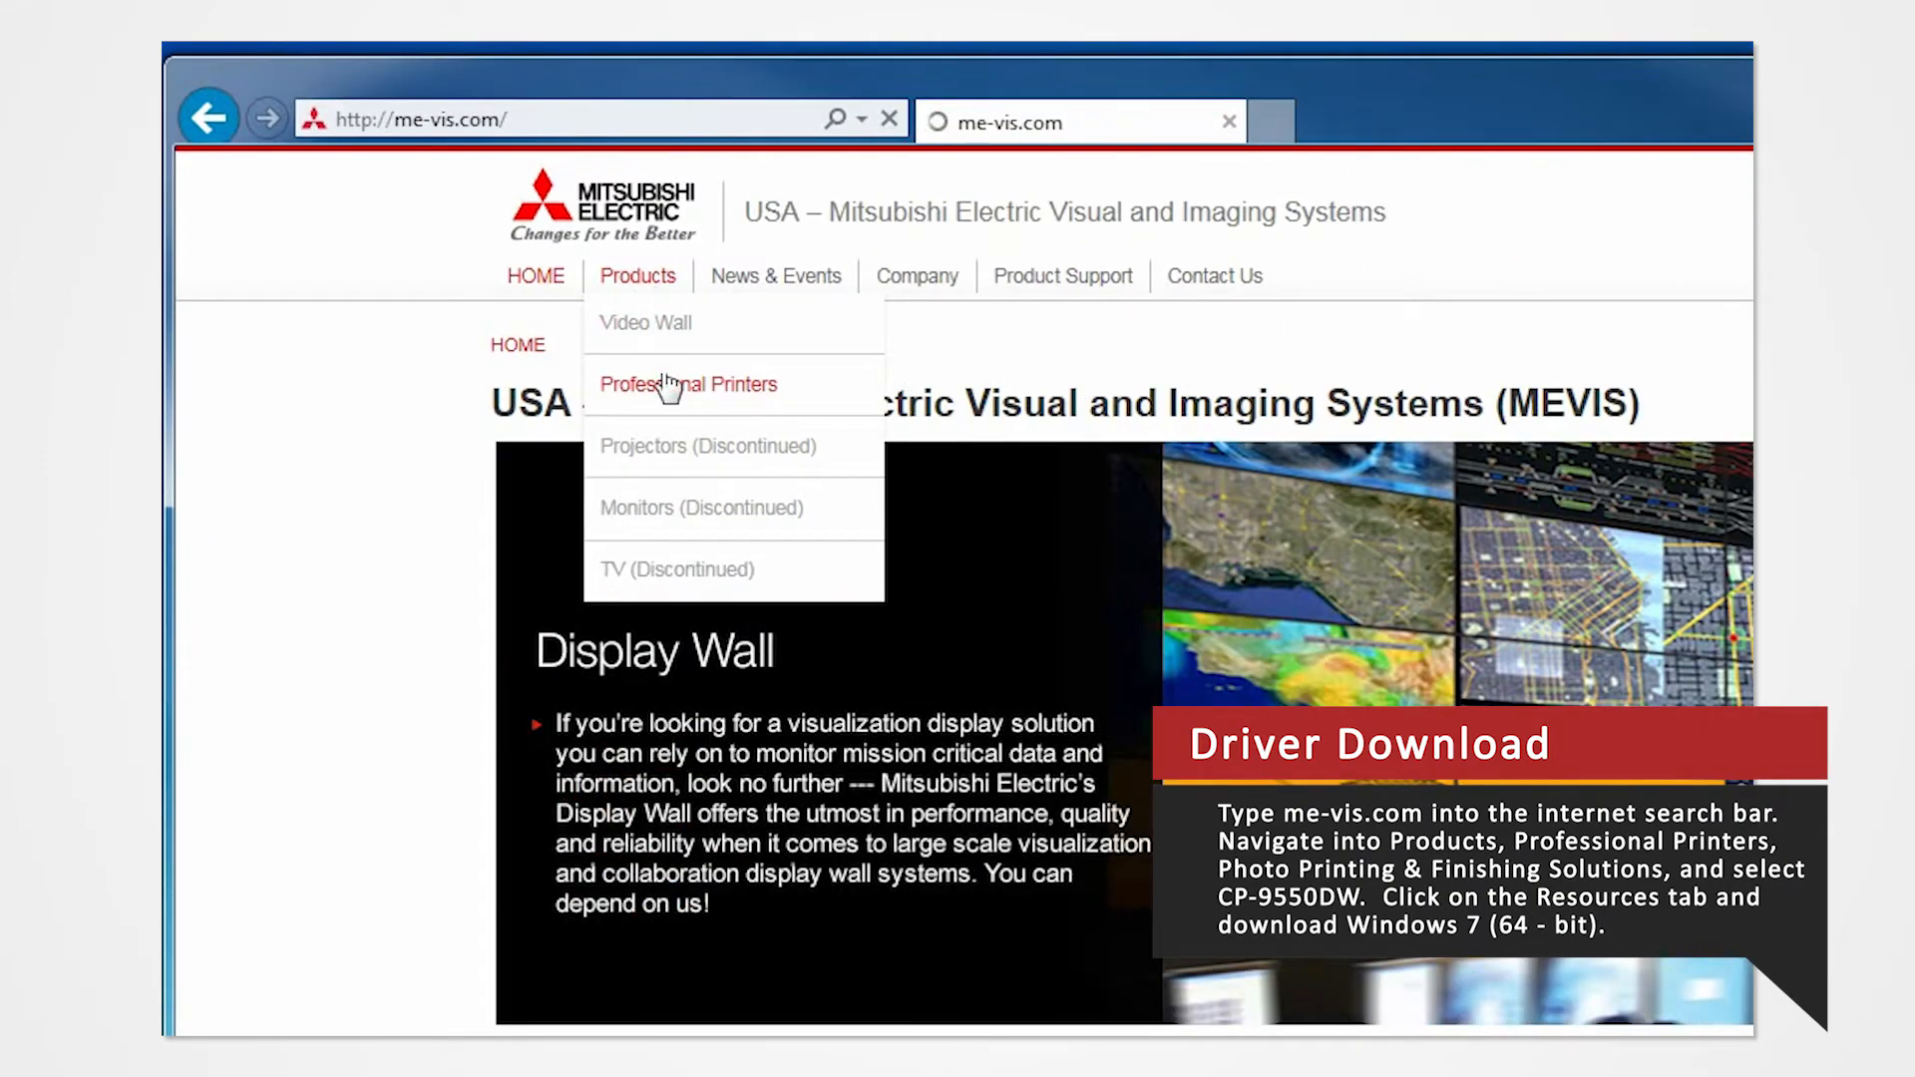
{"action": "left_click", "coordinate": [688, 383]}
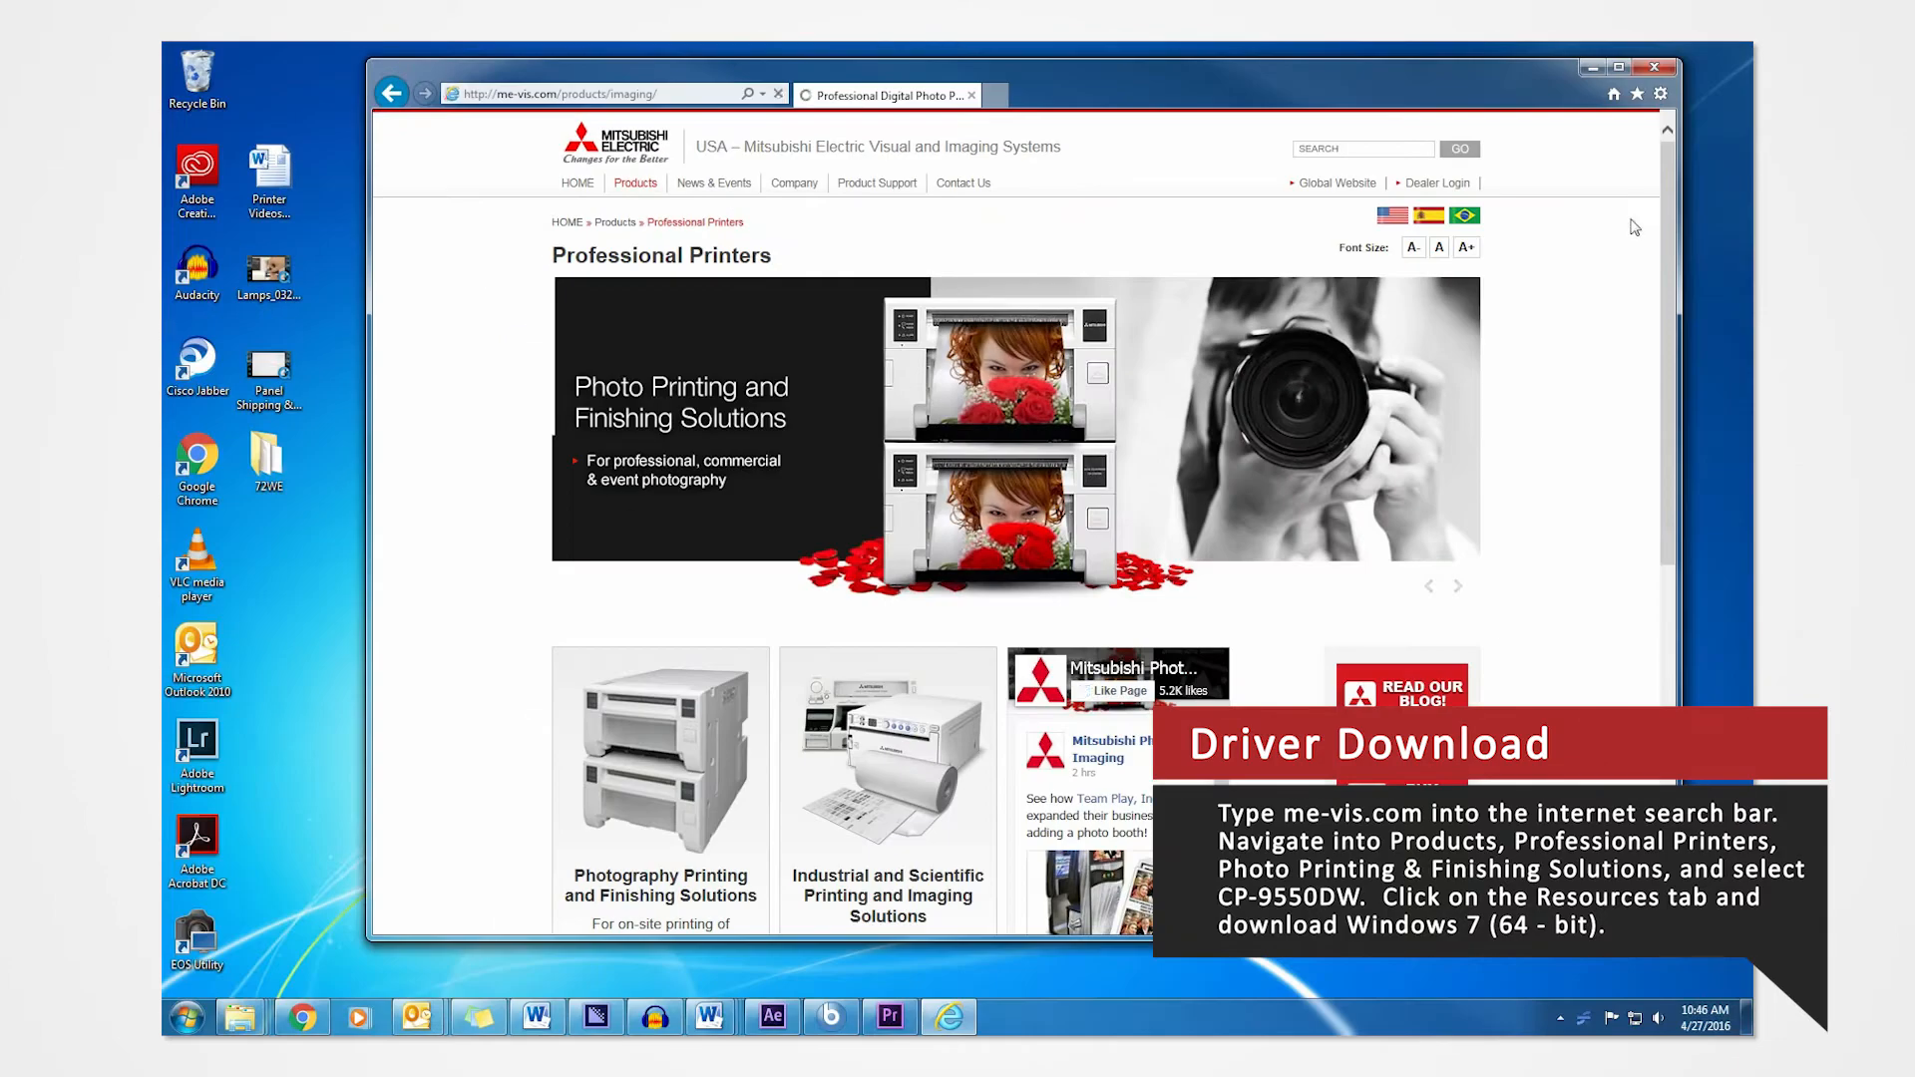
{"action": "scroll", "scroll_direction": "down", "scroll_amount": 3}
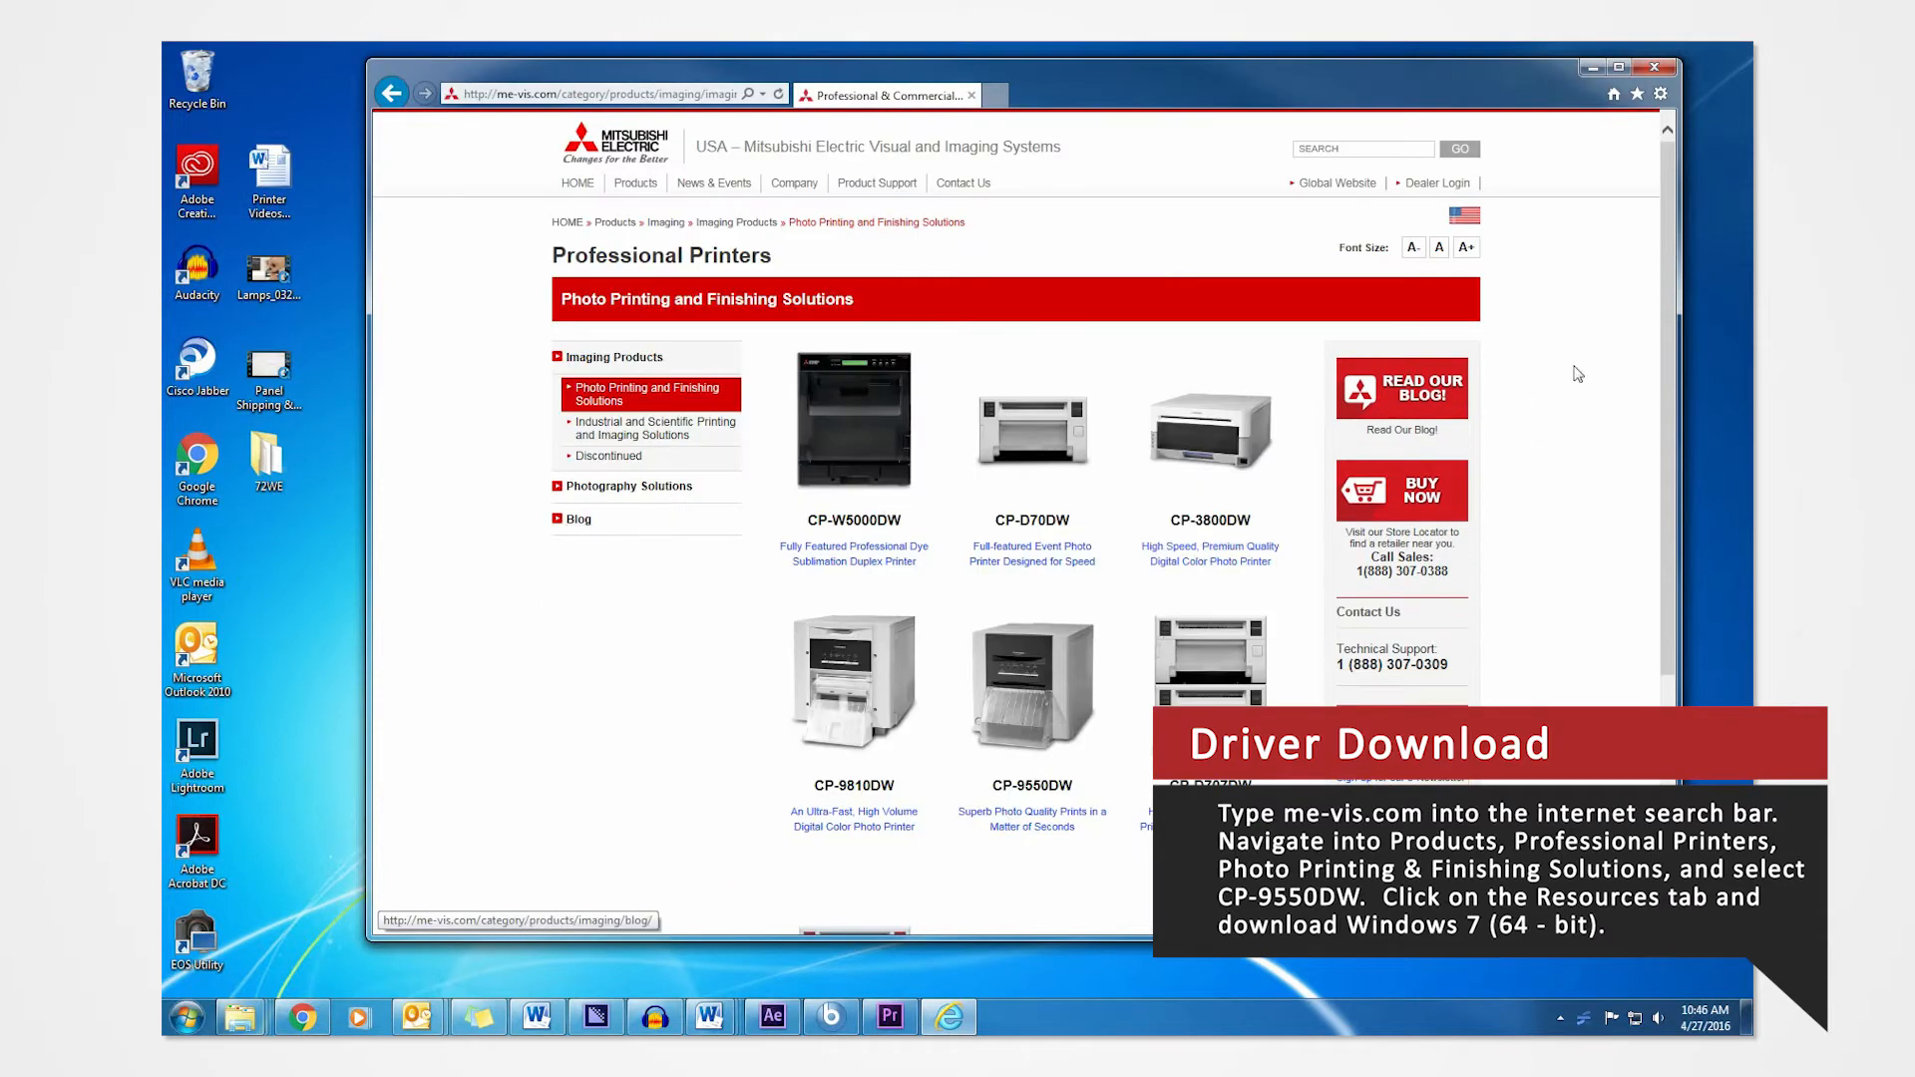
{"action": "scroll", "scroll_direction": "down", "scroll_amount": 3}
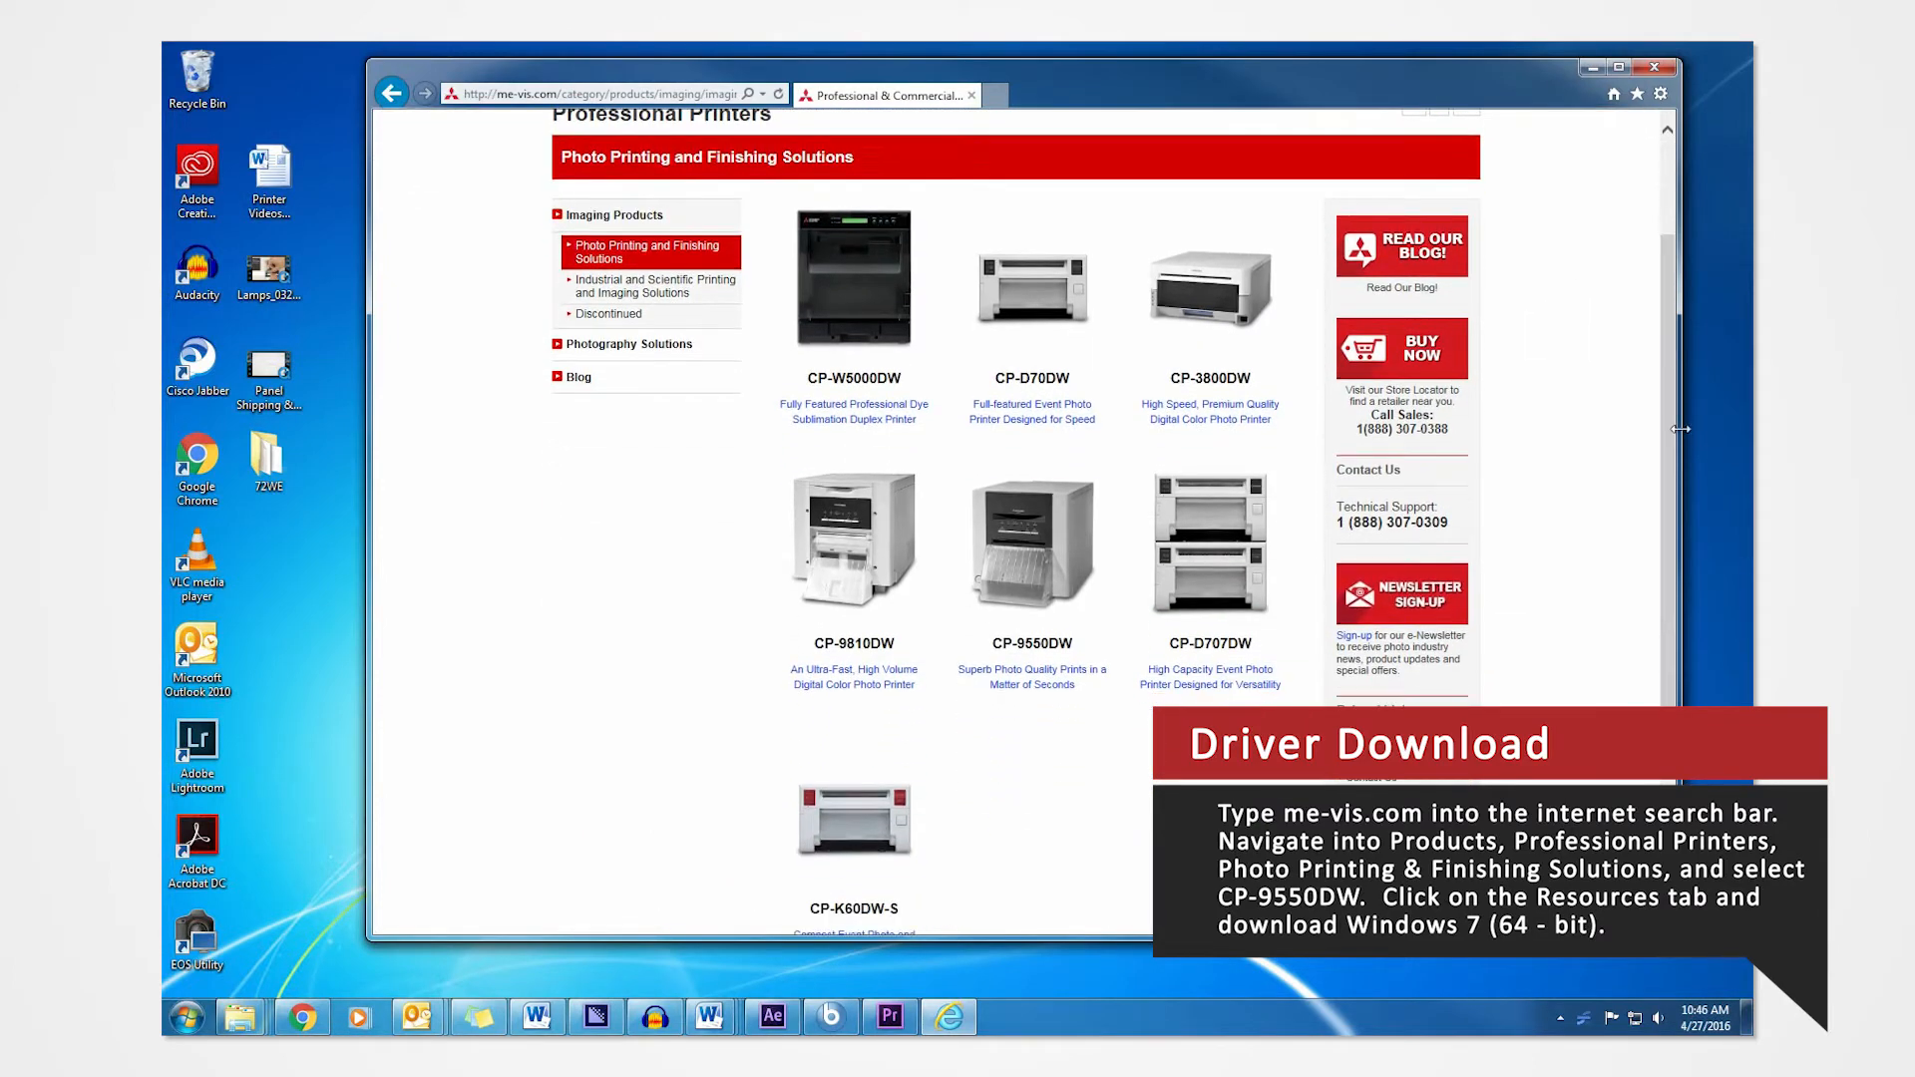
{"action": "mouse_move", "coordinate": [1209, 547]}
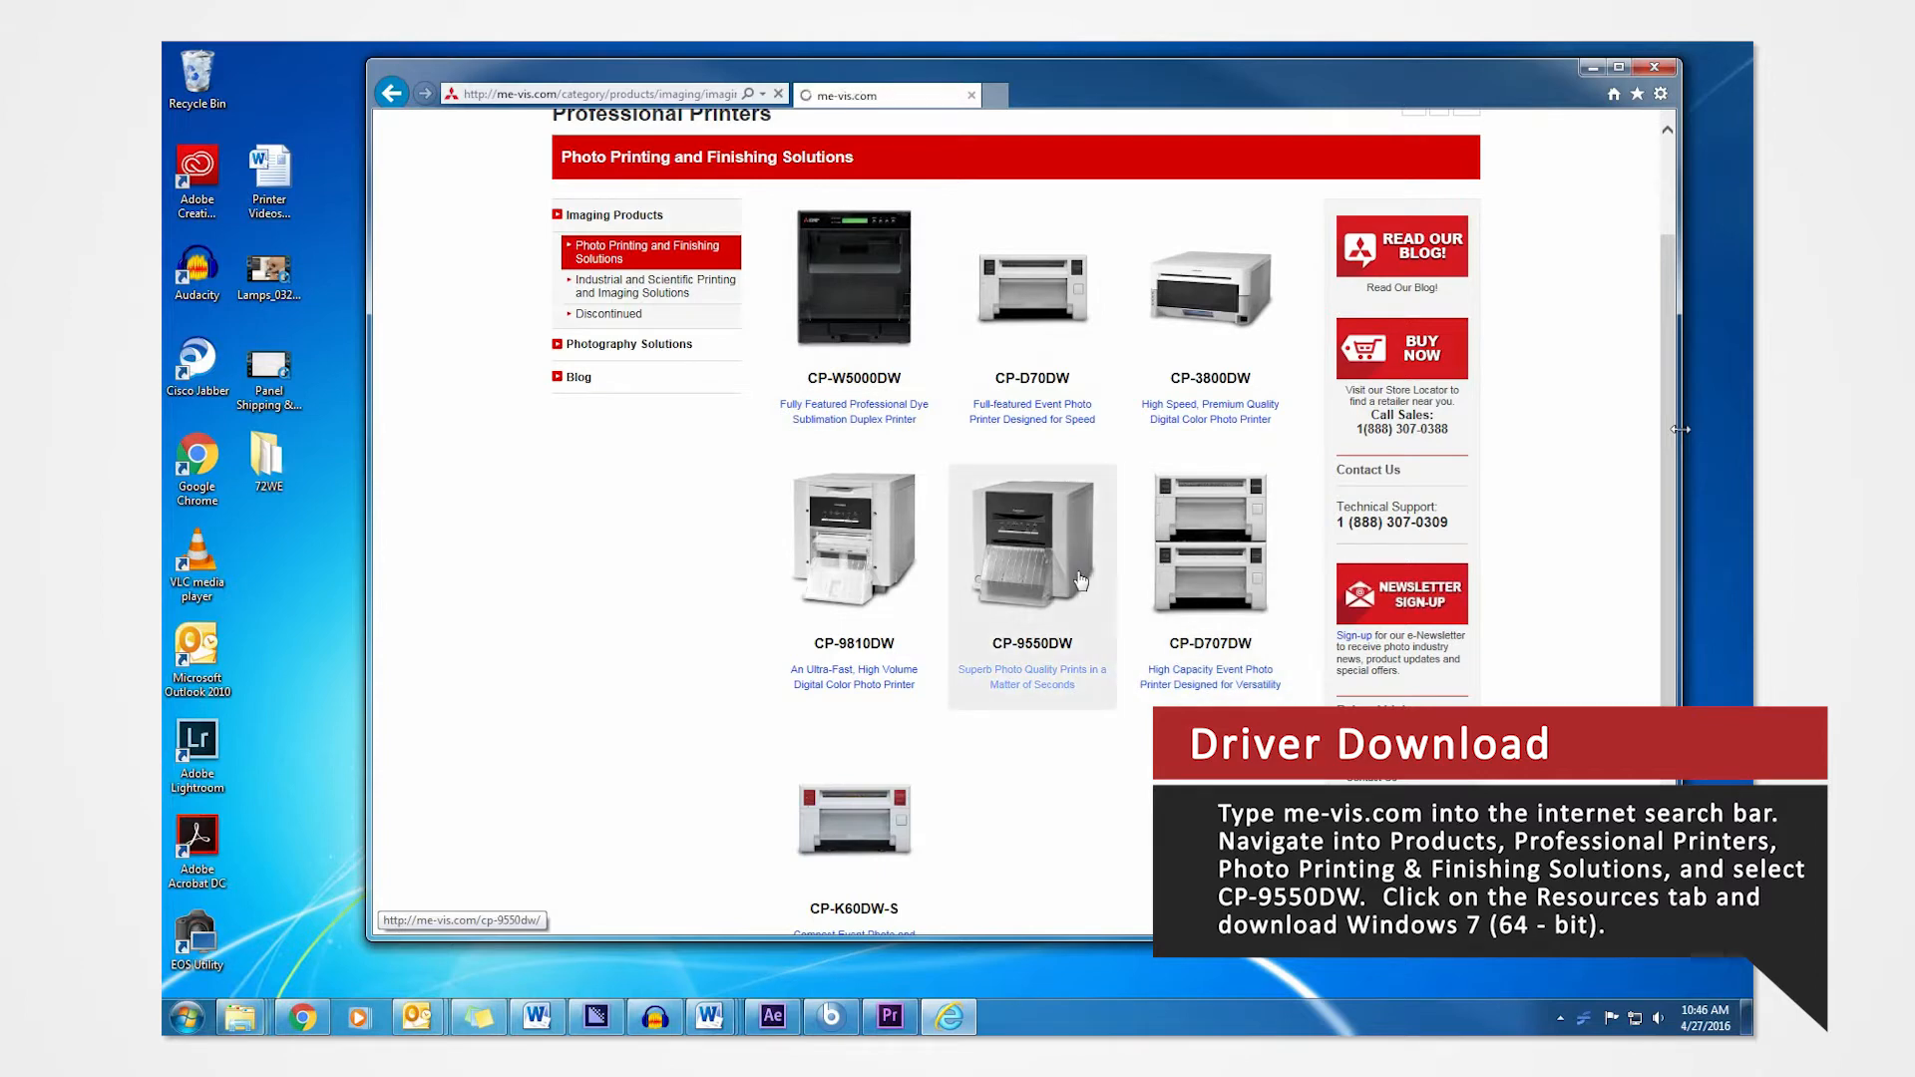
Step: From the CP-9550DW Resources section, choose Save target as for the Windows 7 / Vista (64-bit) driver
{"action": "left_click", "coordinate": [1031, 543]}
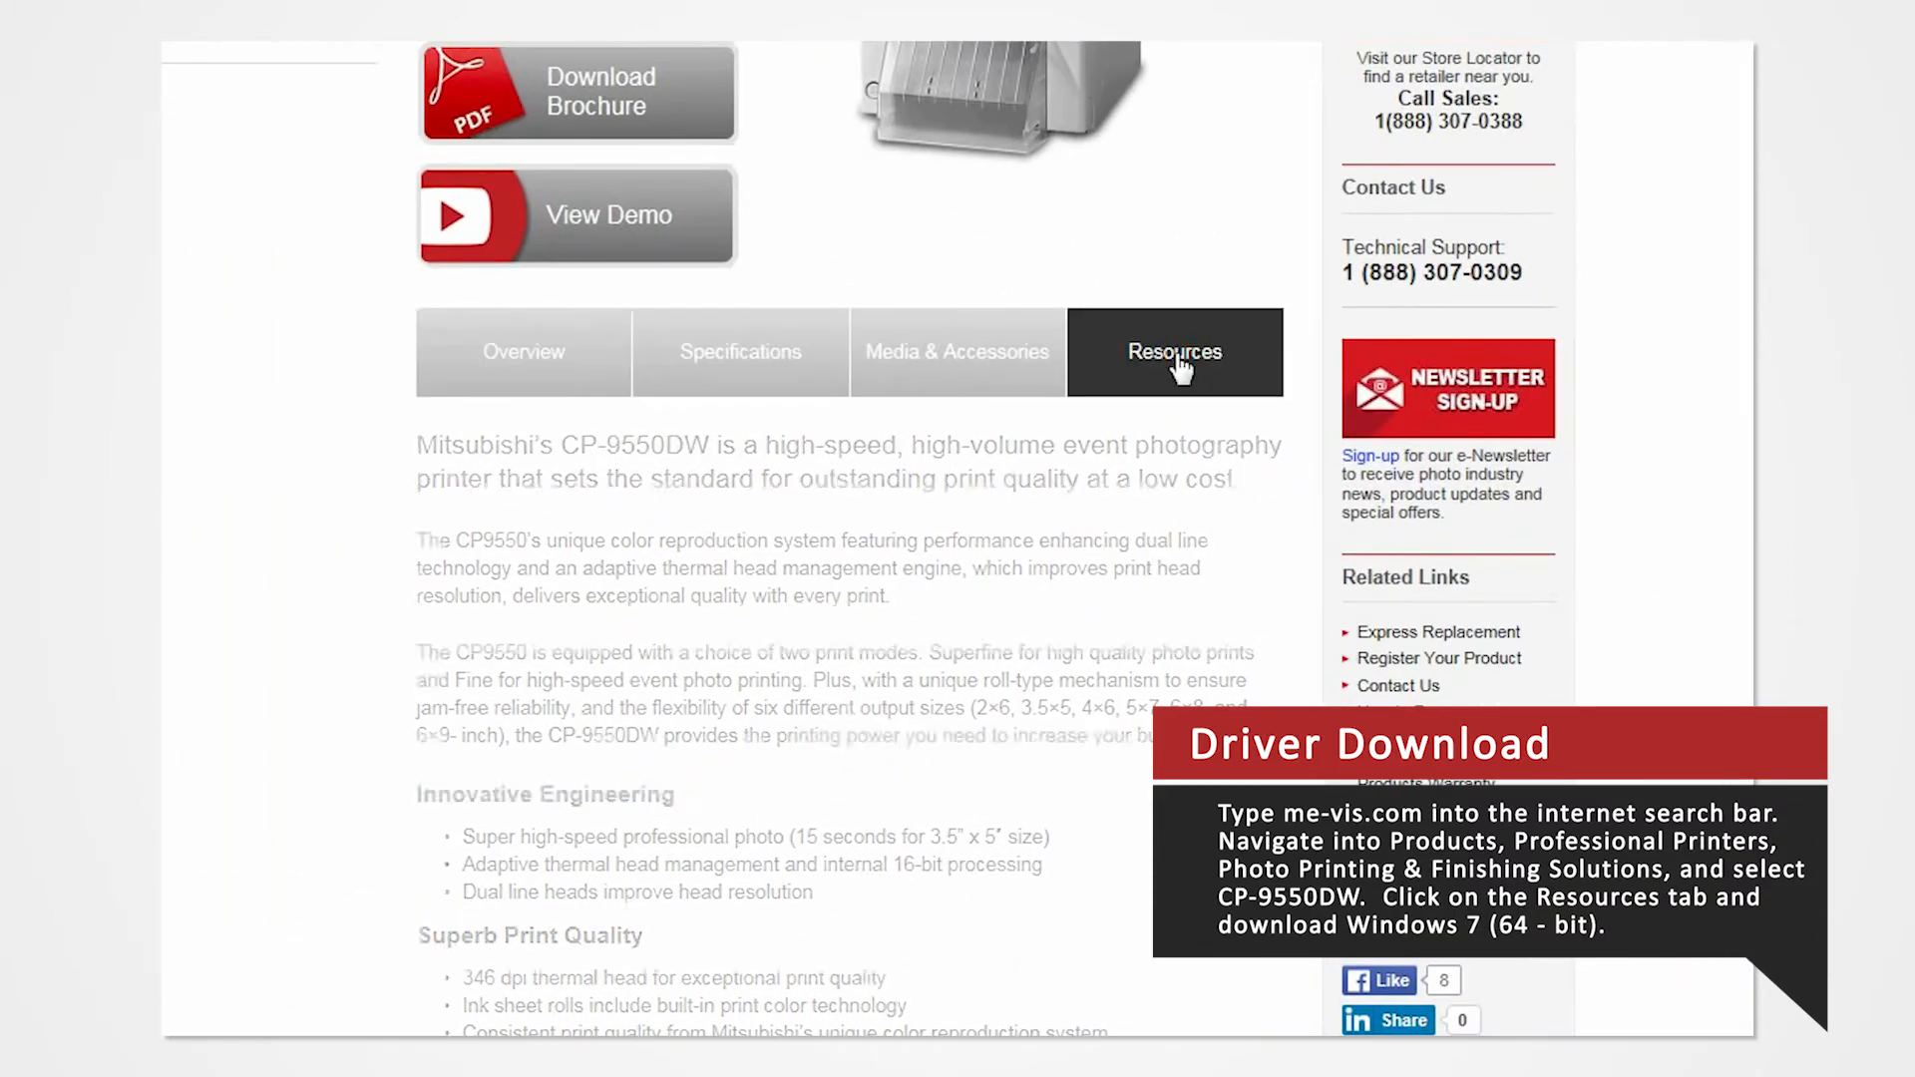
{"action": "left_click", "coordinate": [1173, 351]}
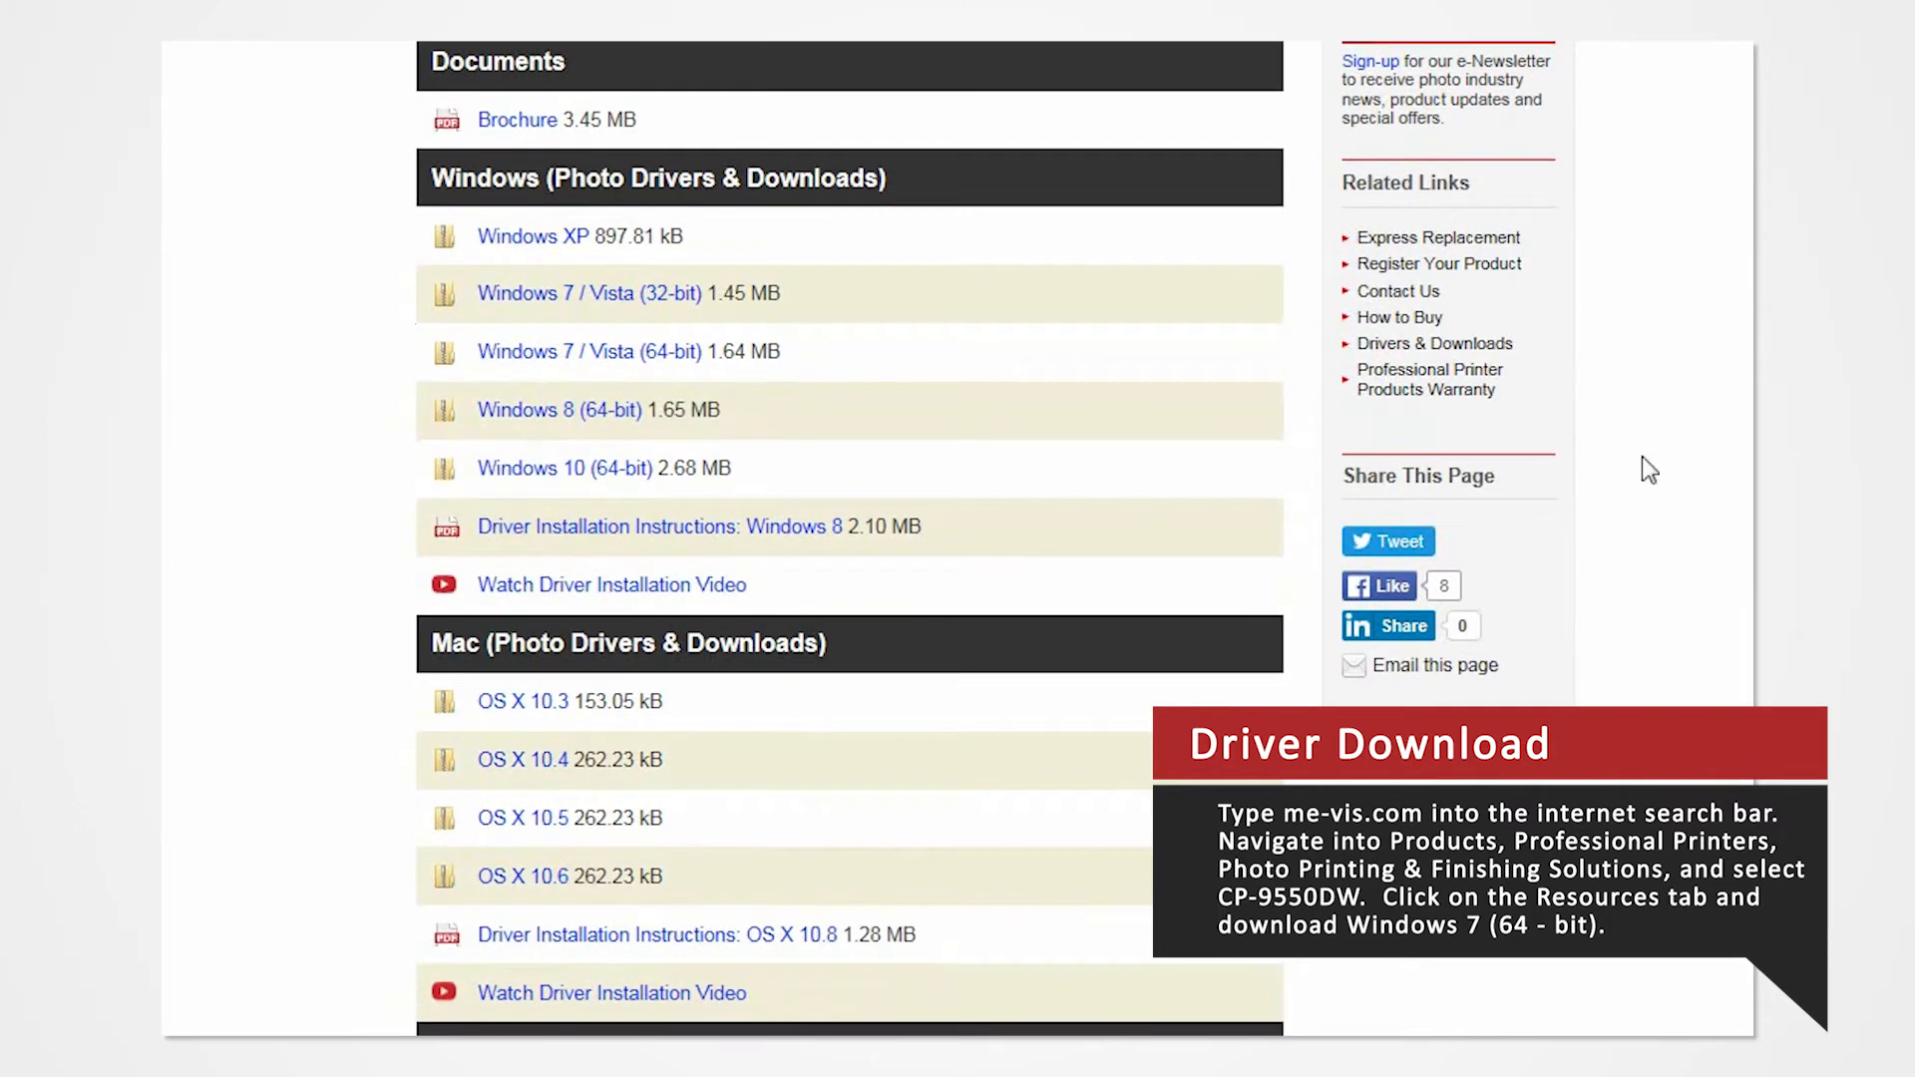
{"action": "mouse_move", "coordinate": [589, 351]}
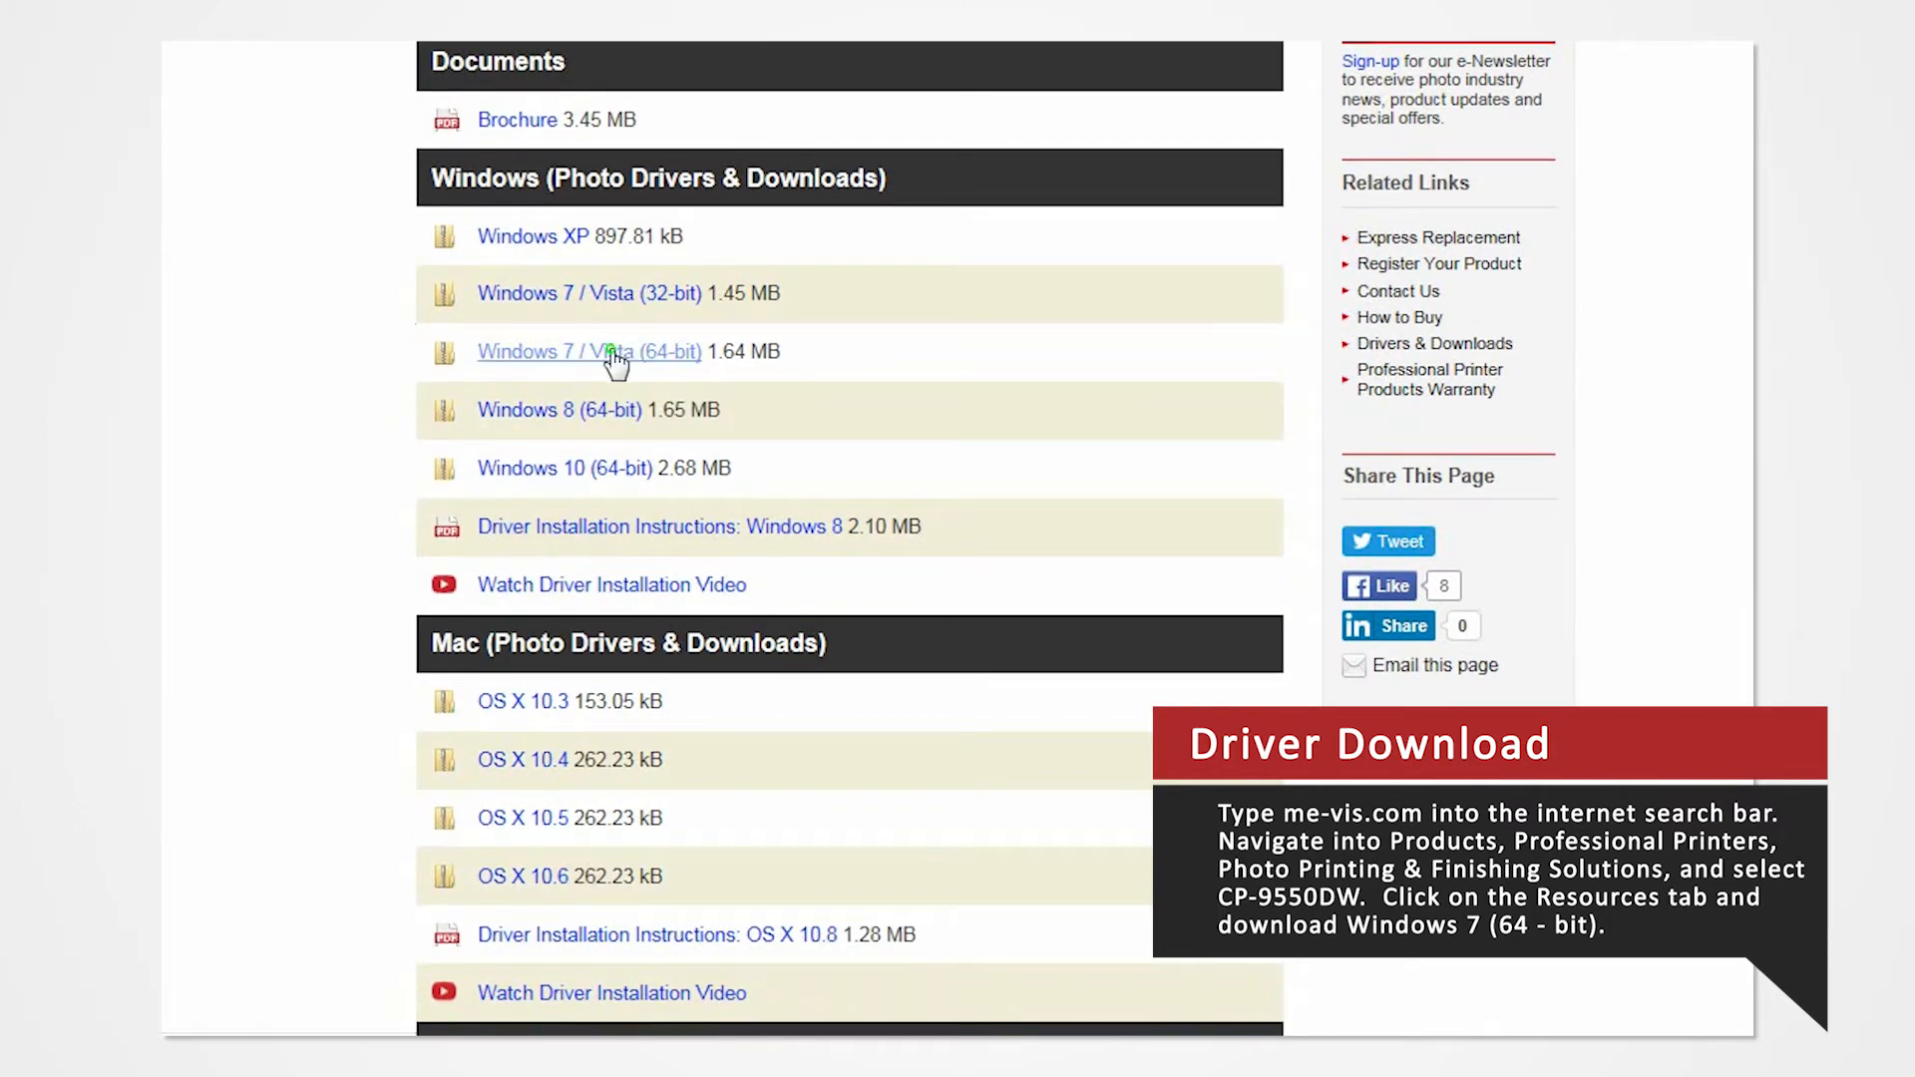
{"action": "right_click", "coordinate": [588, 351]}
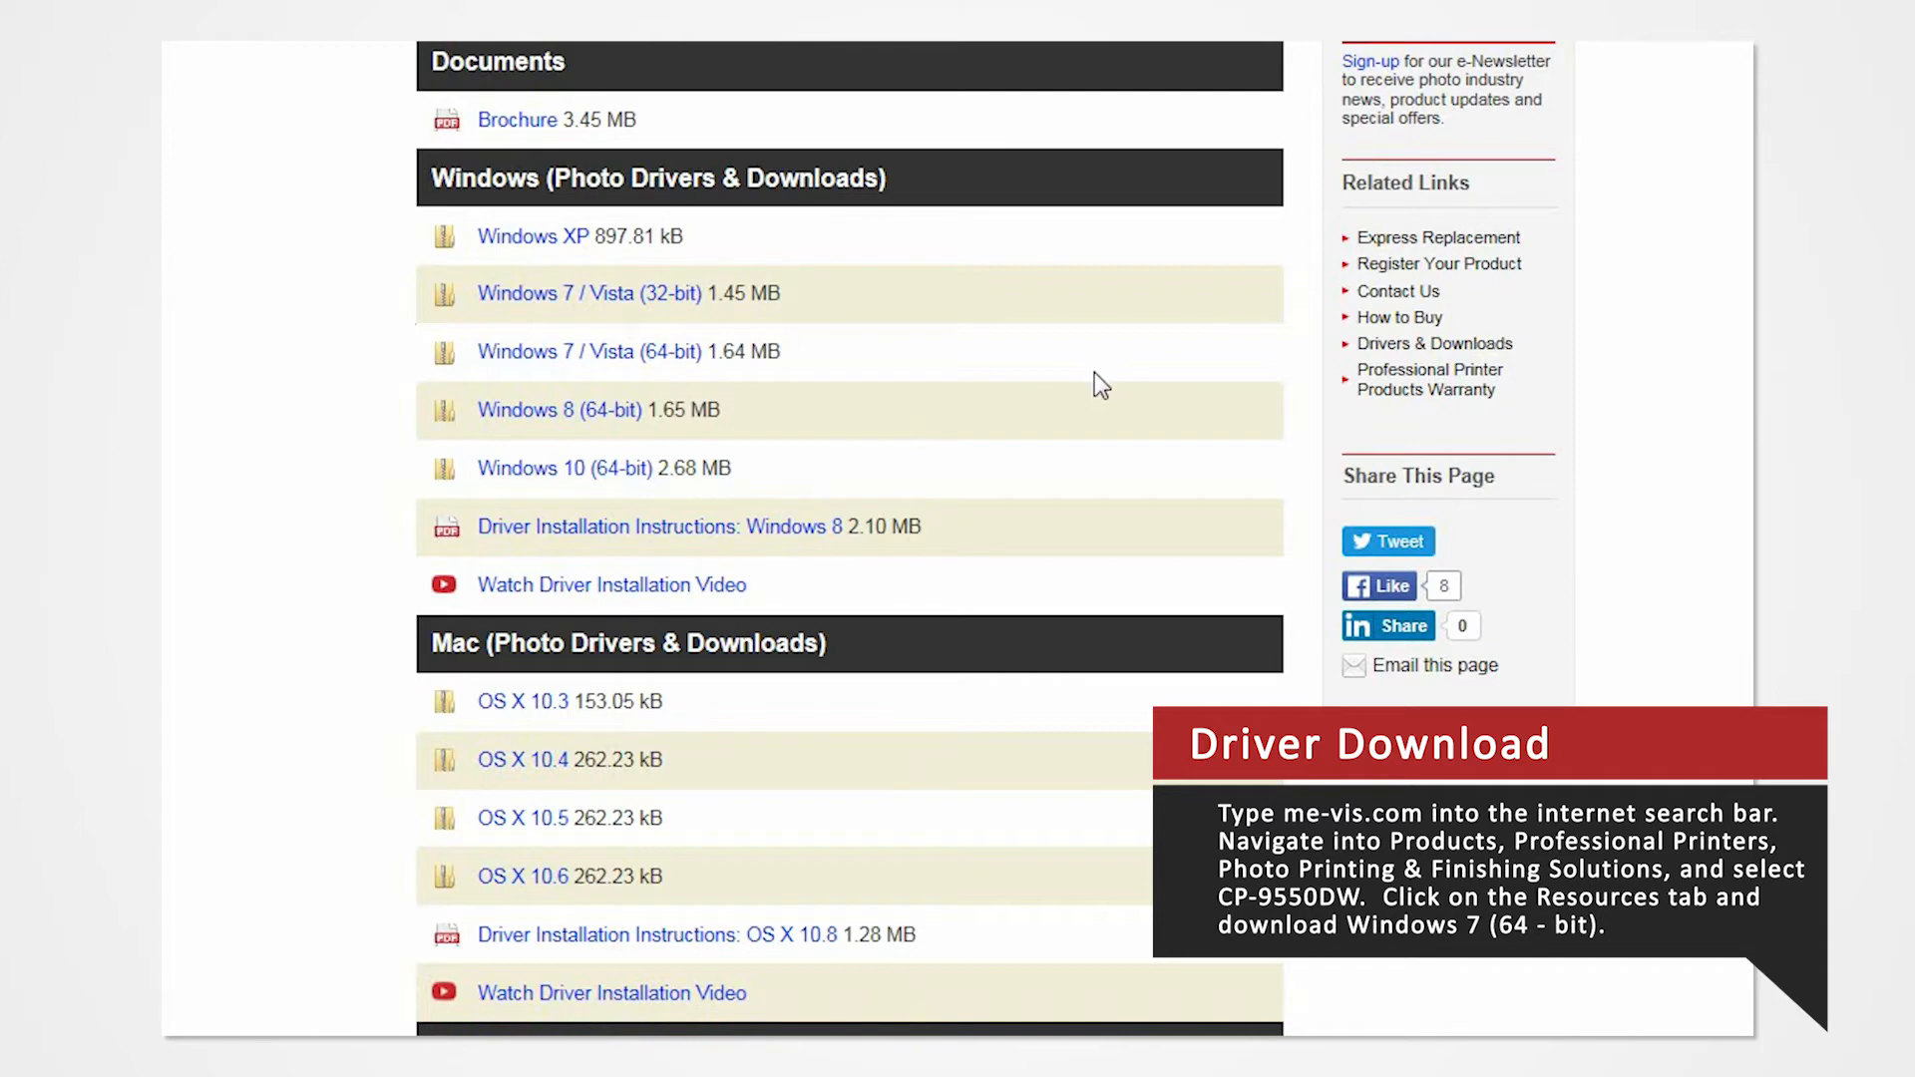
{"action": "left_click", "coordinate": [587, 351]}
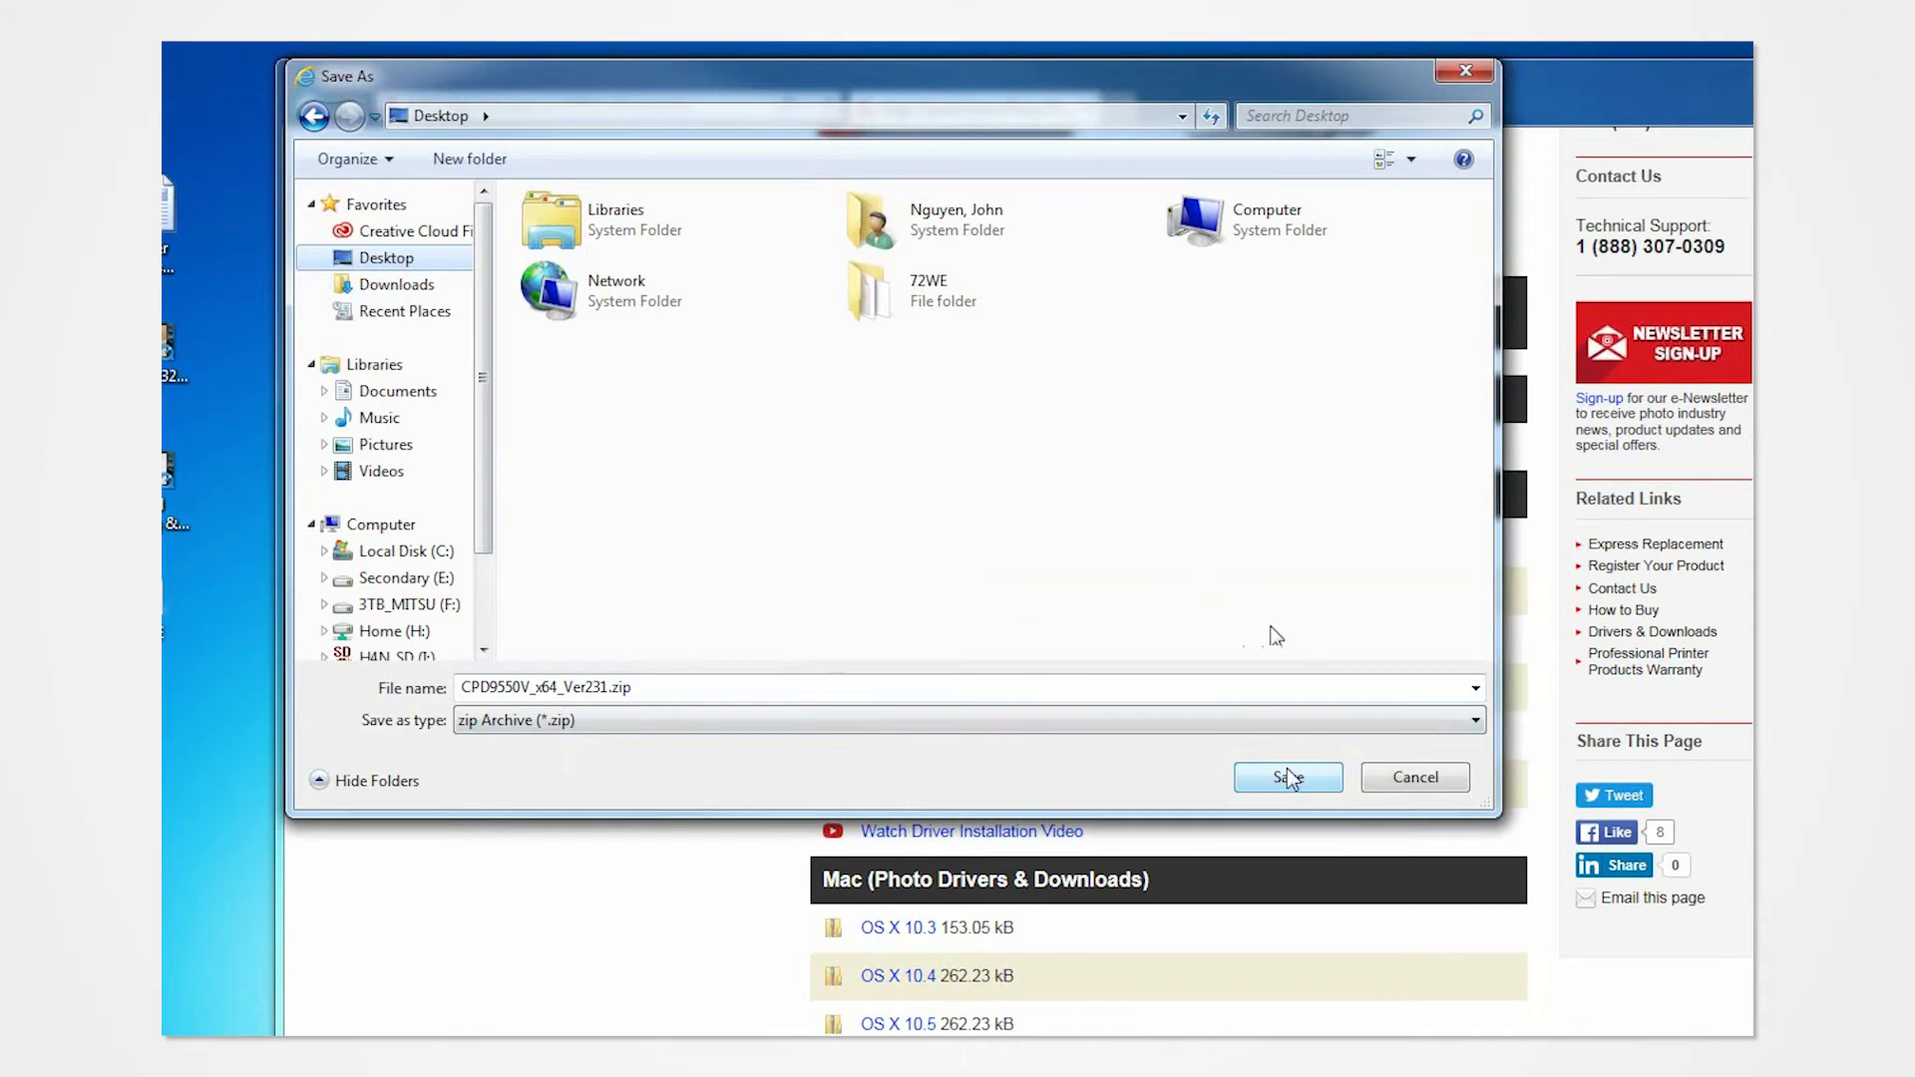
Step: Save CPD9550V_x64_Ver231.zip to the Desktop
{"action": "left_click", "coordinate": [1286, 778]}
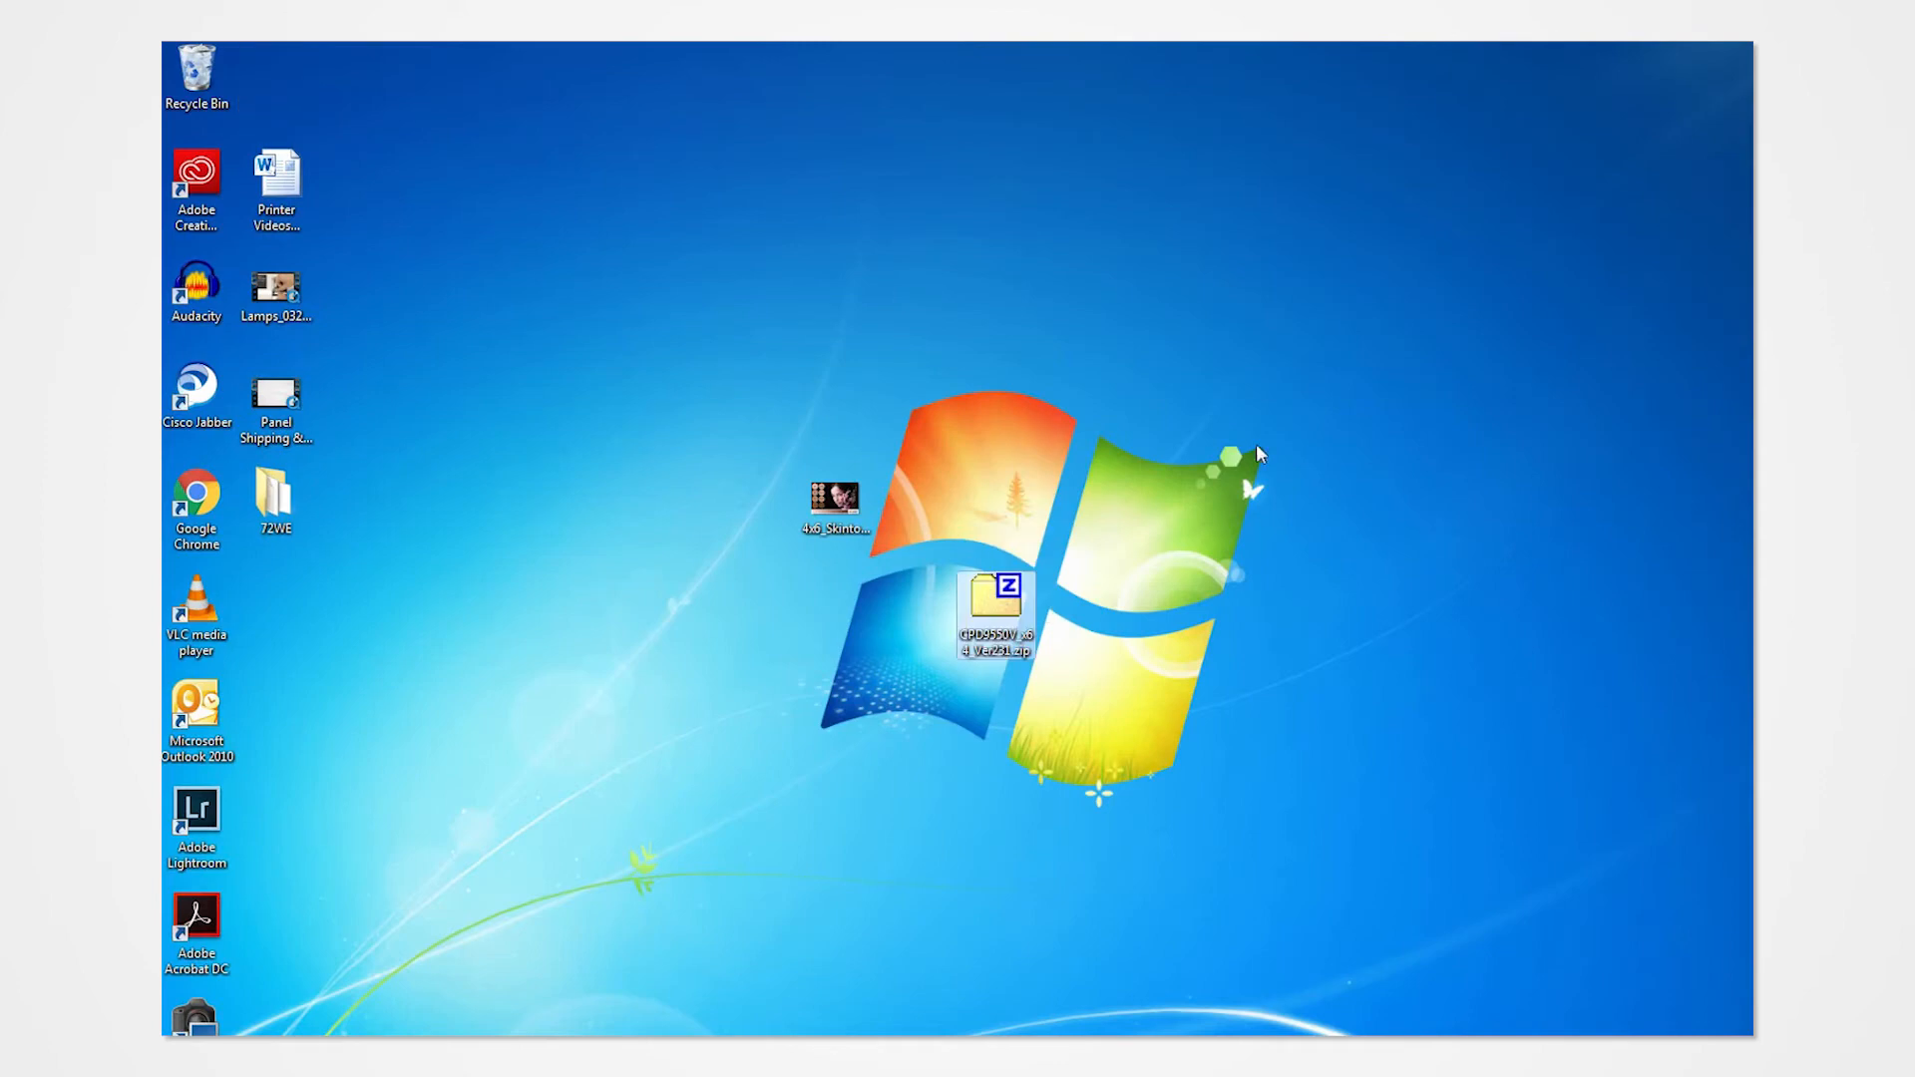
Step: Extract the driver zip on the Desktop with 7-Zip Extract Here
{"action": "right_click", "coordinate": [991, 604]}
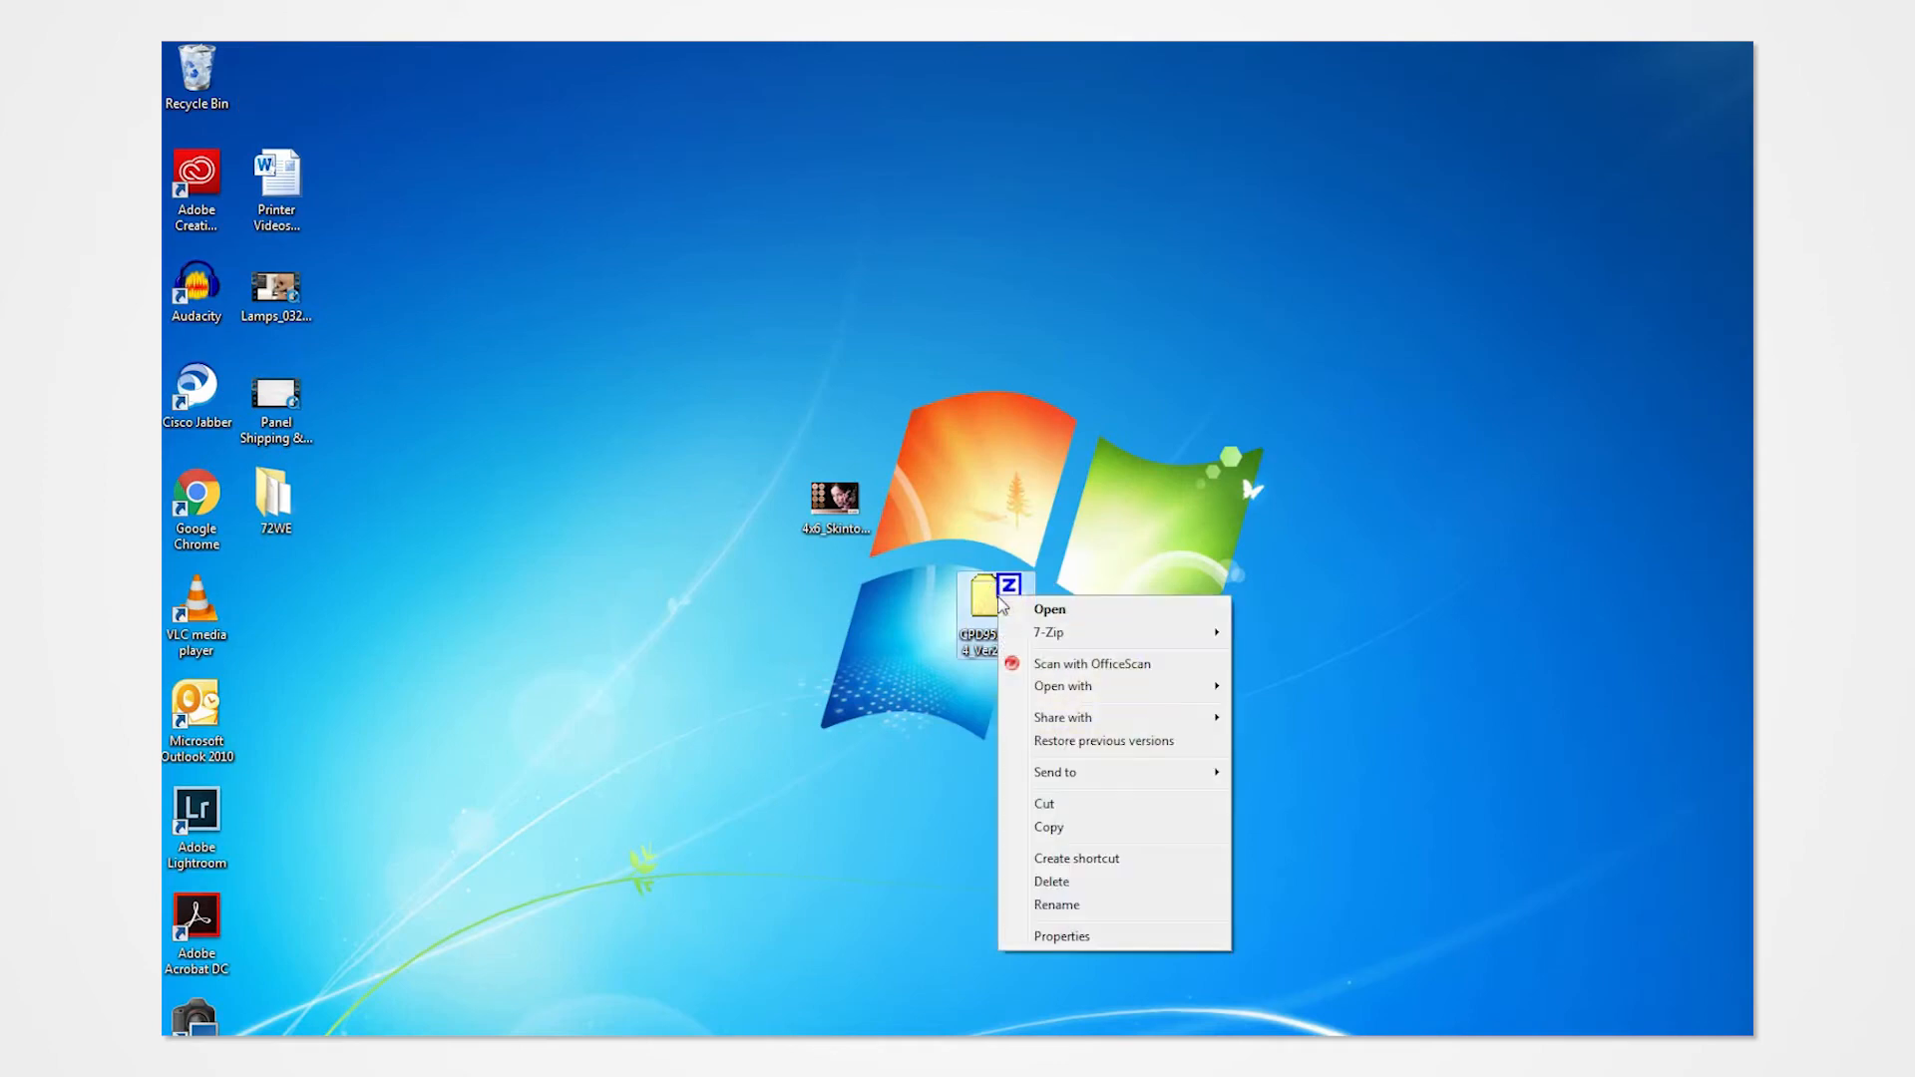
{"action": "mouse_move", "coordinate": [1047, 633]}
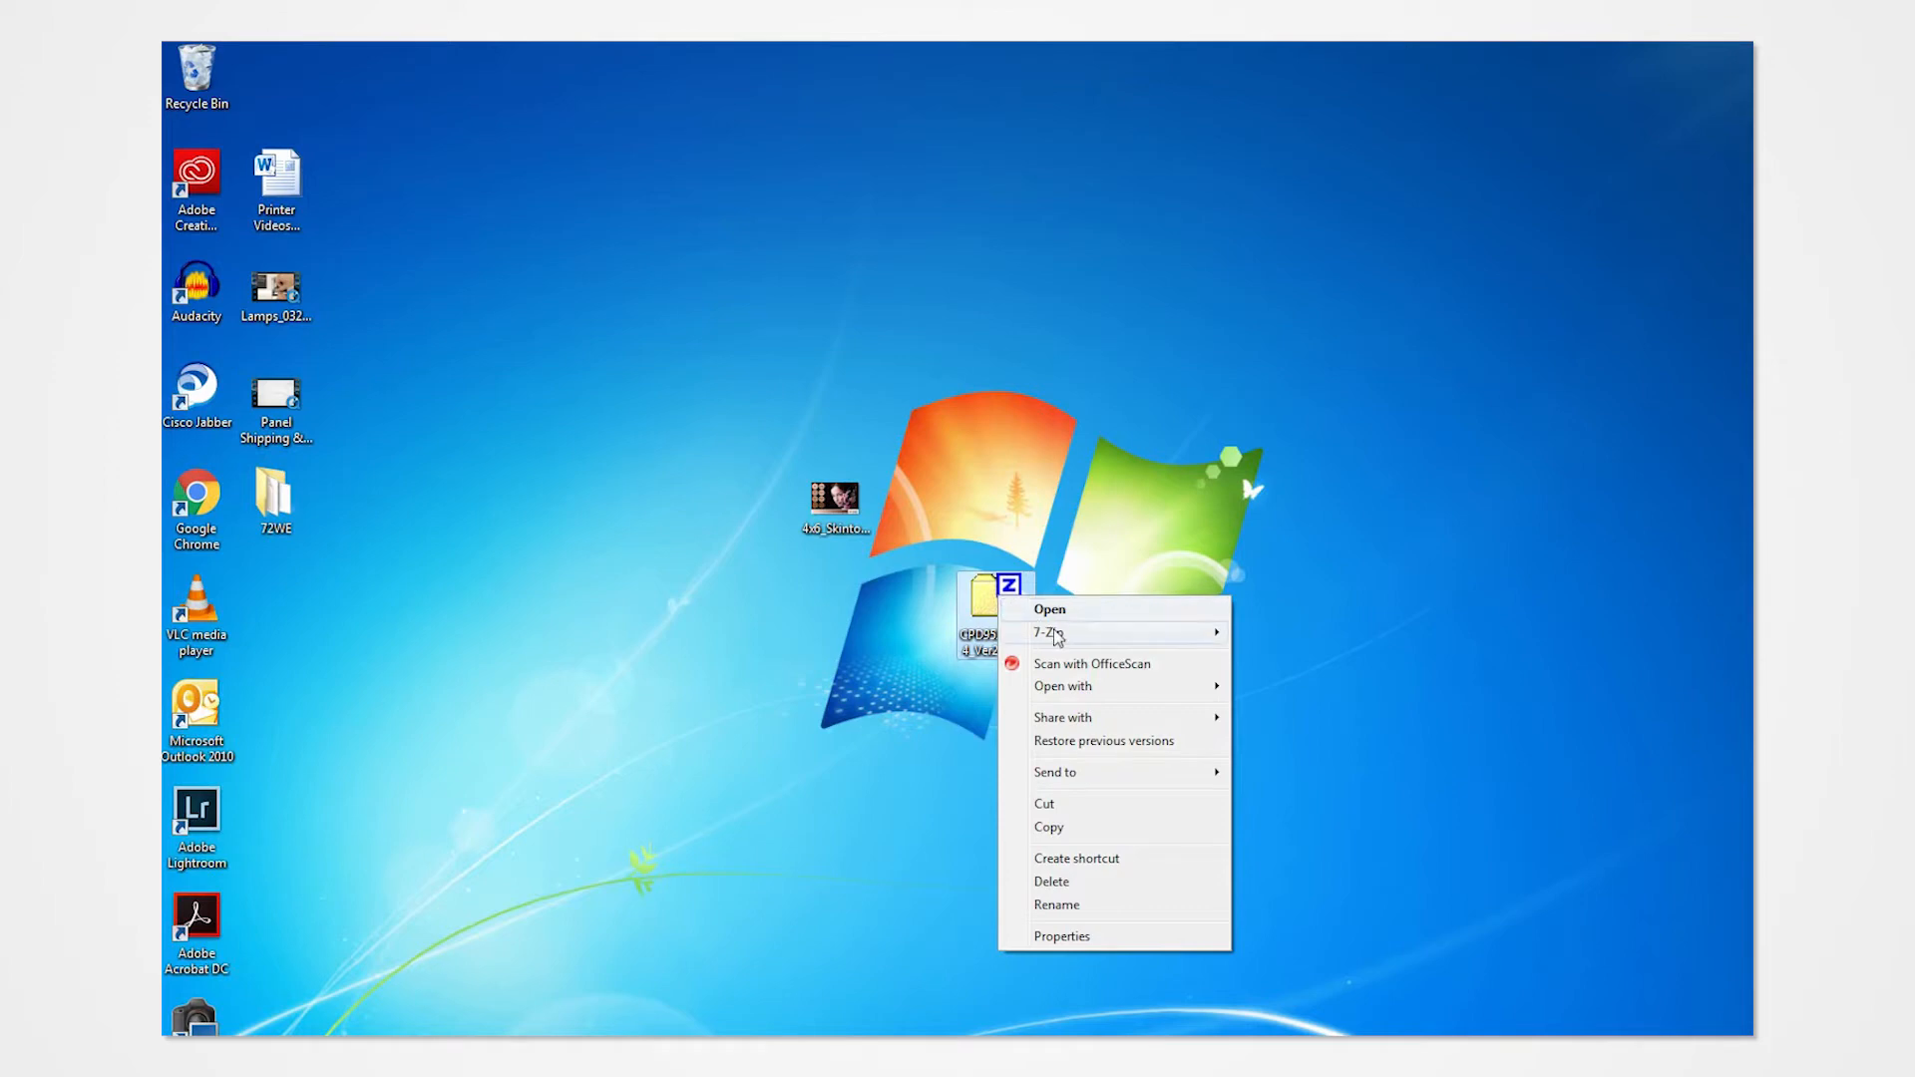
{"action": "mouse_move", "coordinate": [1047, 632]}
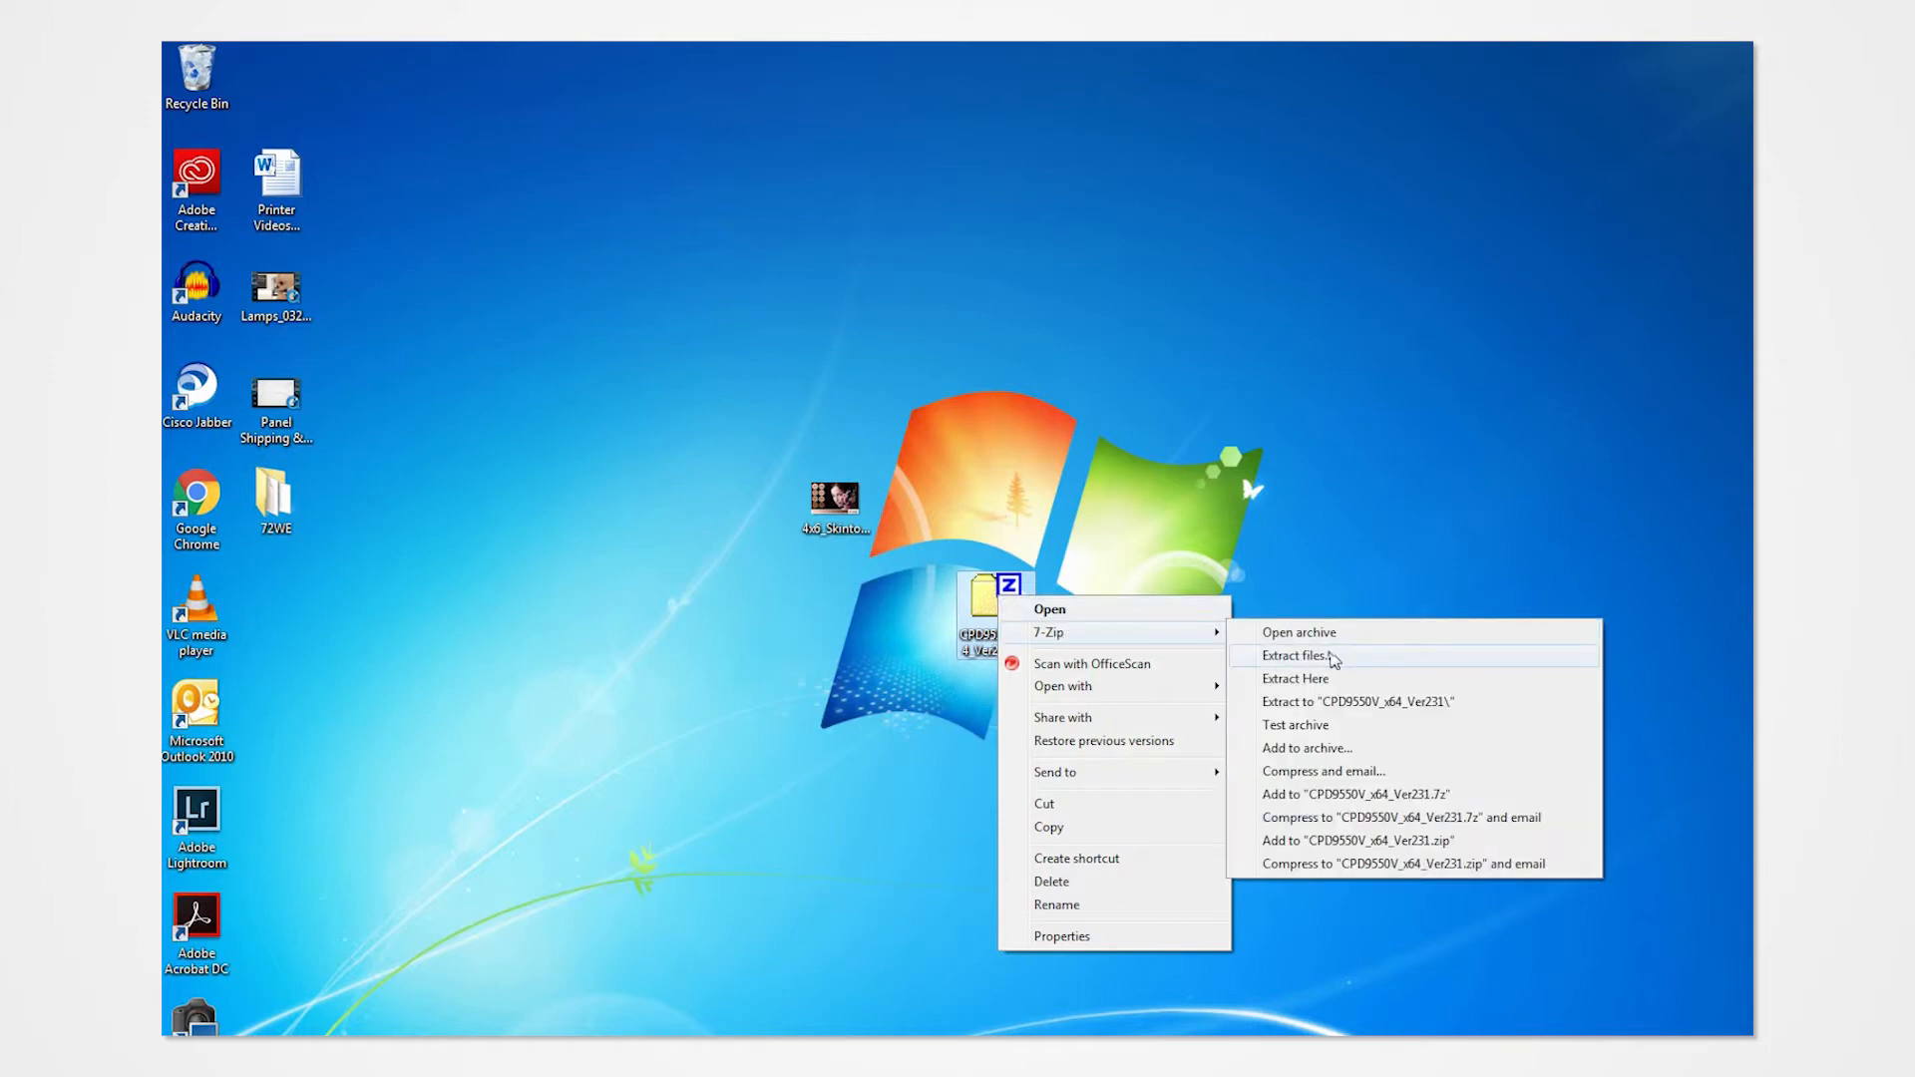
{"action": "mouse_move", "coordinate": [1296, 678]}
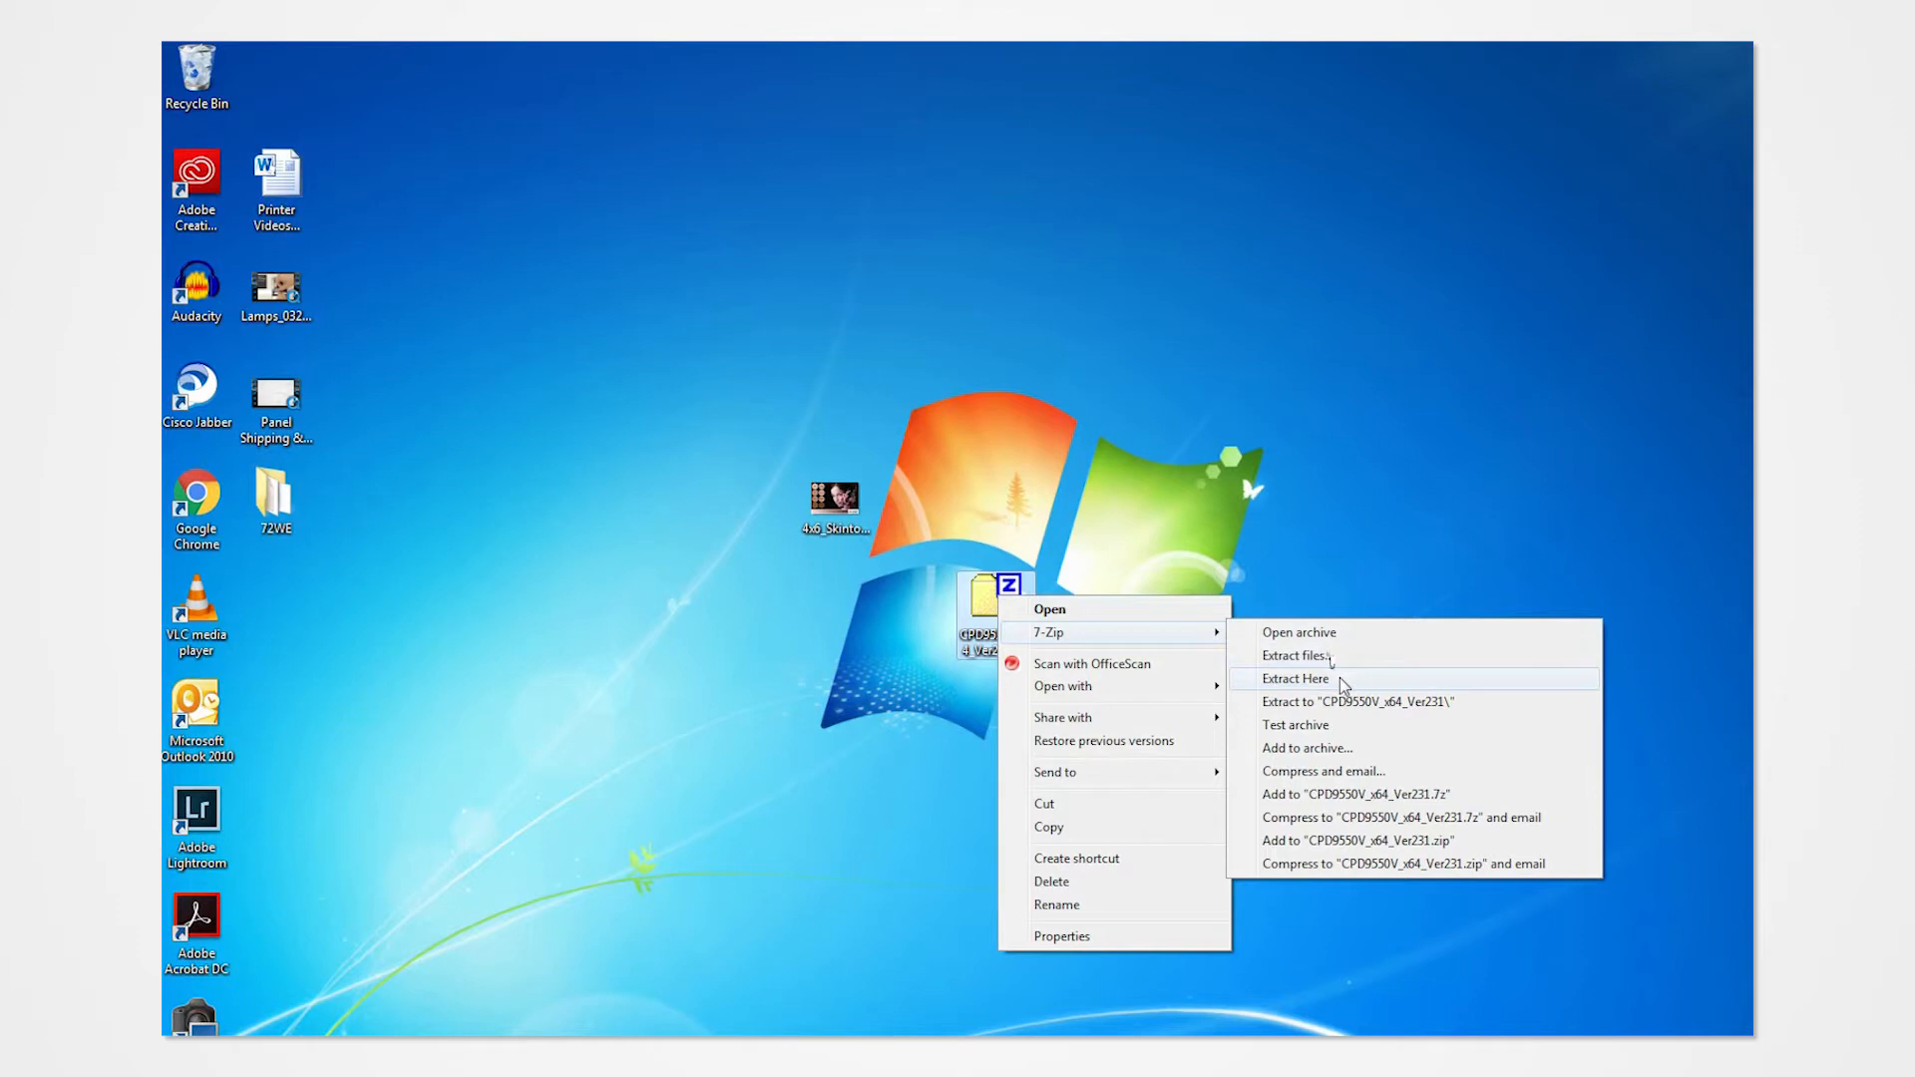
{"action": "left_click", "coordinate": [1292, 678]}
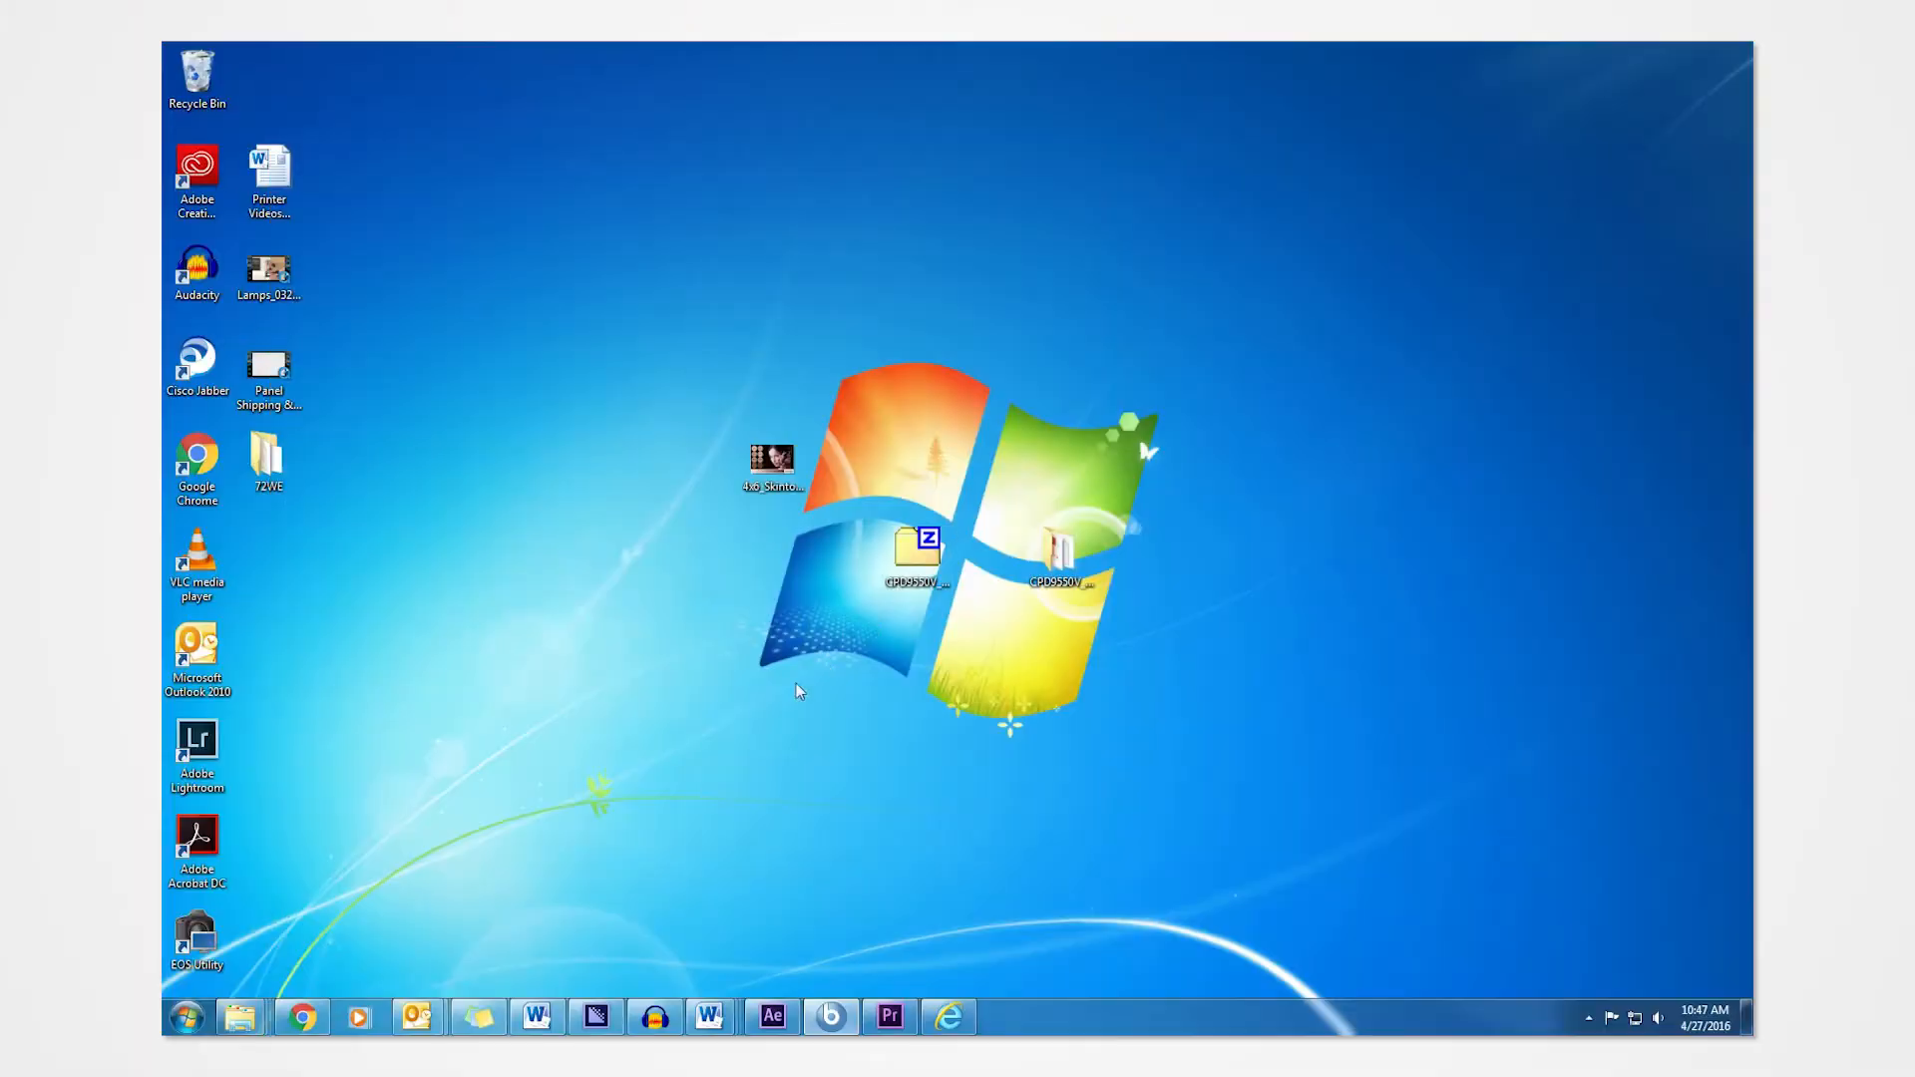
Step: Go to Devices and Printers and bring up Print server properties
{"action": "left_click", "coordinate": [186, 1015]}
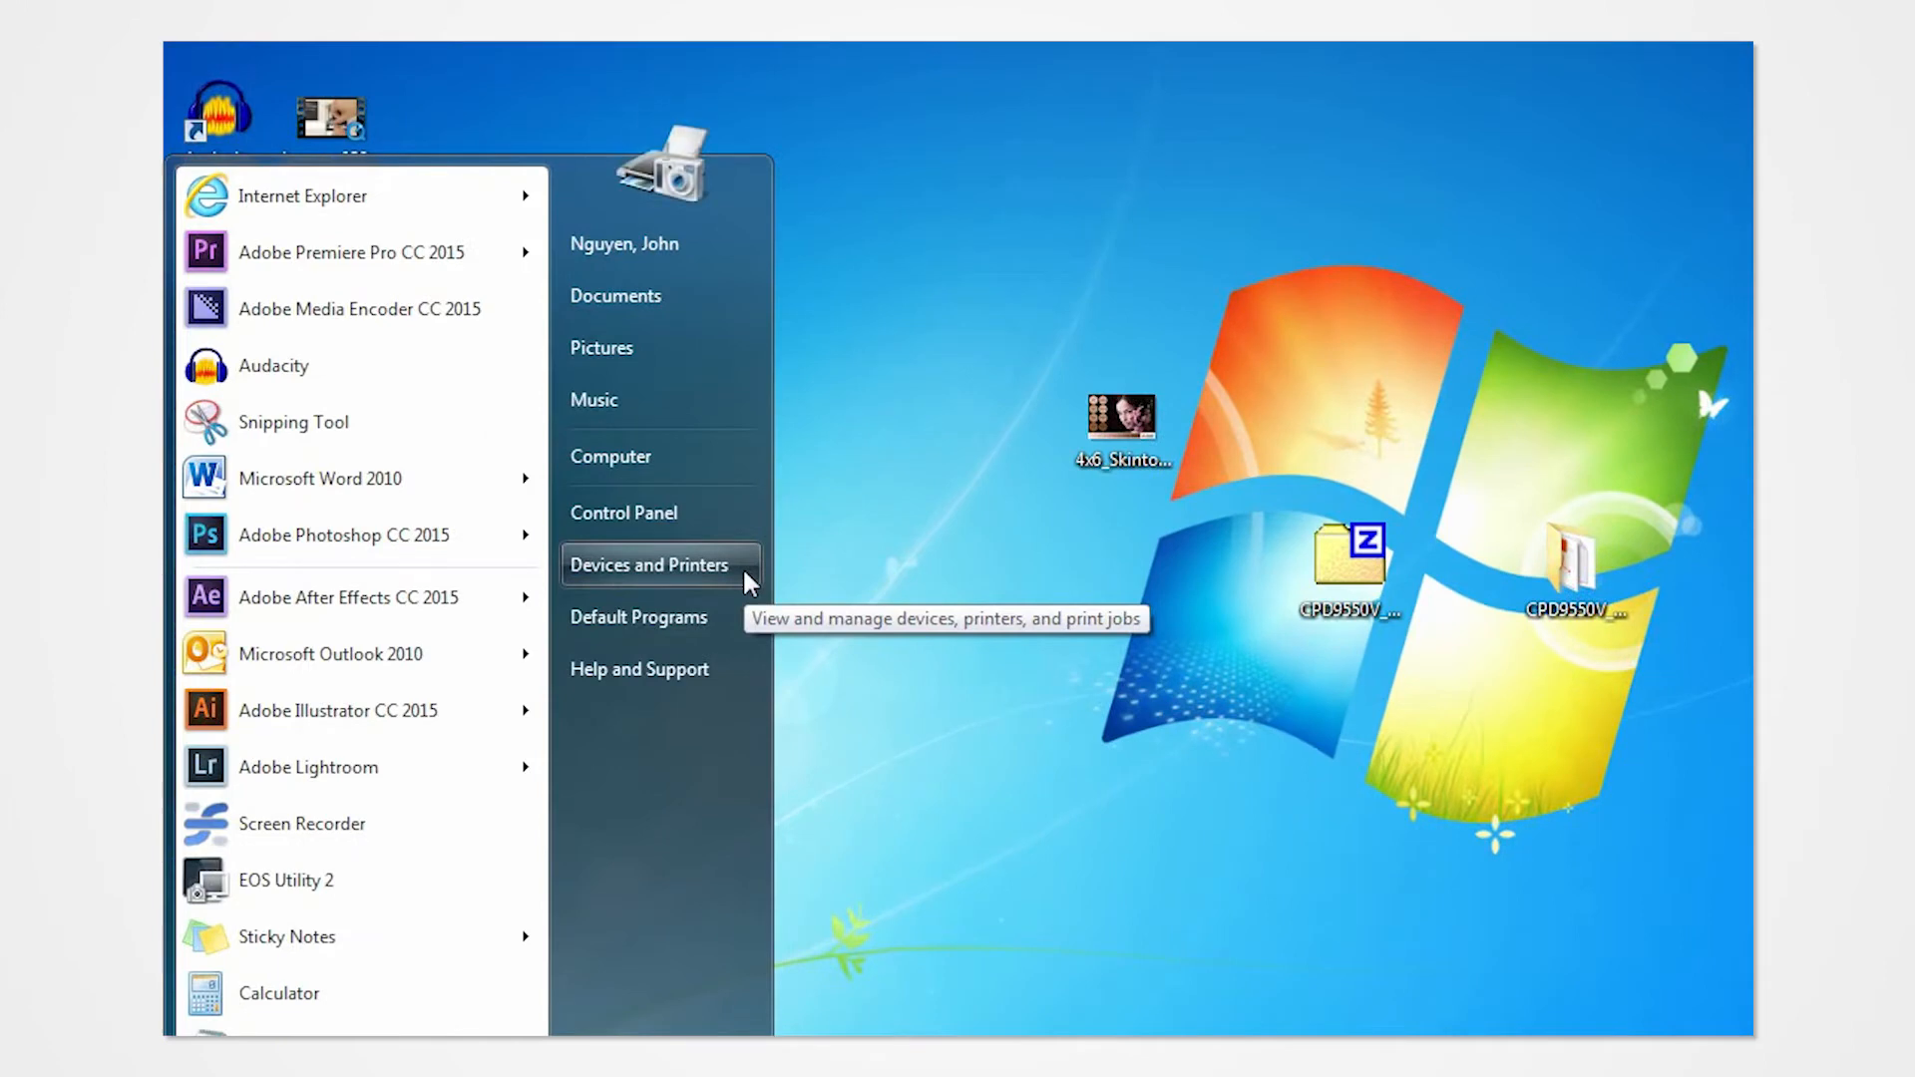
{"action": "left_click", "coordinate": [649, 565]}
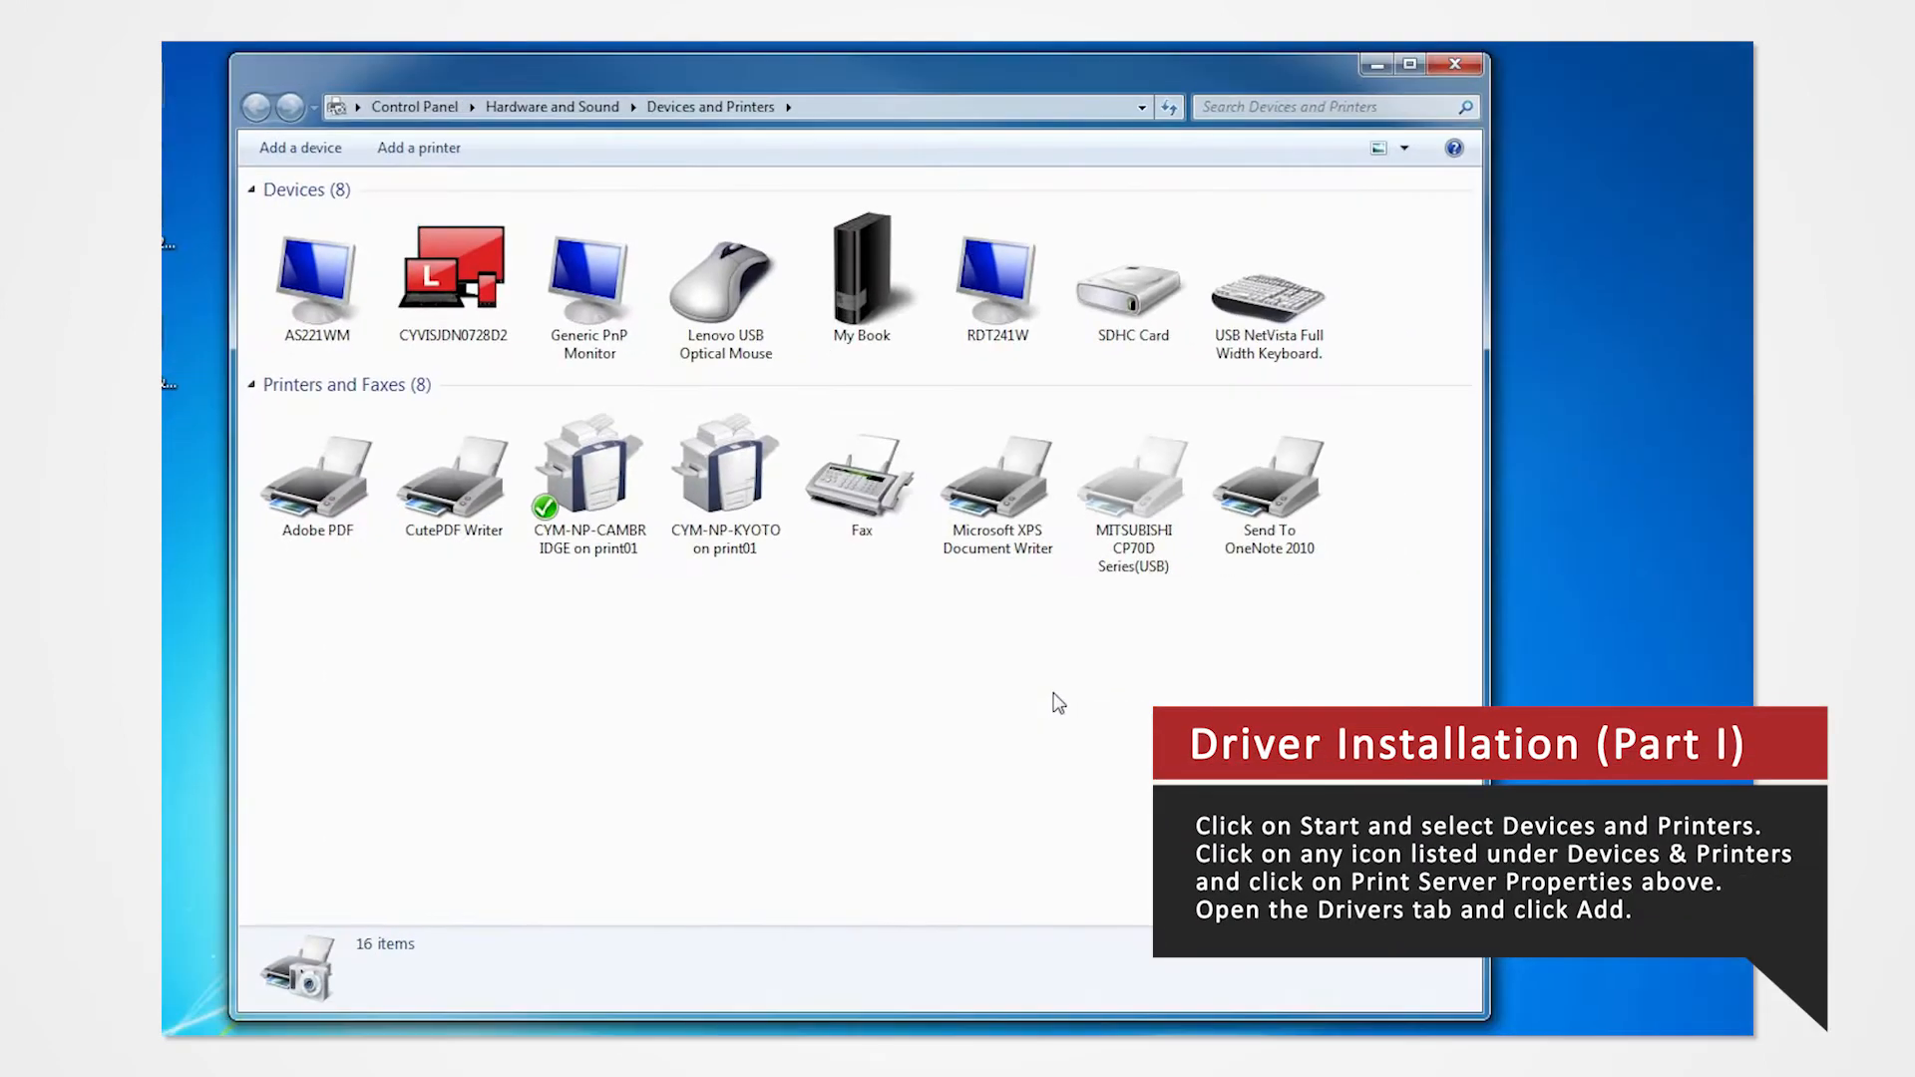
{"action": "left_click", "coordinate": [860, 473]}
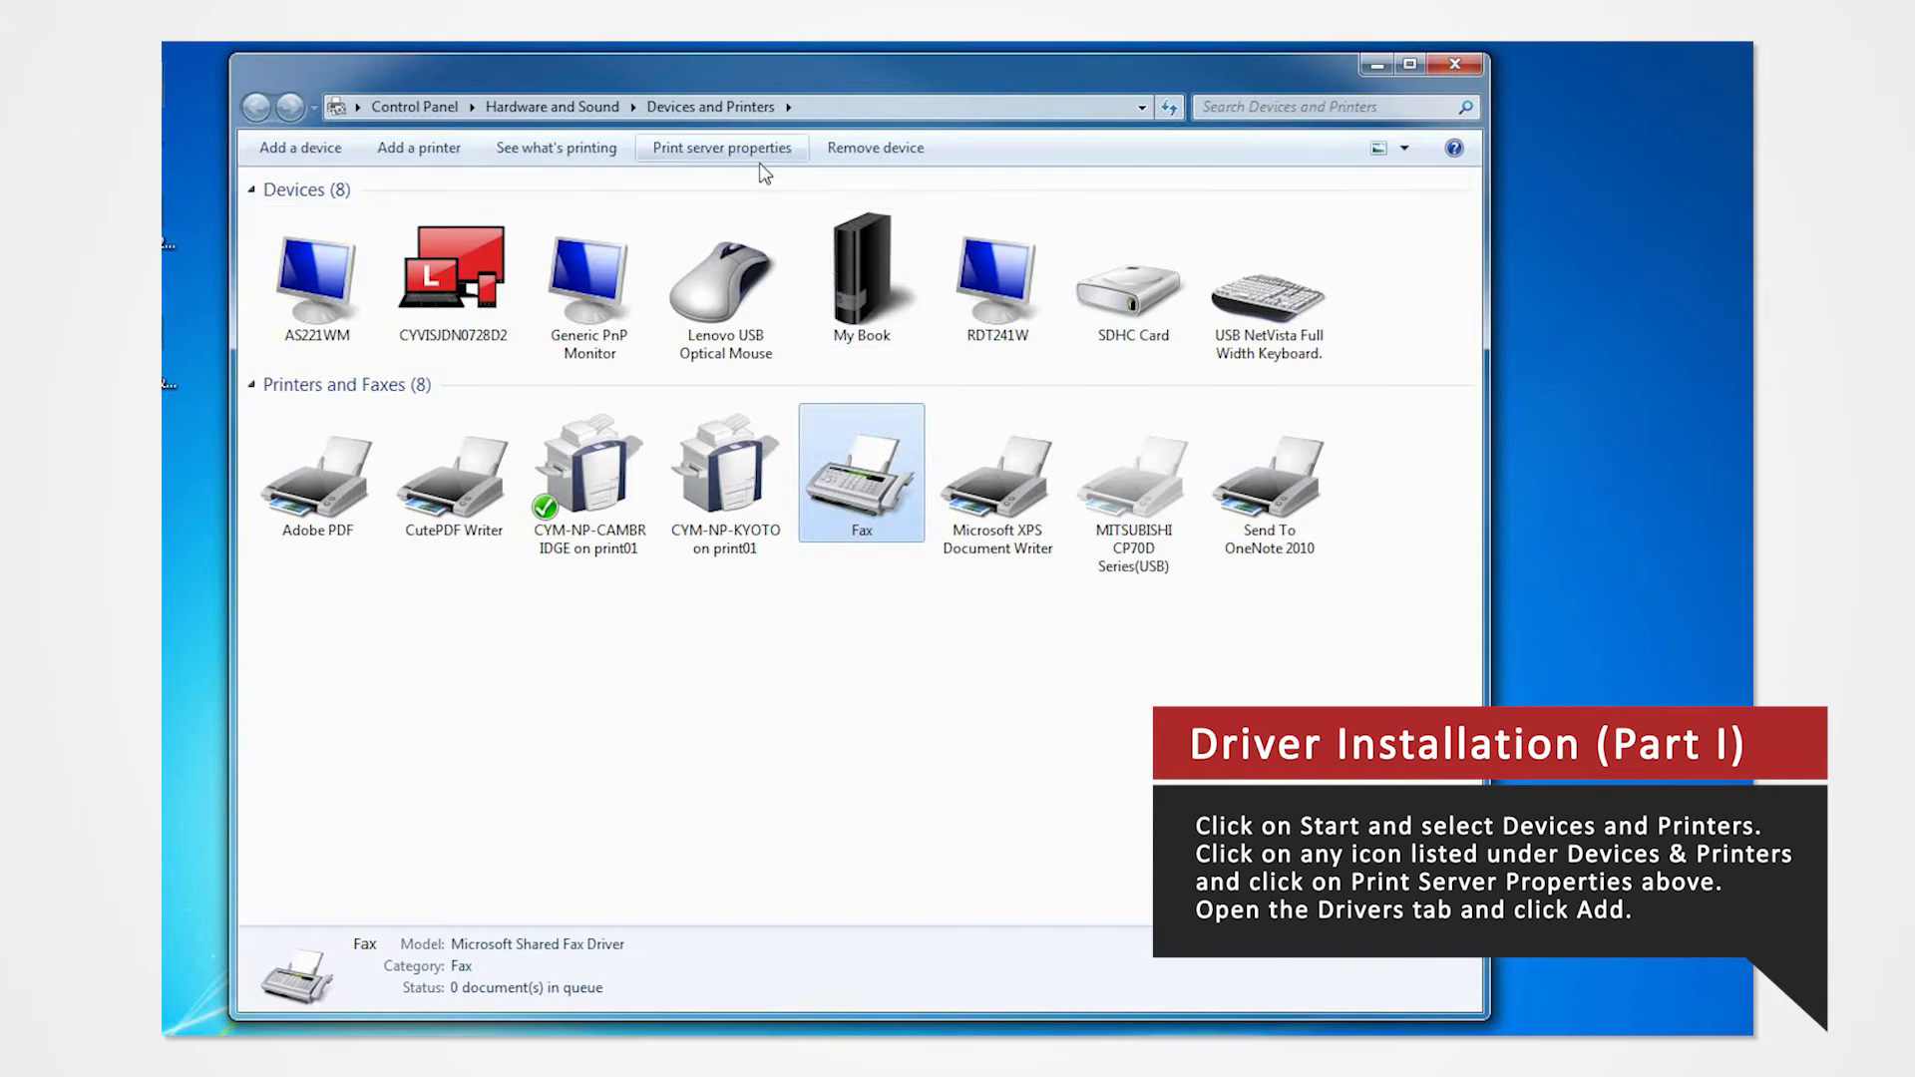
{"action": "mouse_move", "coordinate": [722, 147]}
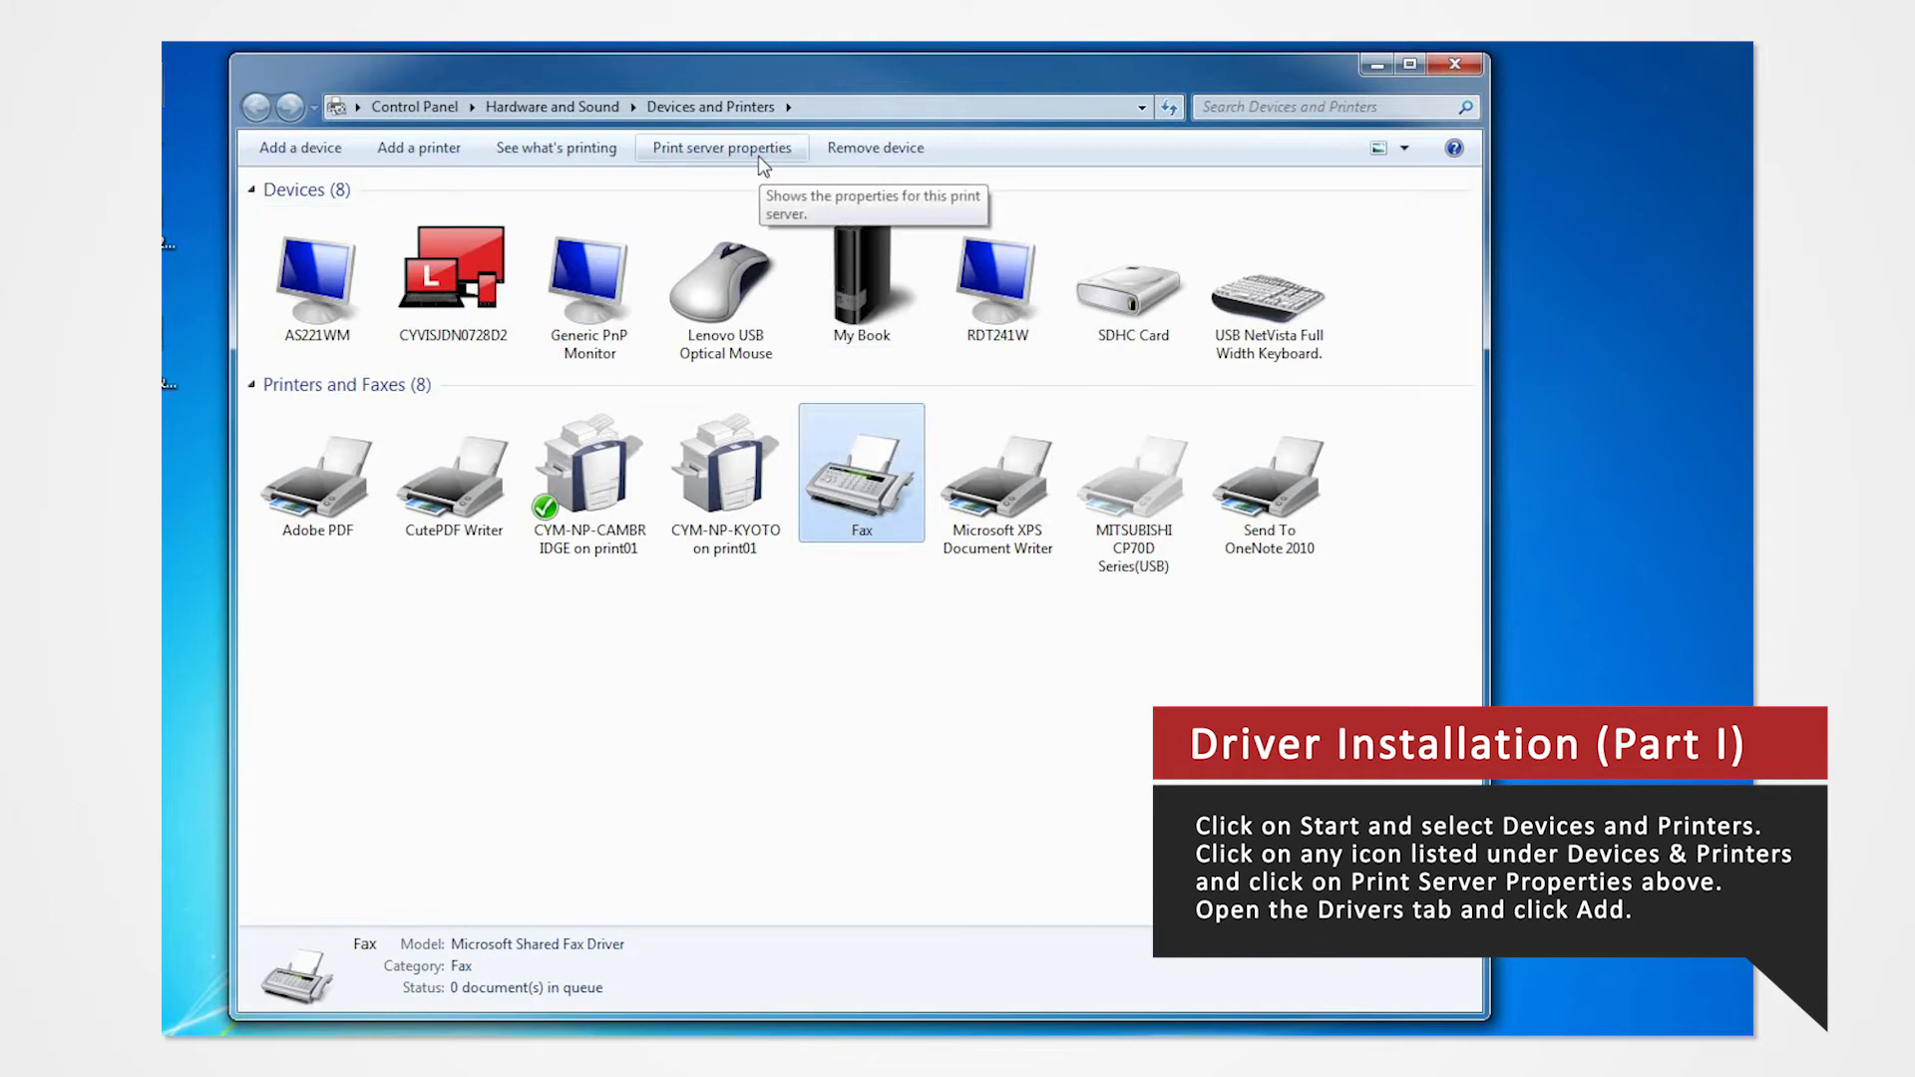
{"action": "left_click", "coordinate": [720, 148]}
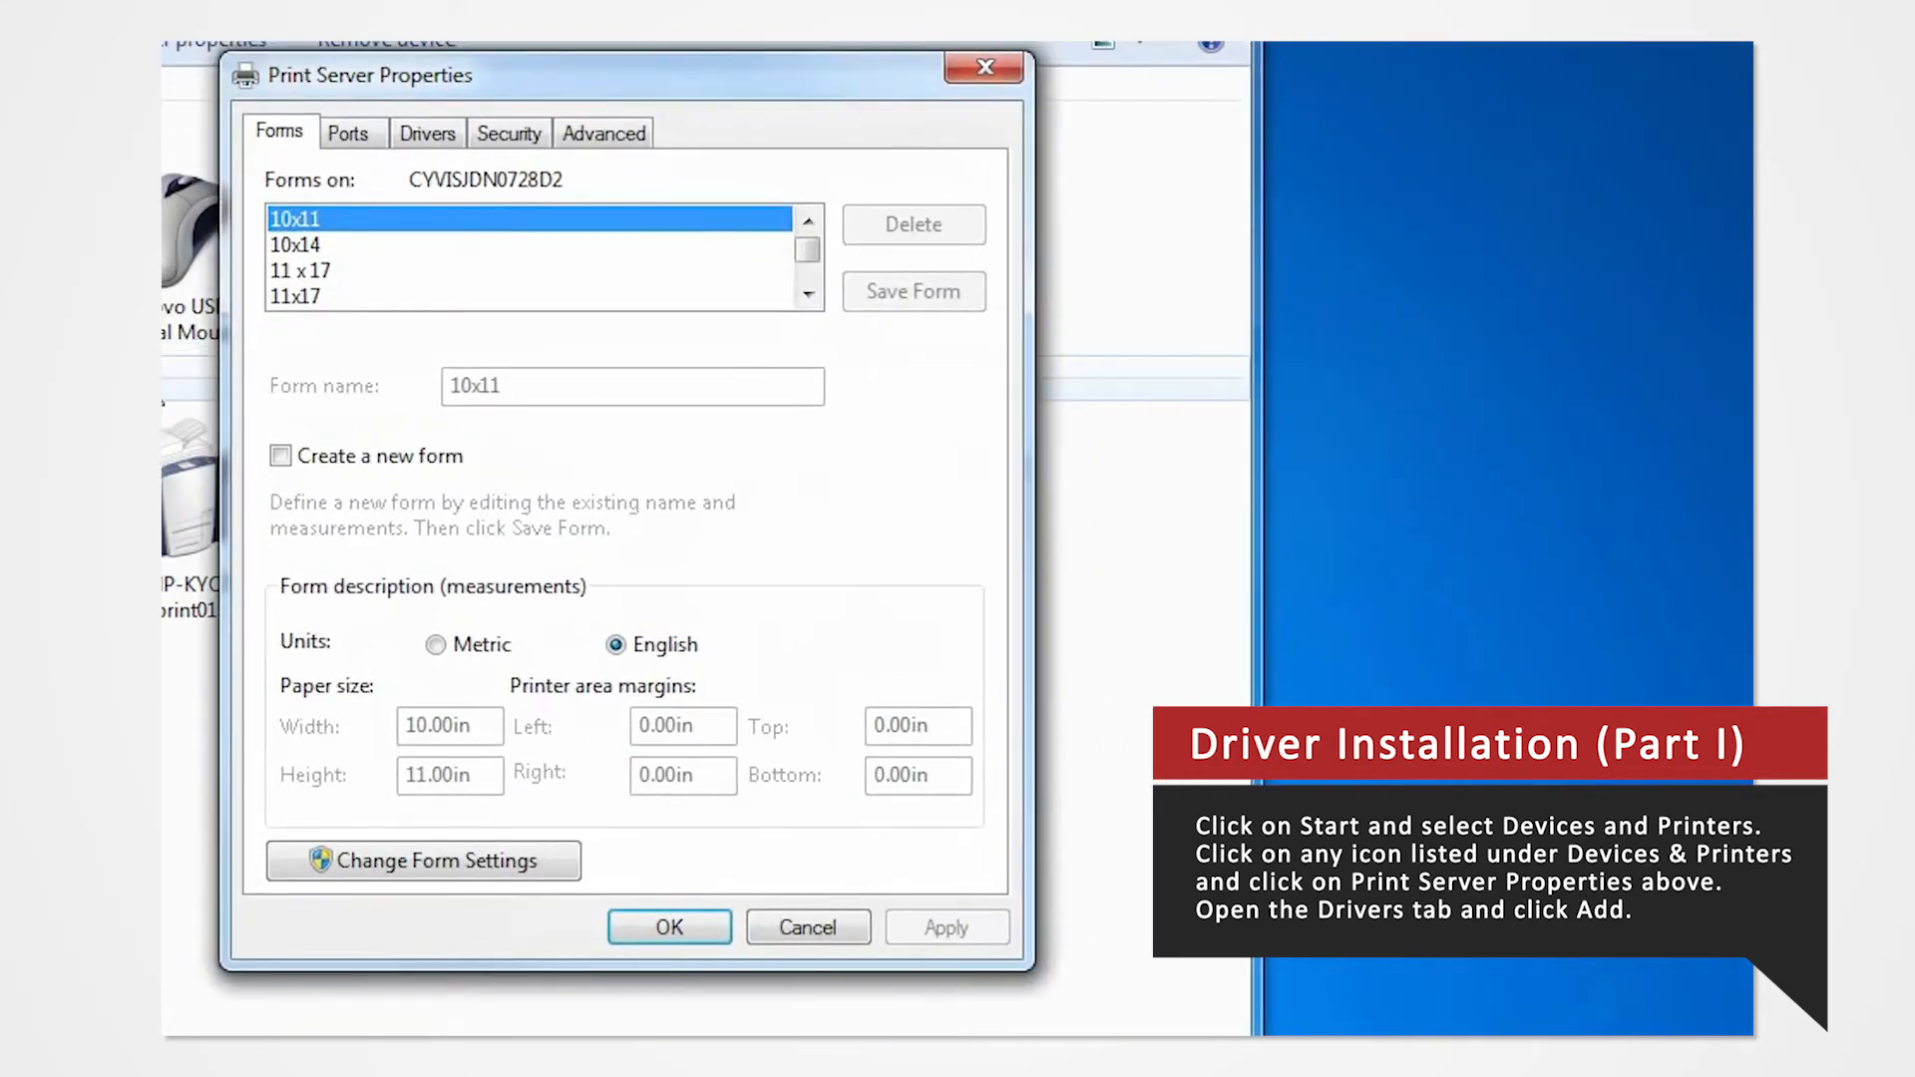
Step: Start the Add Printer Driver wizard from the Drivers tab with x64 processor selected
{"action": "left_click", "coordinate": [426, 134]}
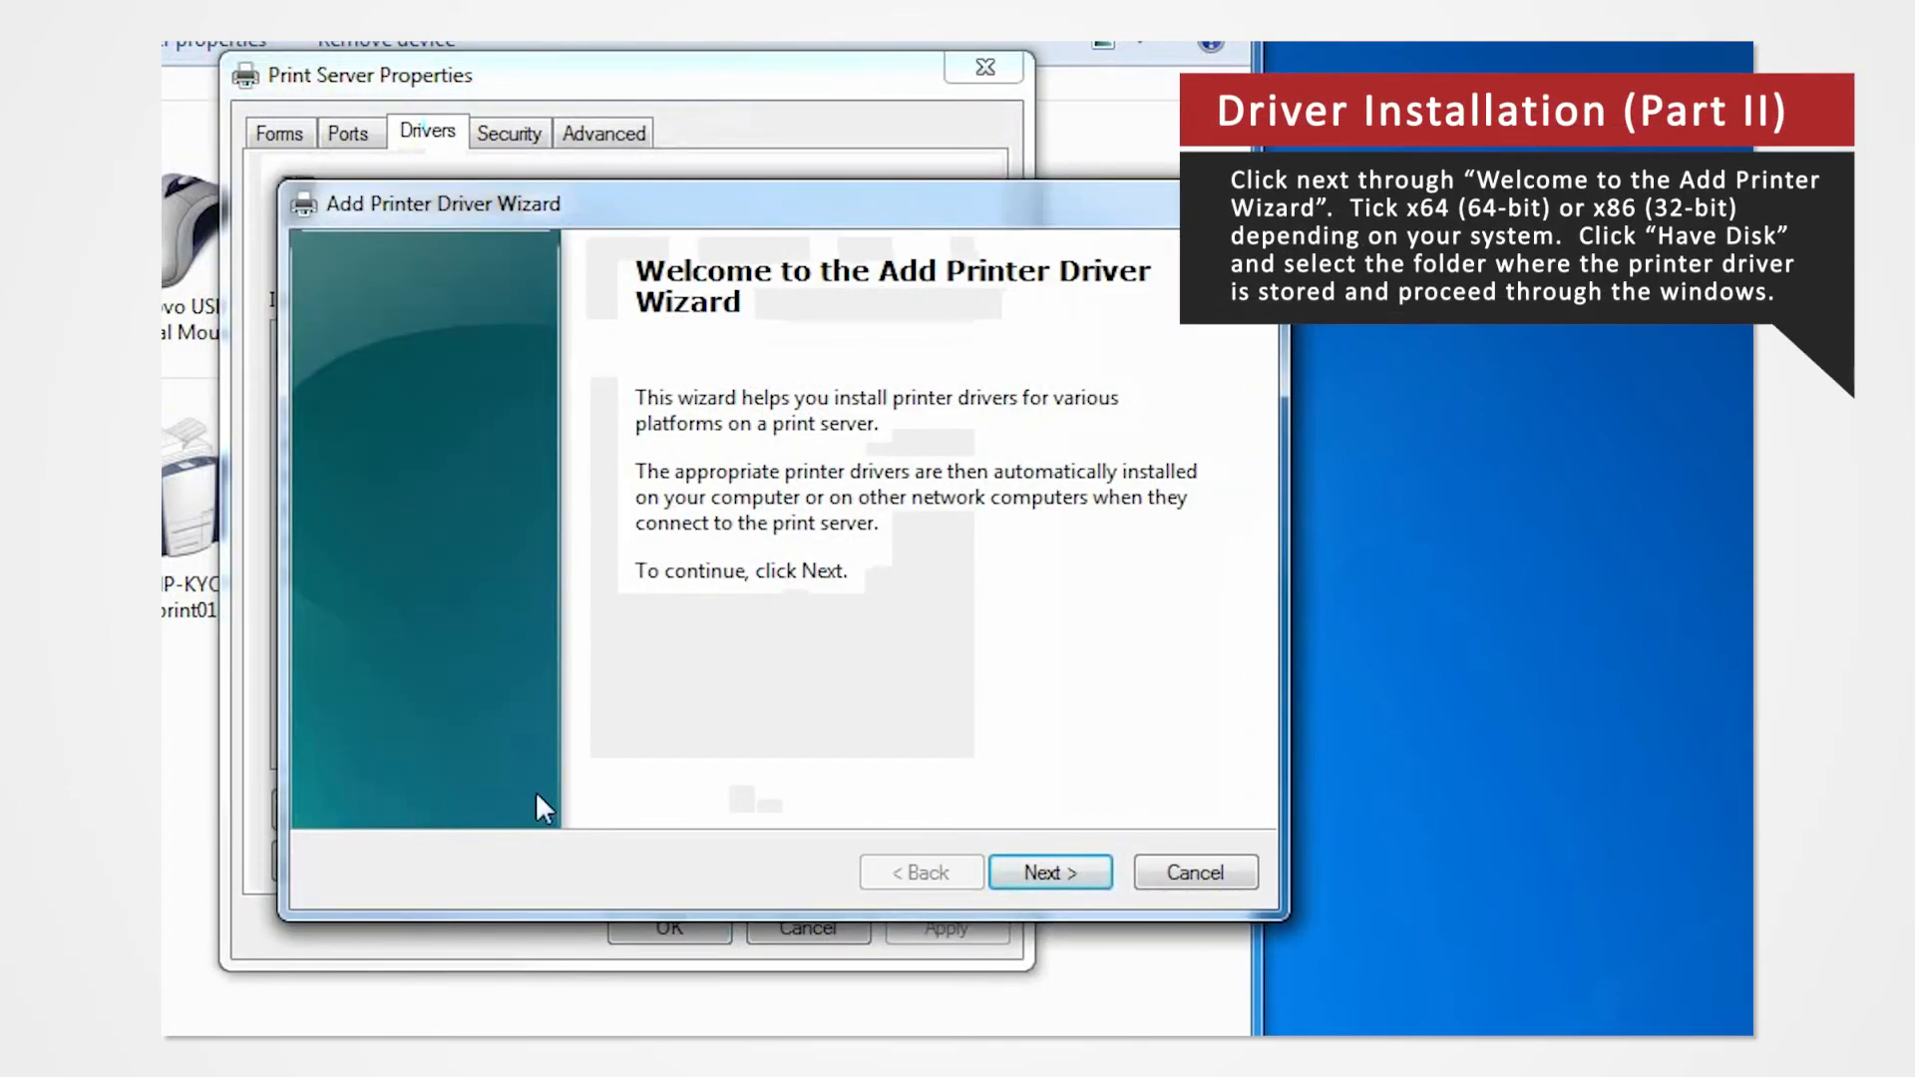
{"action": "left_click", "coordinate": [1047, 871]}
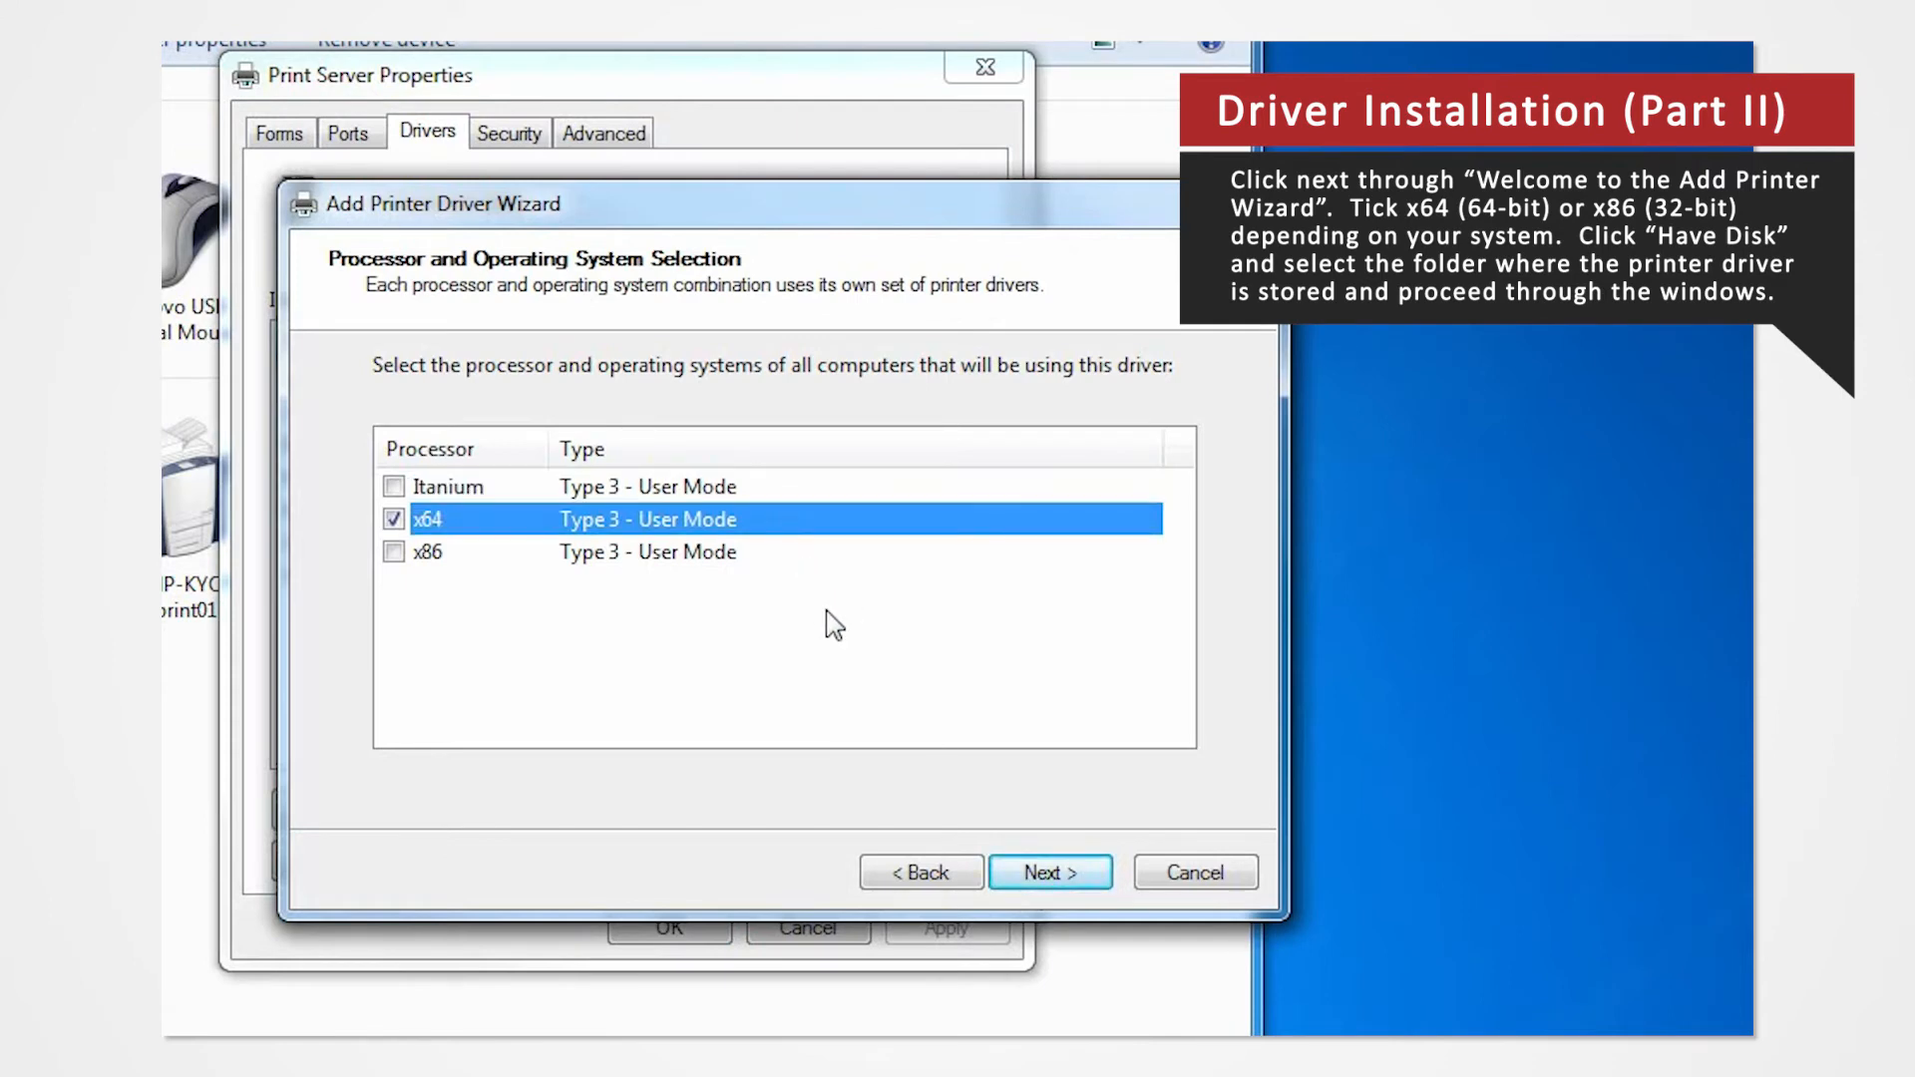
{"action": "left_click", "coordinate": [426, 552]}
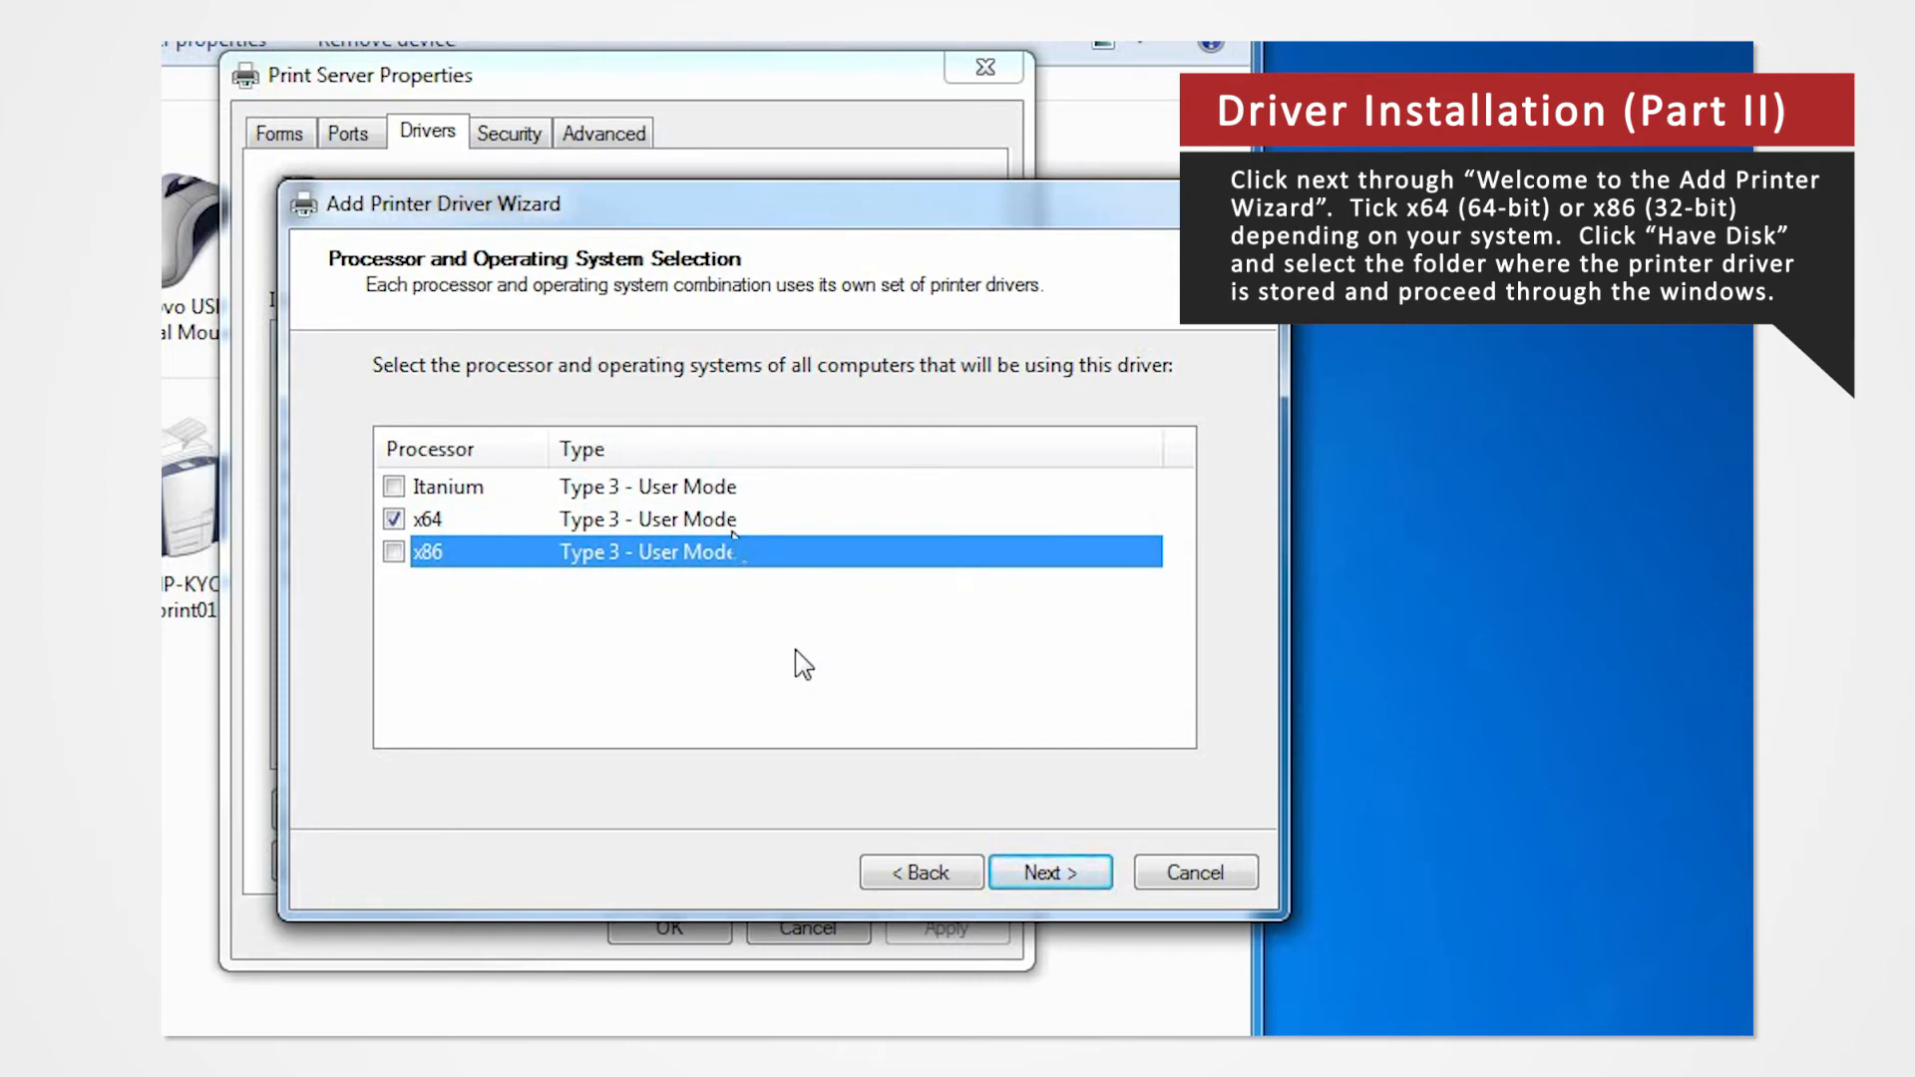
{"action": "left_click", "coordinate": [424, 519]}
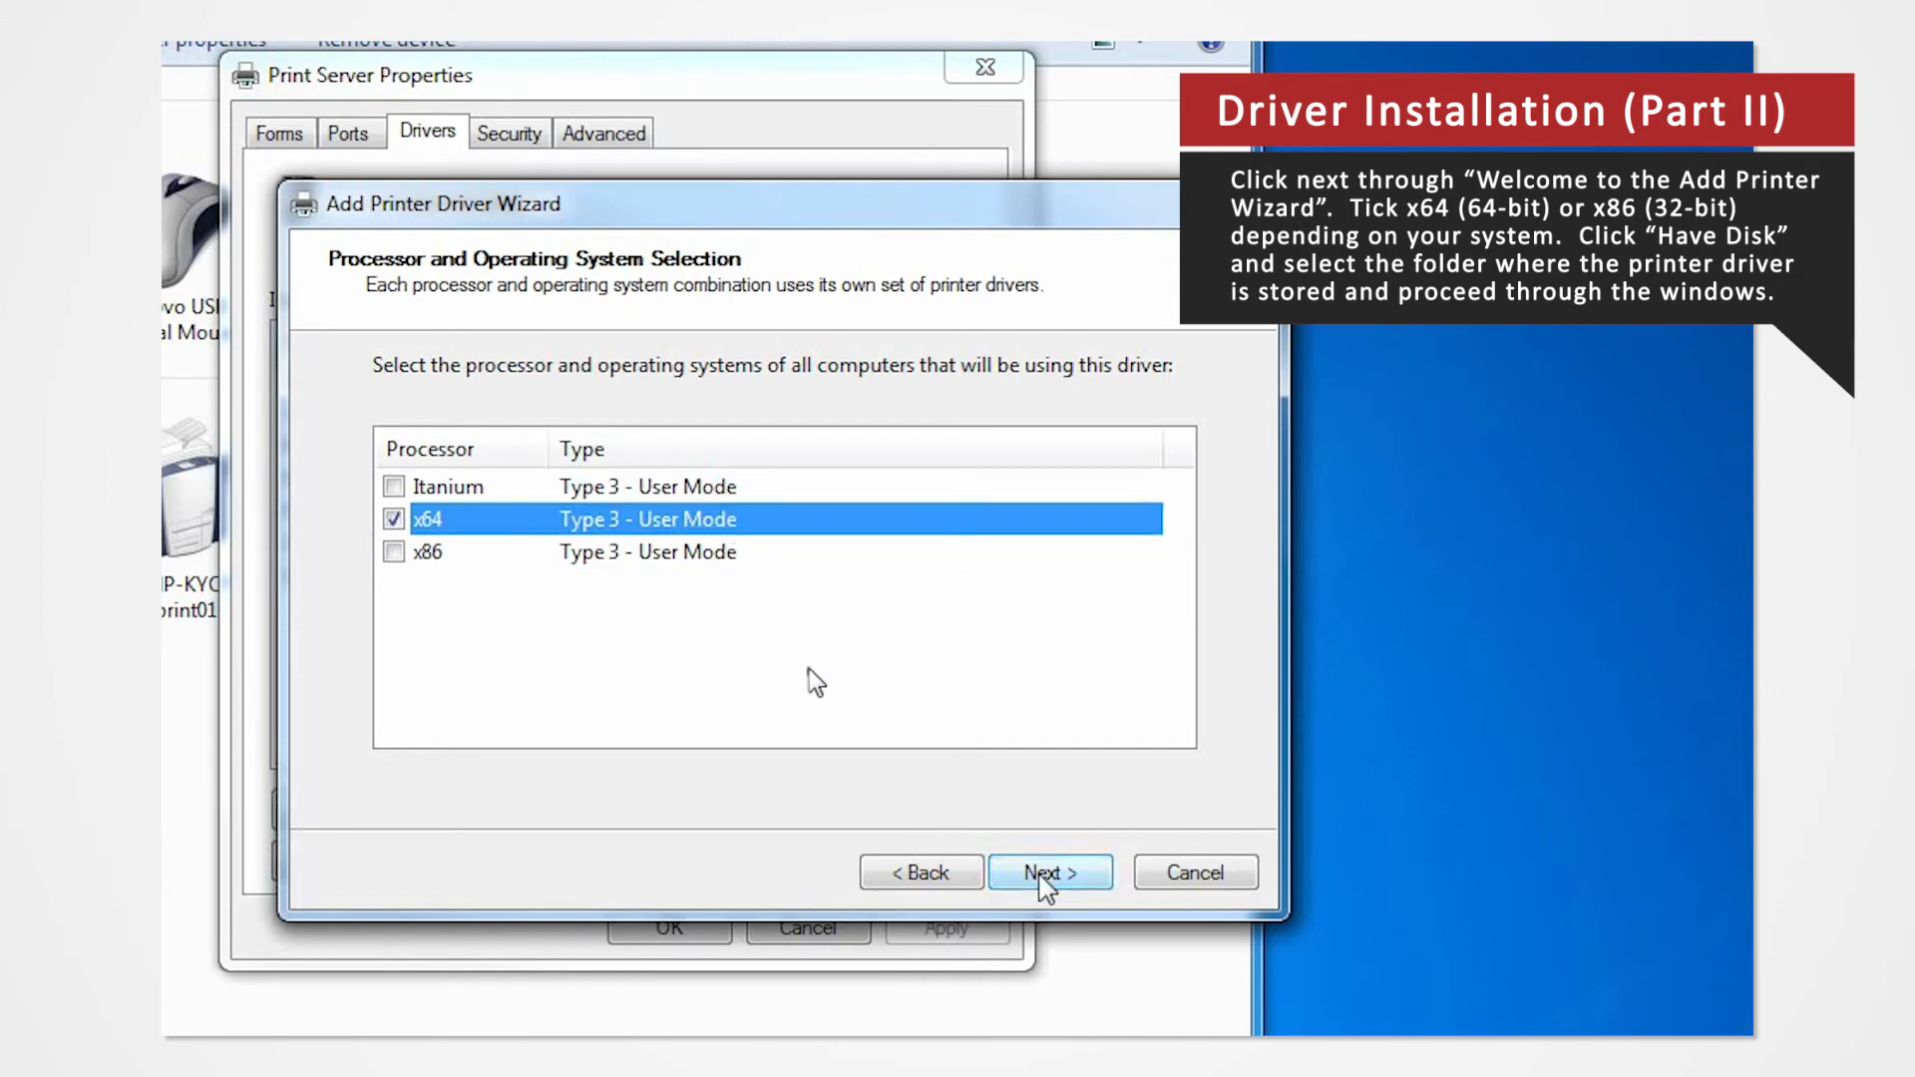
{"action": "left_click", "coordinate": [1047, 872]}
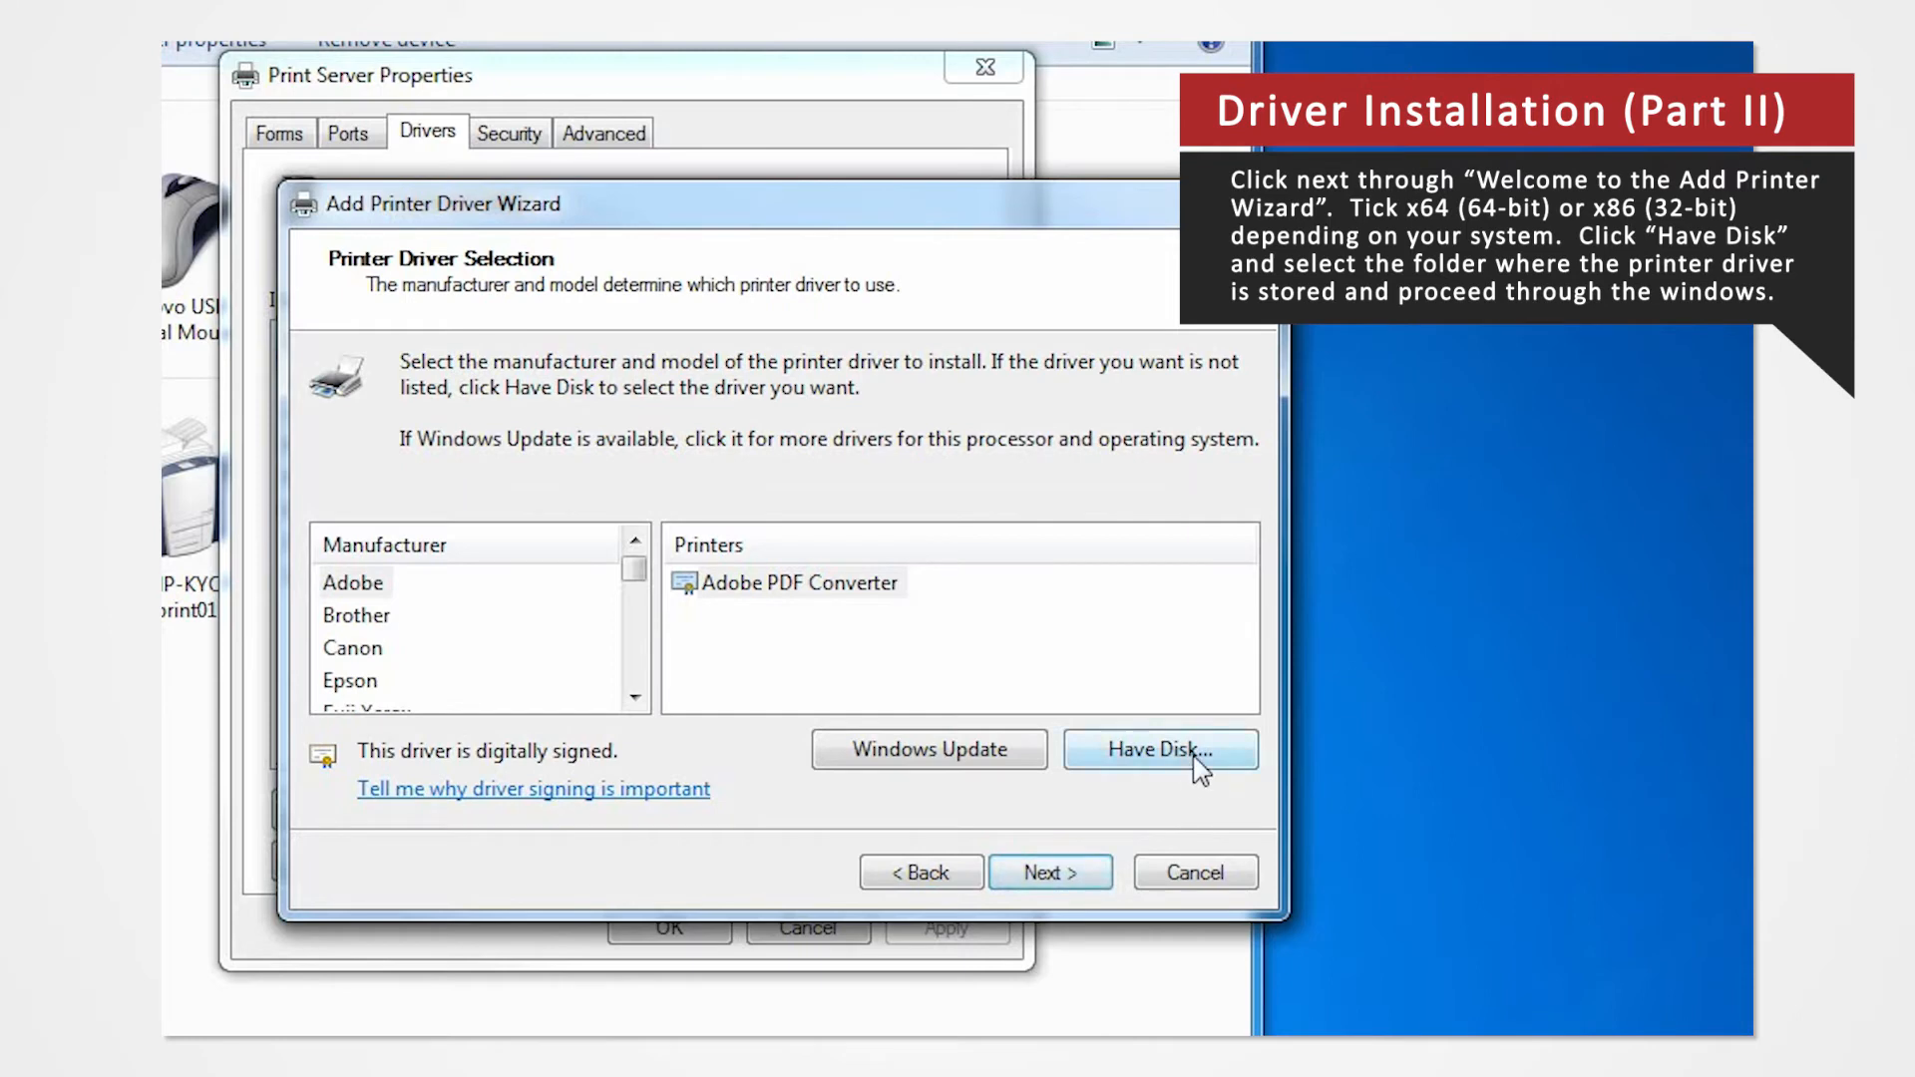
Step: Point Have Disk at CPD955N0.INF in the Desktop CPD9550V_x64_Ver231 folder
{"action": "left_click", "coordinate": [1157, 750]}
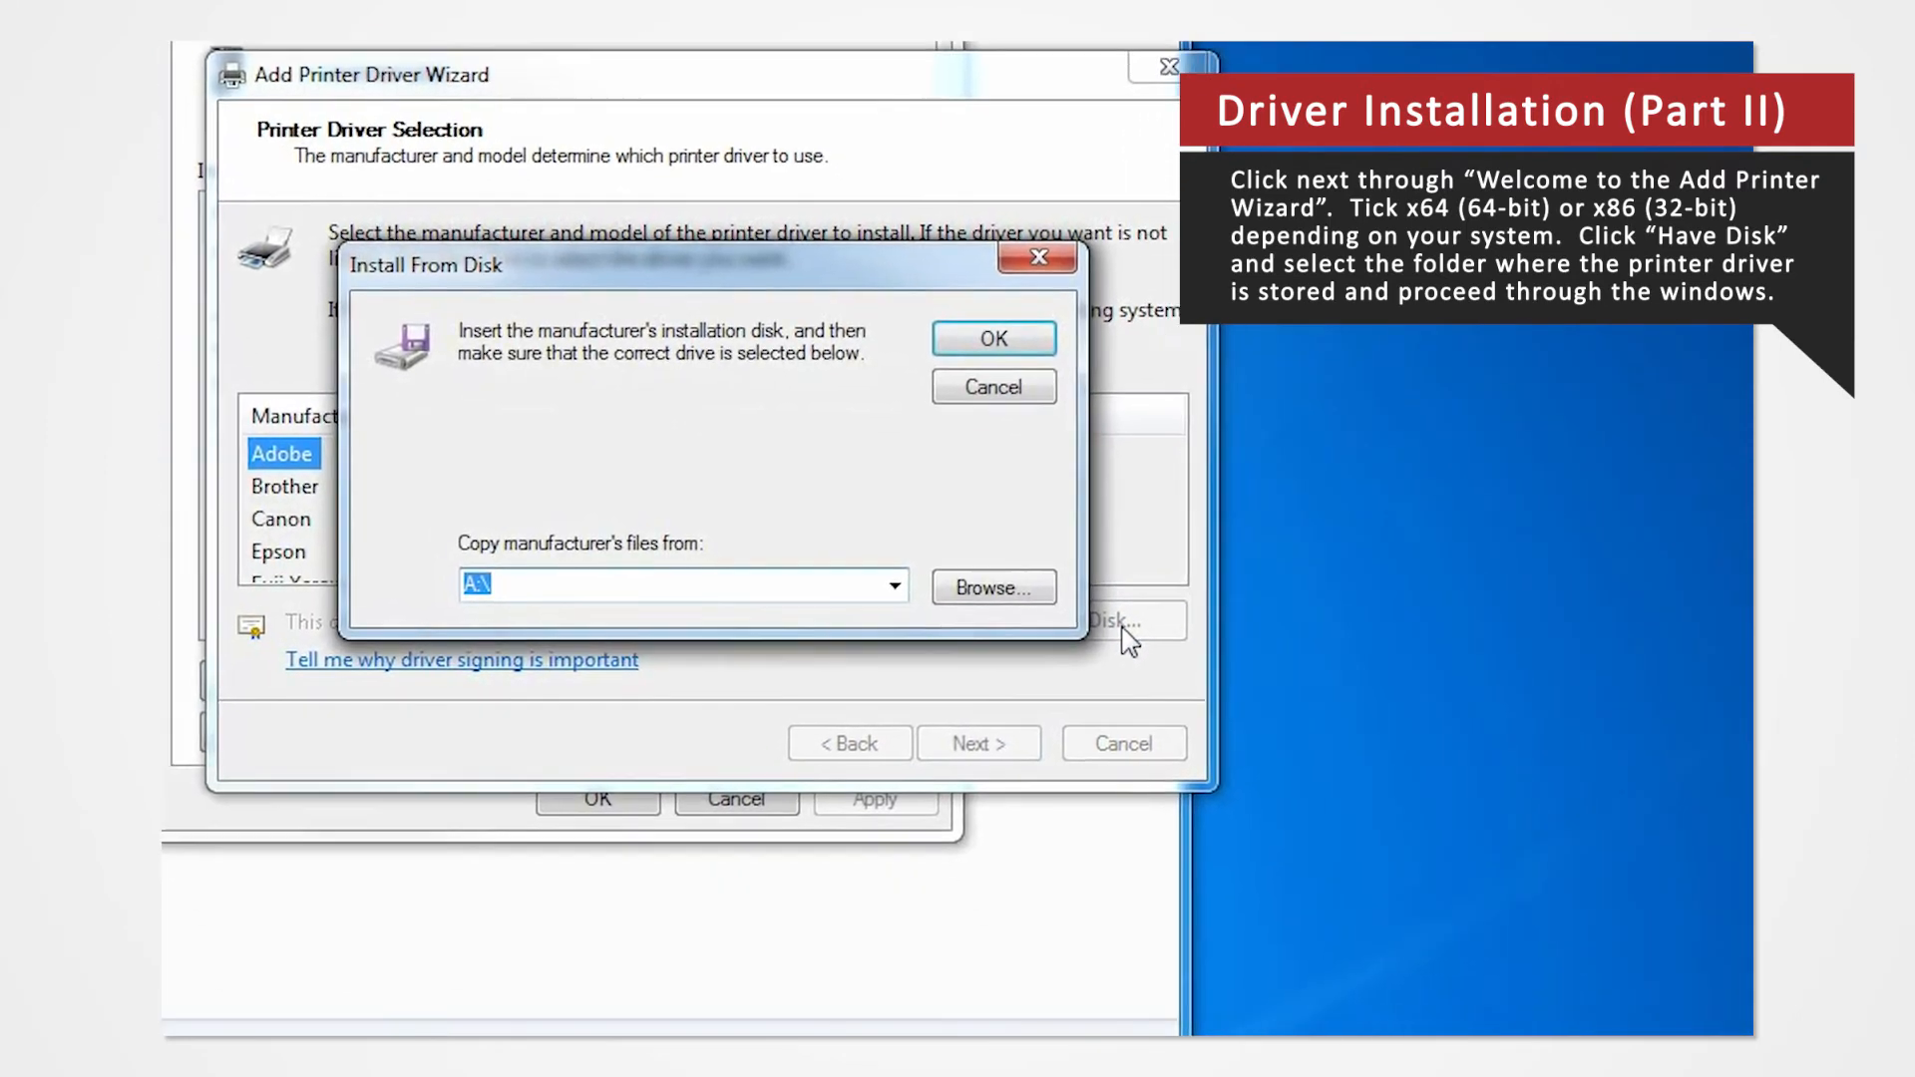
{"action": "left_click", "coordinate": [991, 586]}
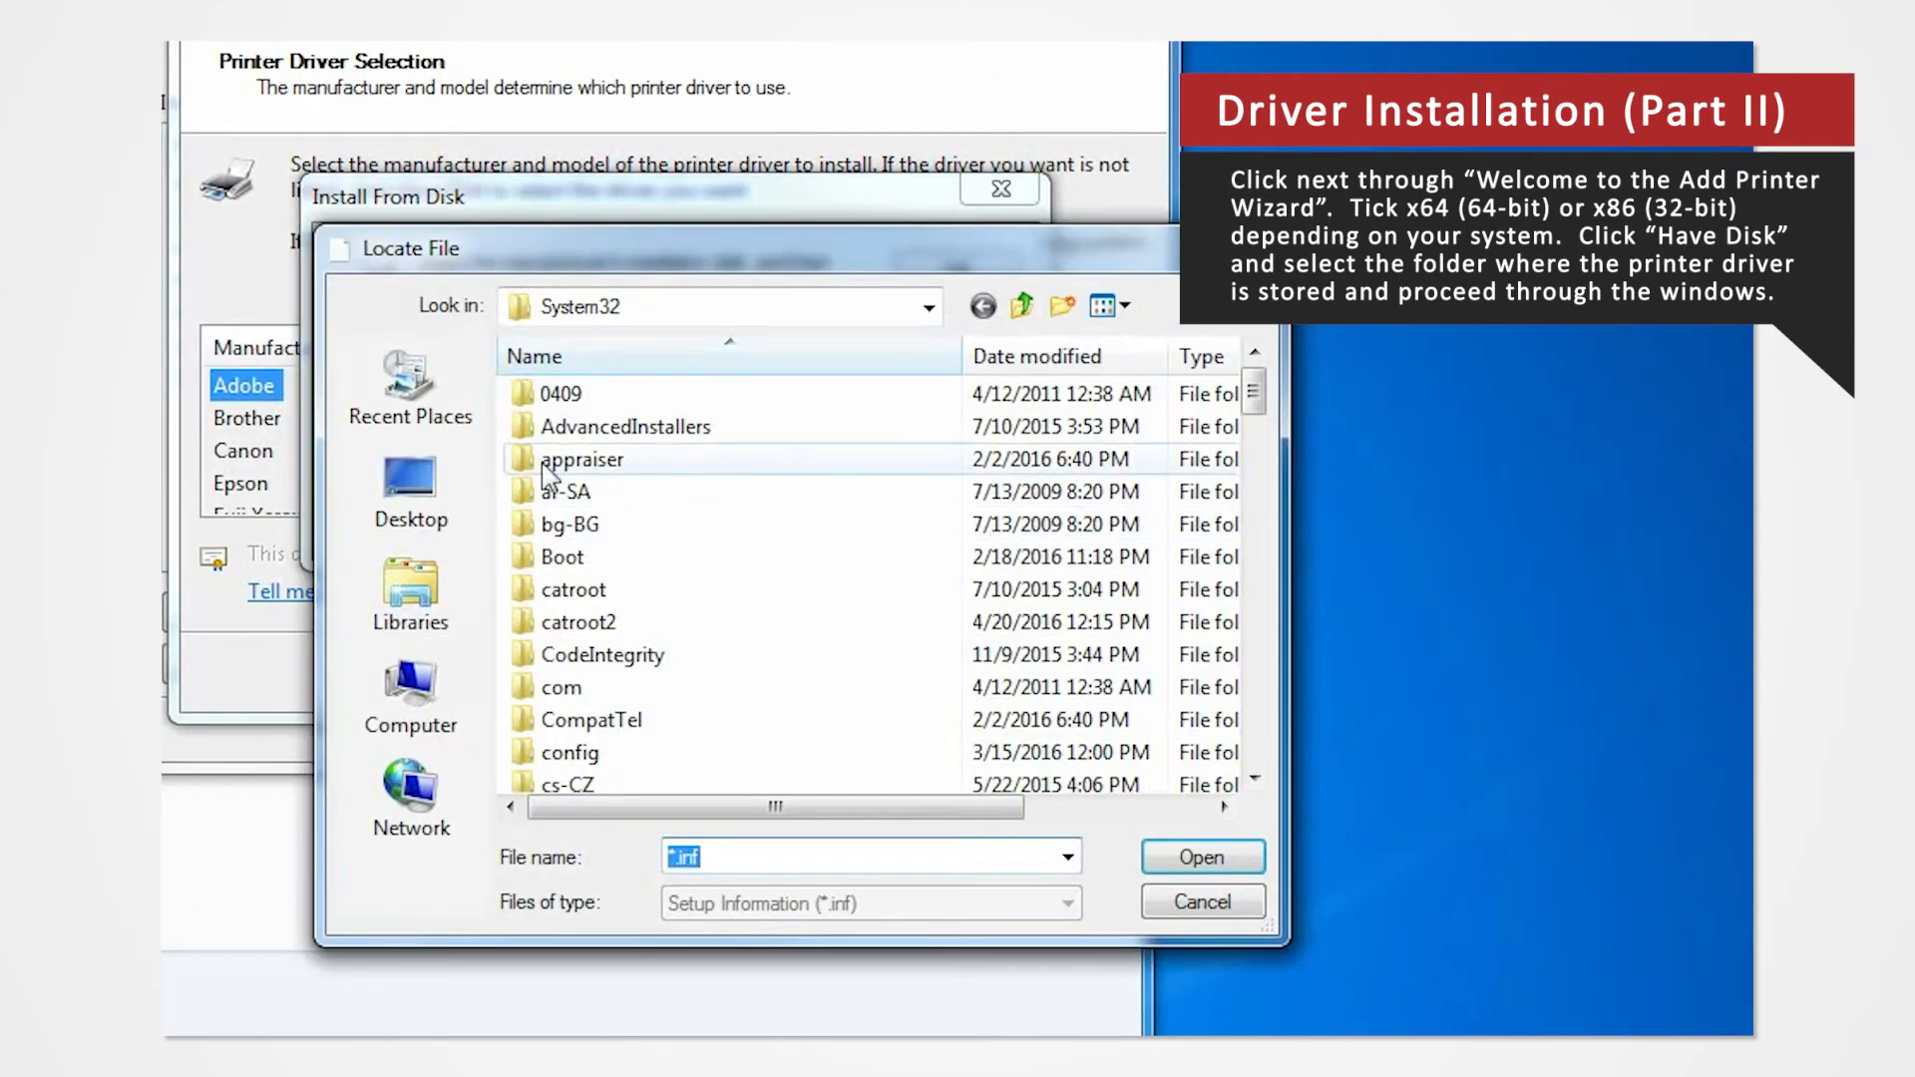
{"action": "left_click", "coordinate": [411, 489]}
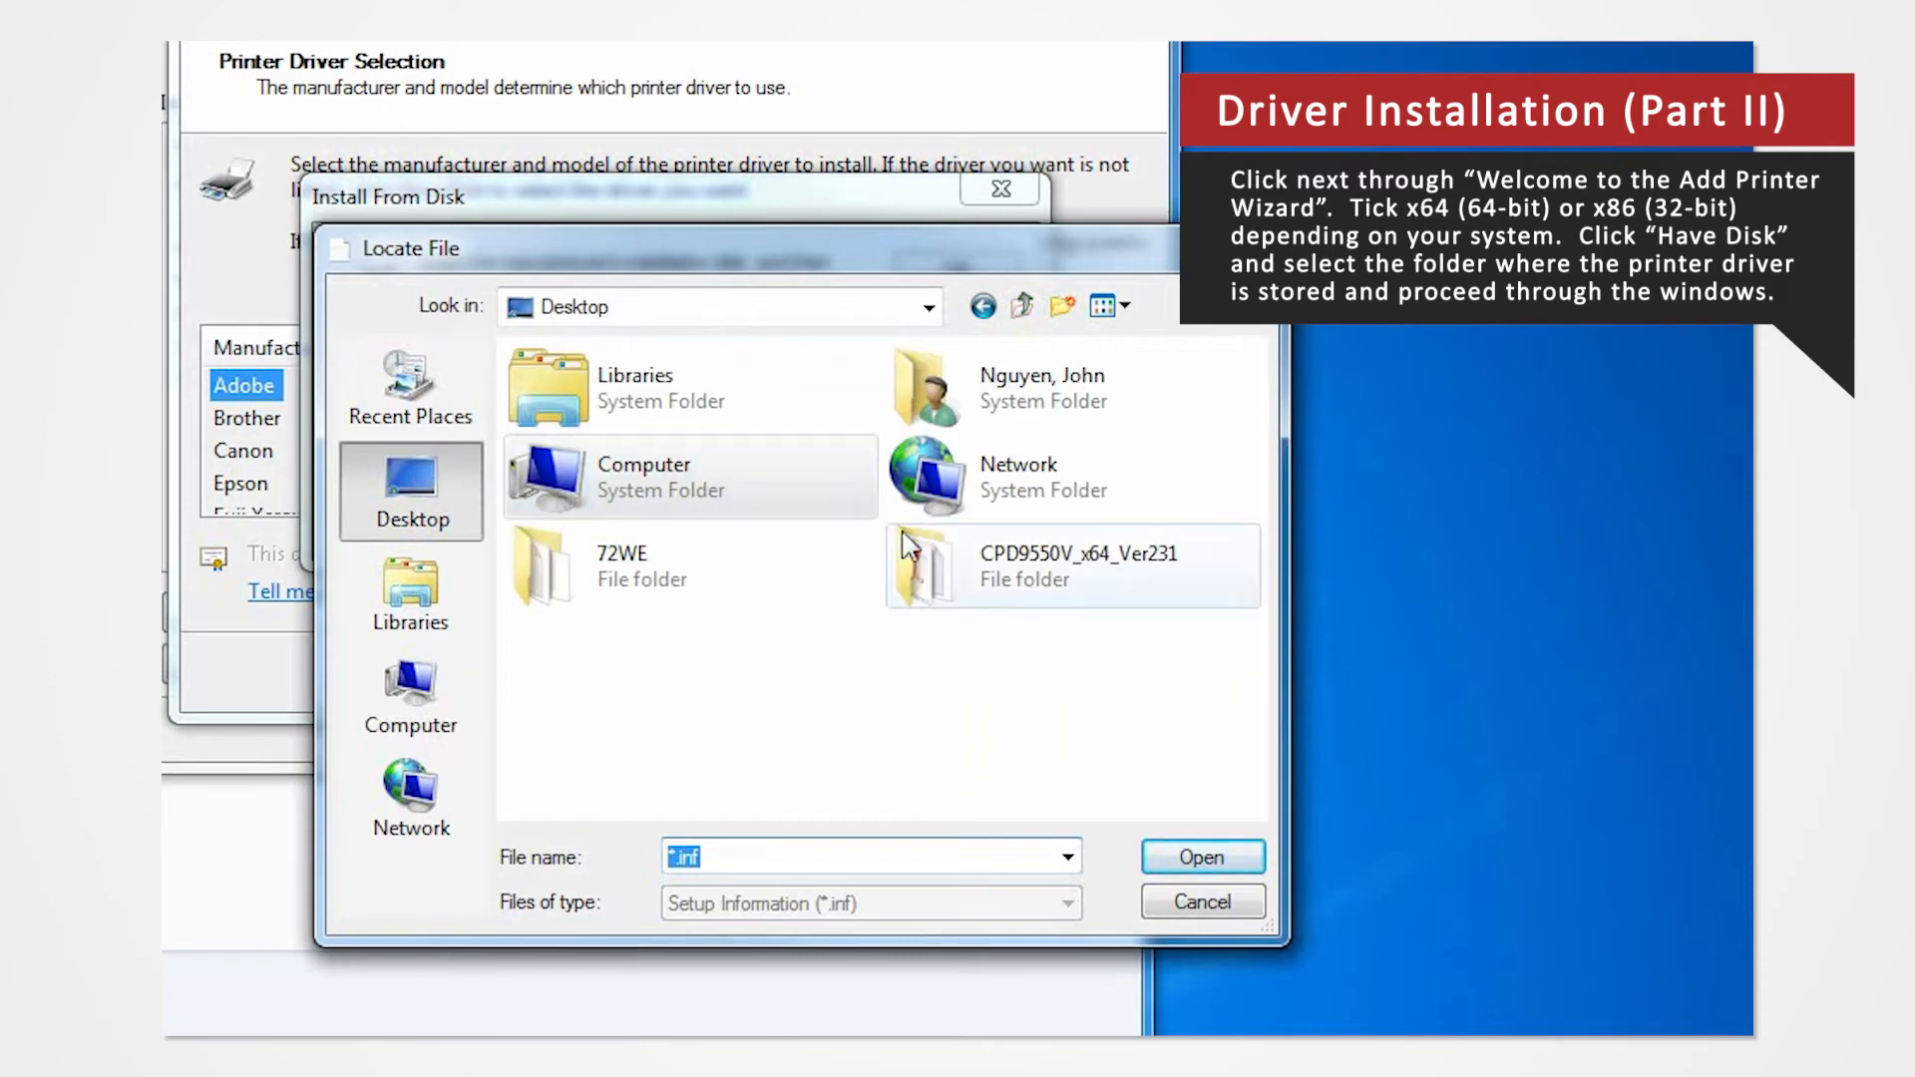
{"action": "double_click", "coordinate": [1073, 565]}
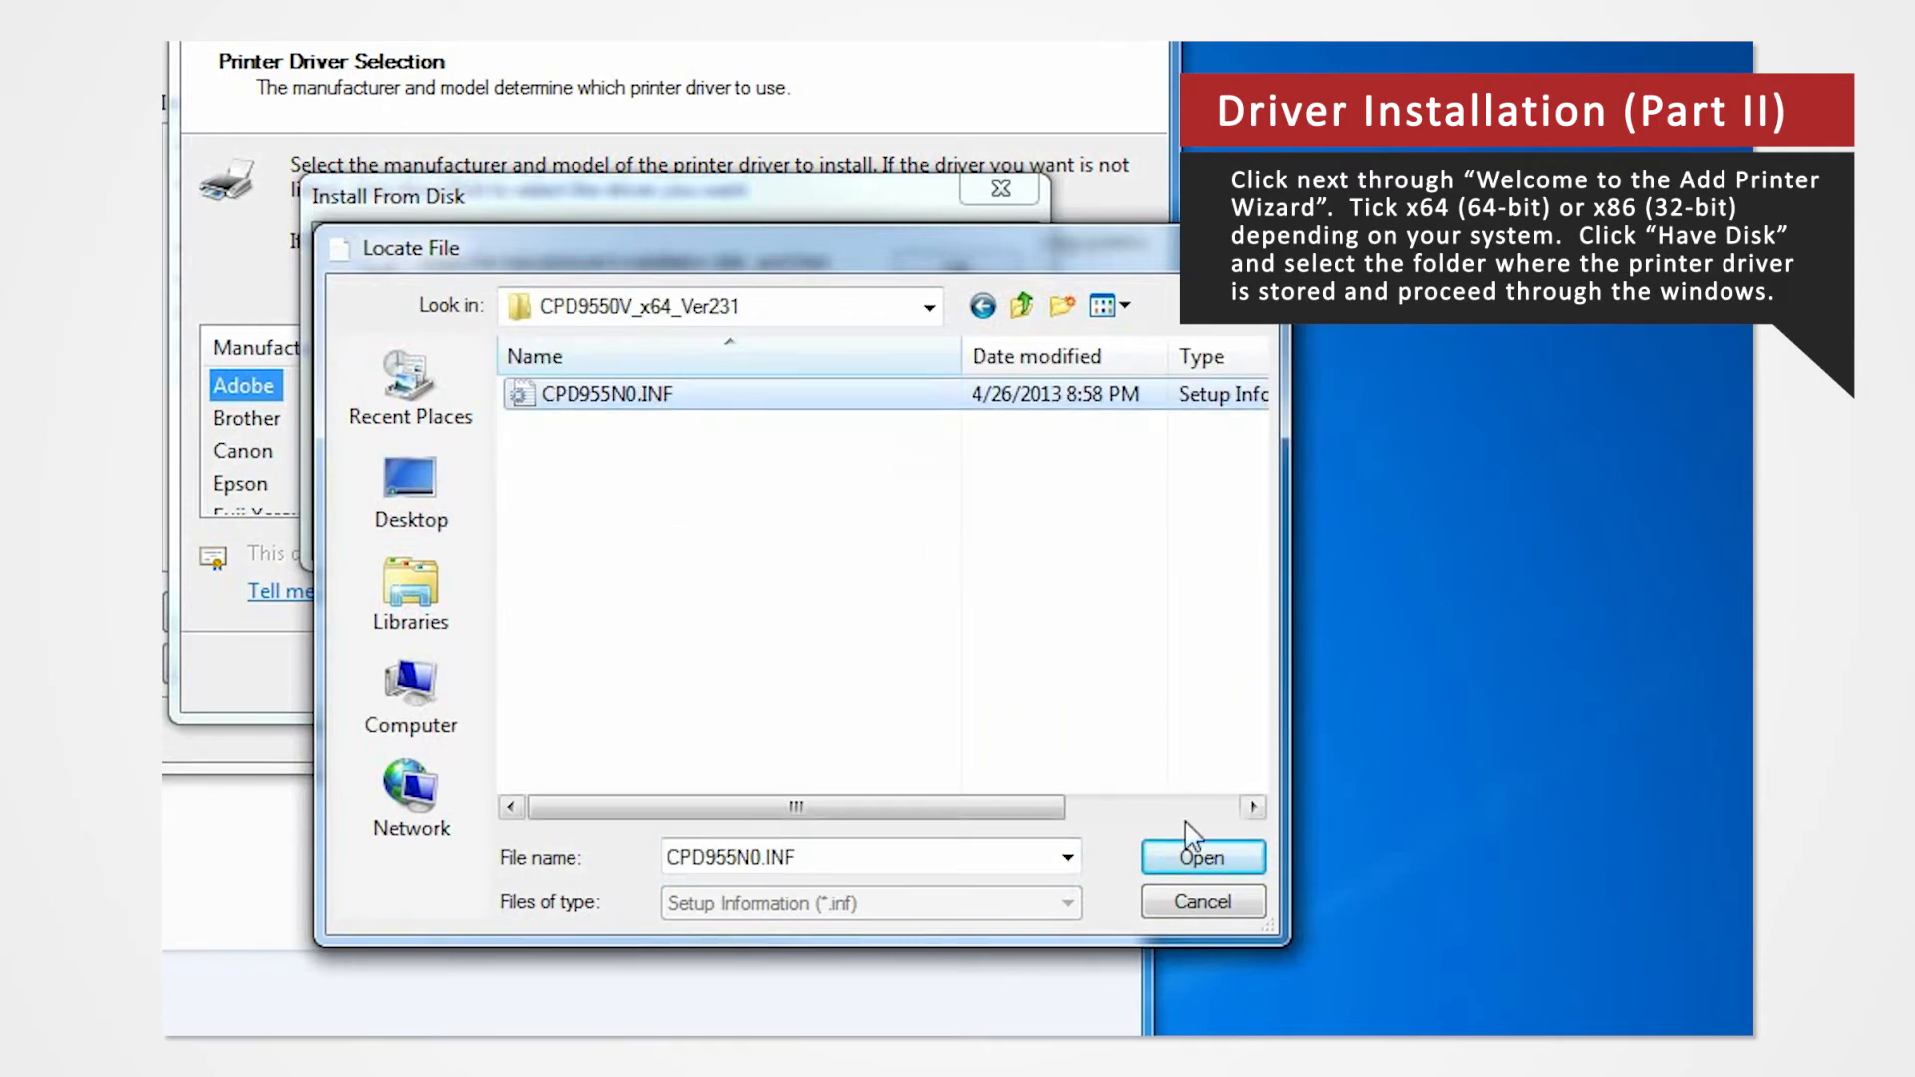
{"action": "left_click", "coordinate": [1201, 855]}
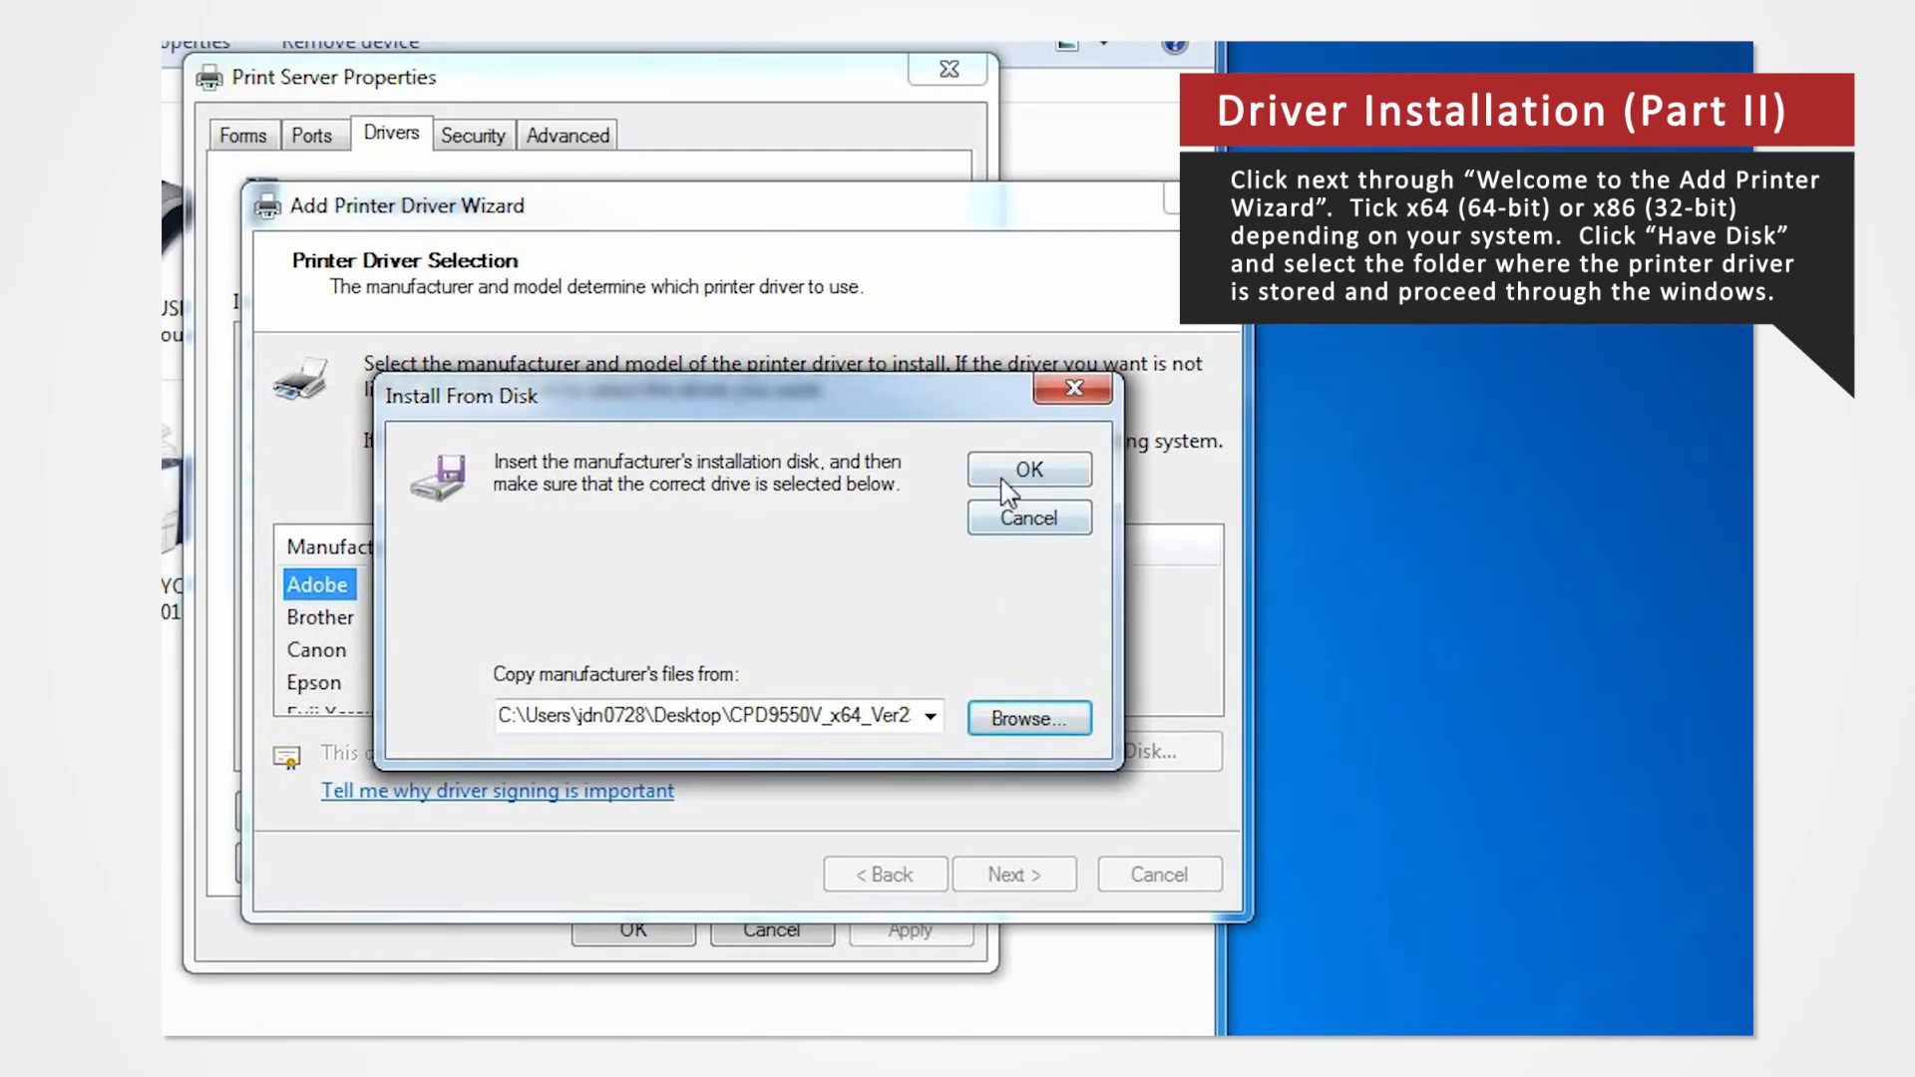
{"action": "left_click", "coordinate": [1027, 469]}
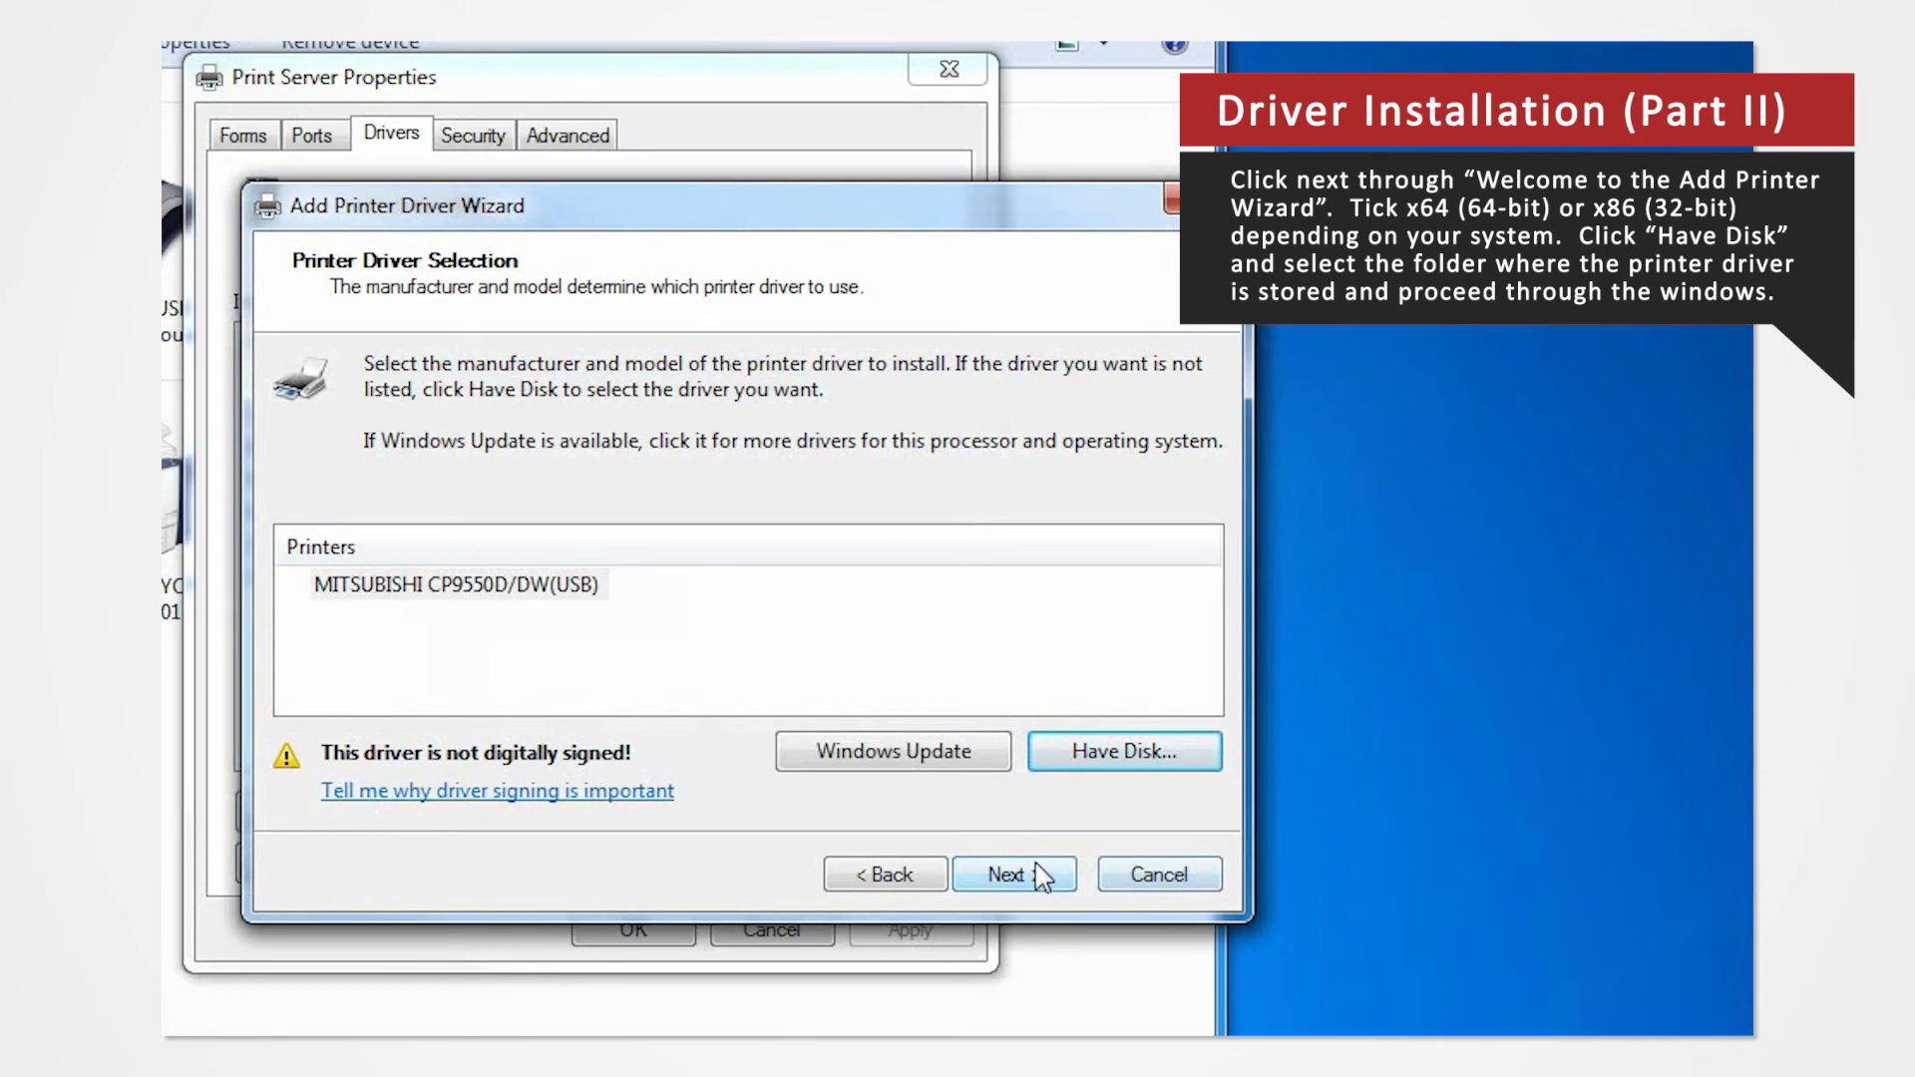
Step: Install the MITSUBISHI CP9550D/DW(USB) x64 driver, accepting the unsigned-driver warning, and finish
{"action": "left_click", "coordinate": [1011, 874]}
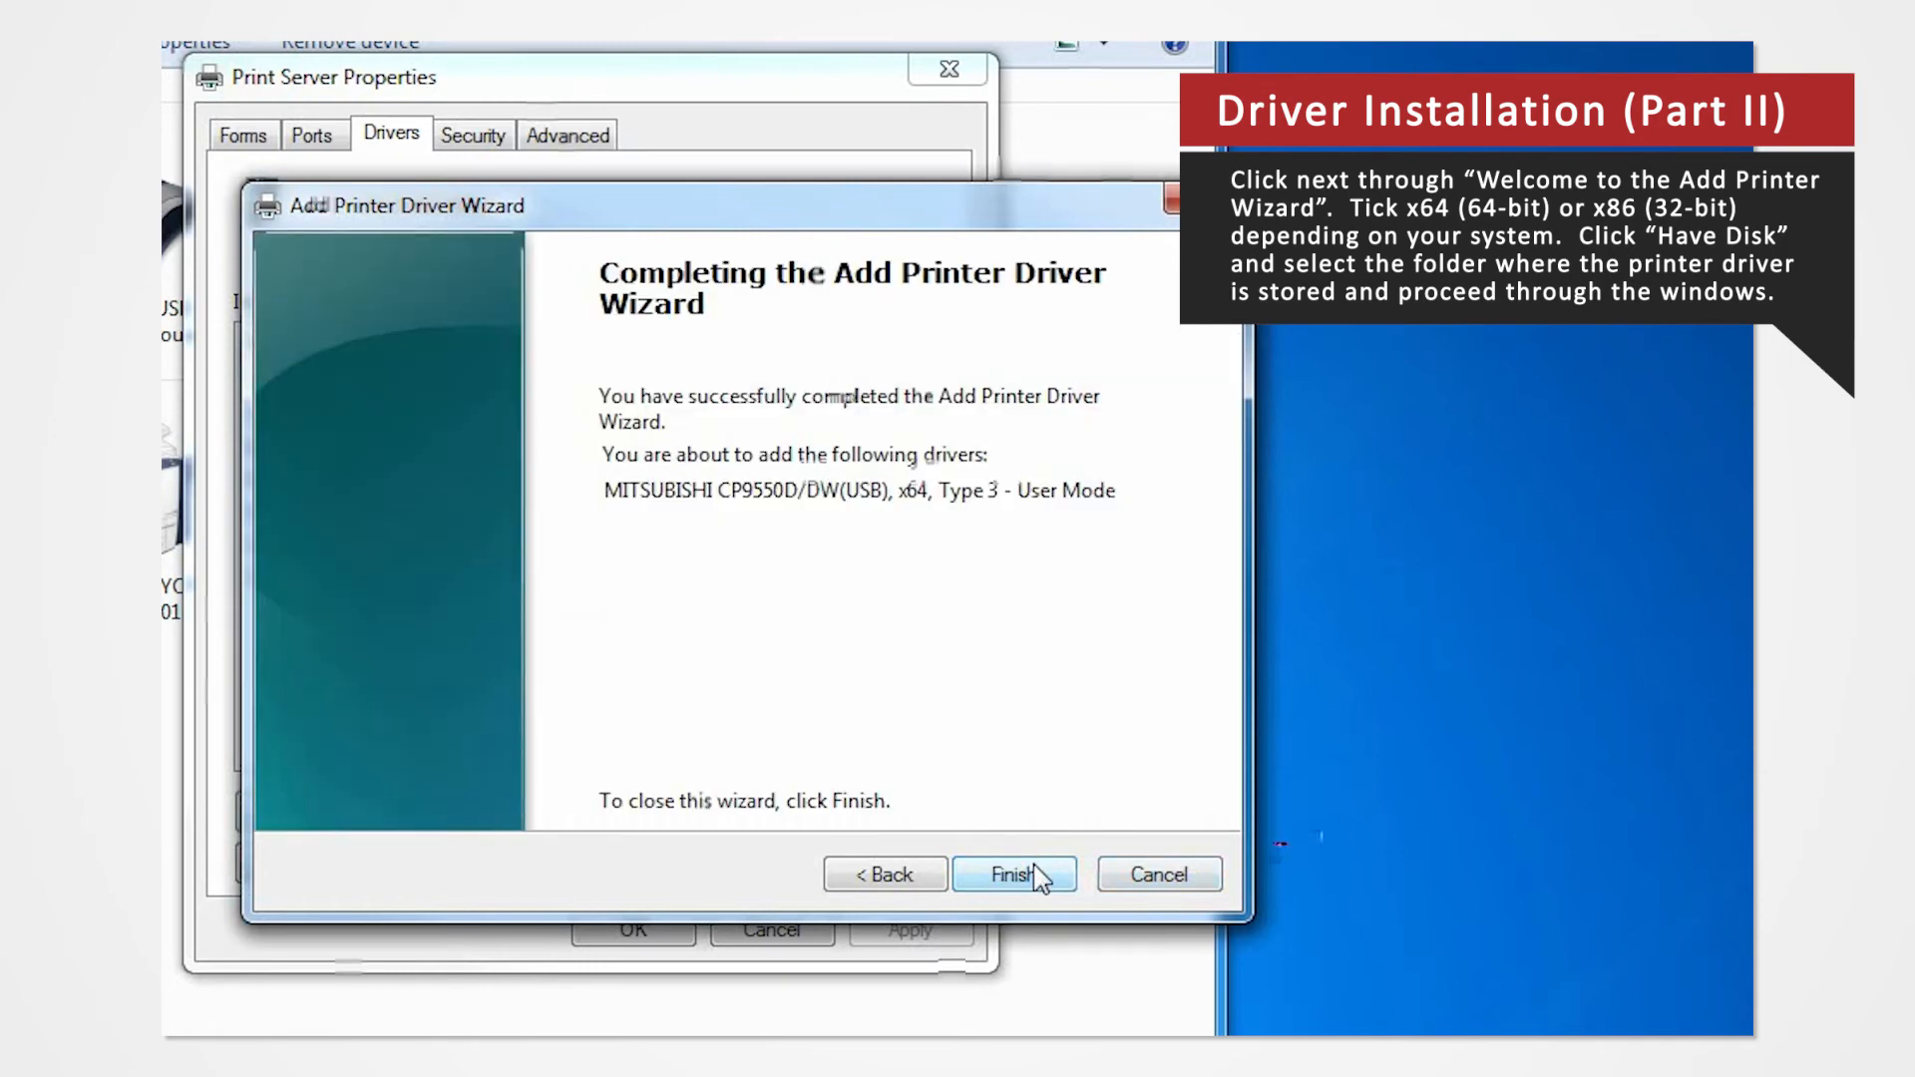
{"action": "left_click", "coordinate": [1013, 874]}
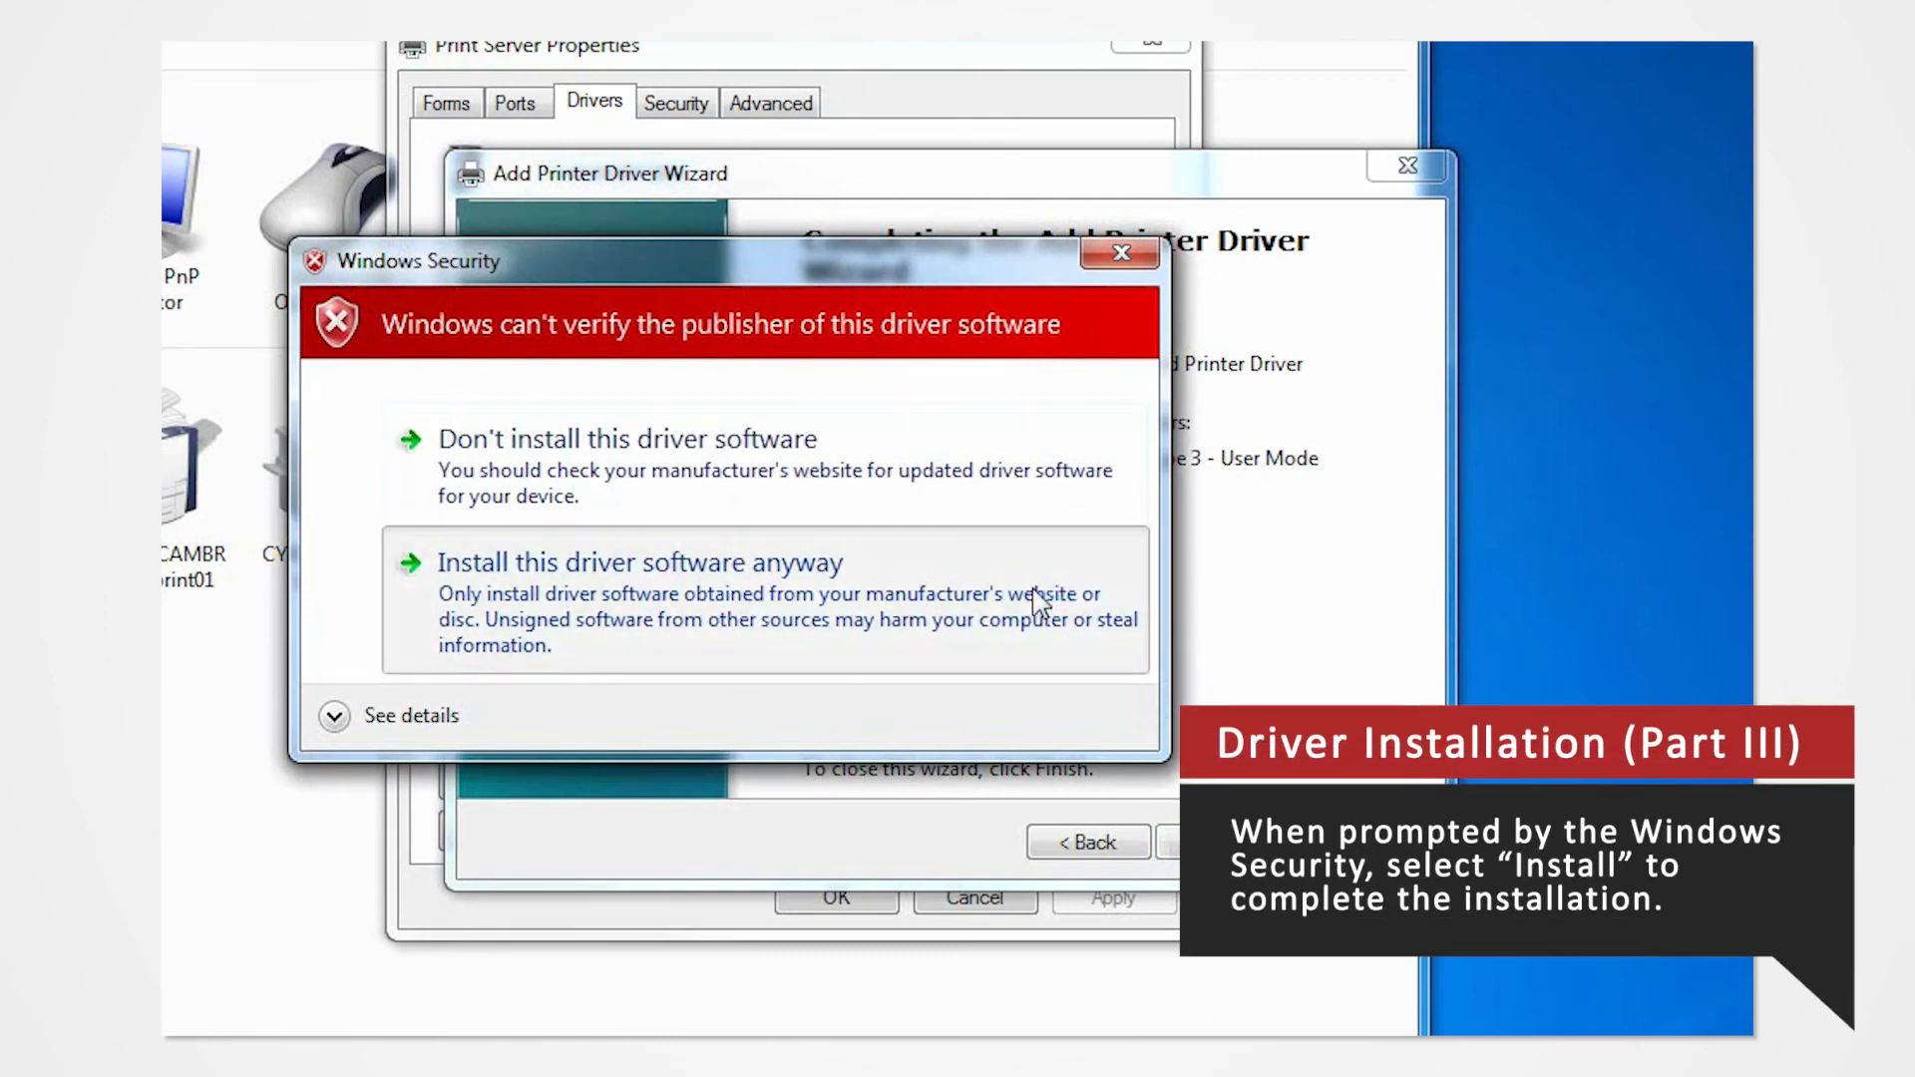
{"action": "left_click", "coordinate": [640, 562]}
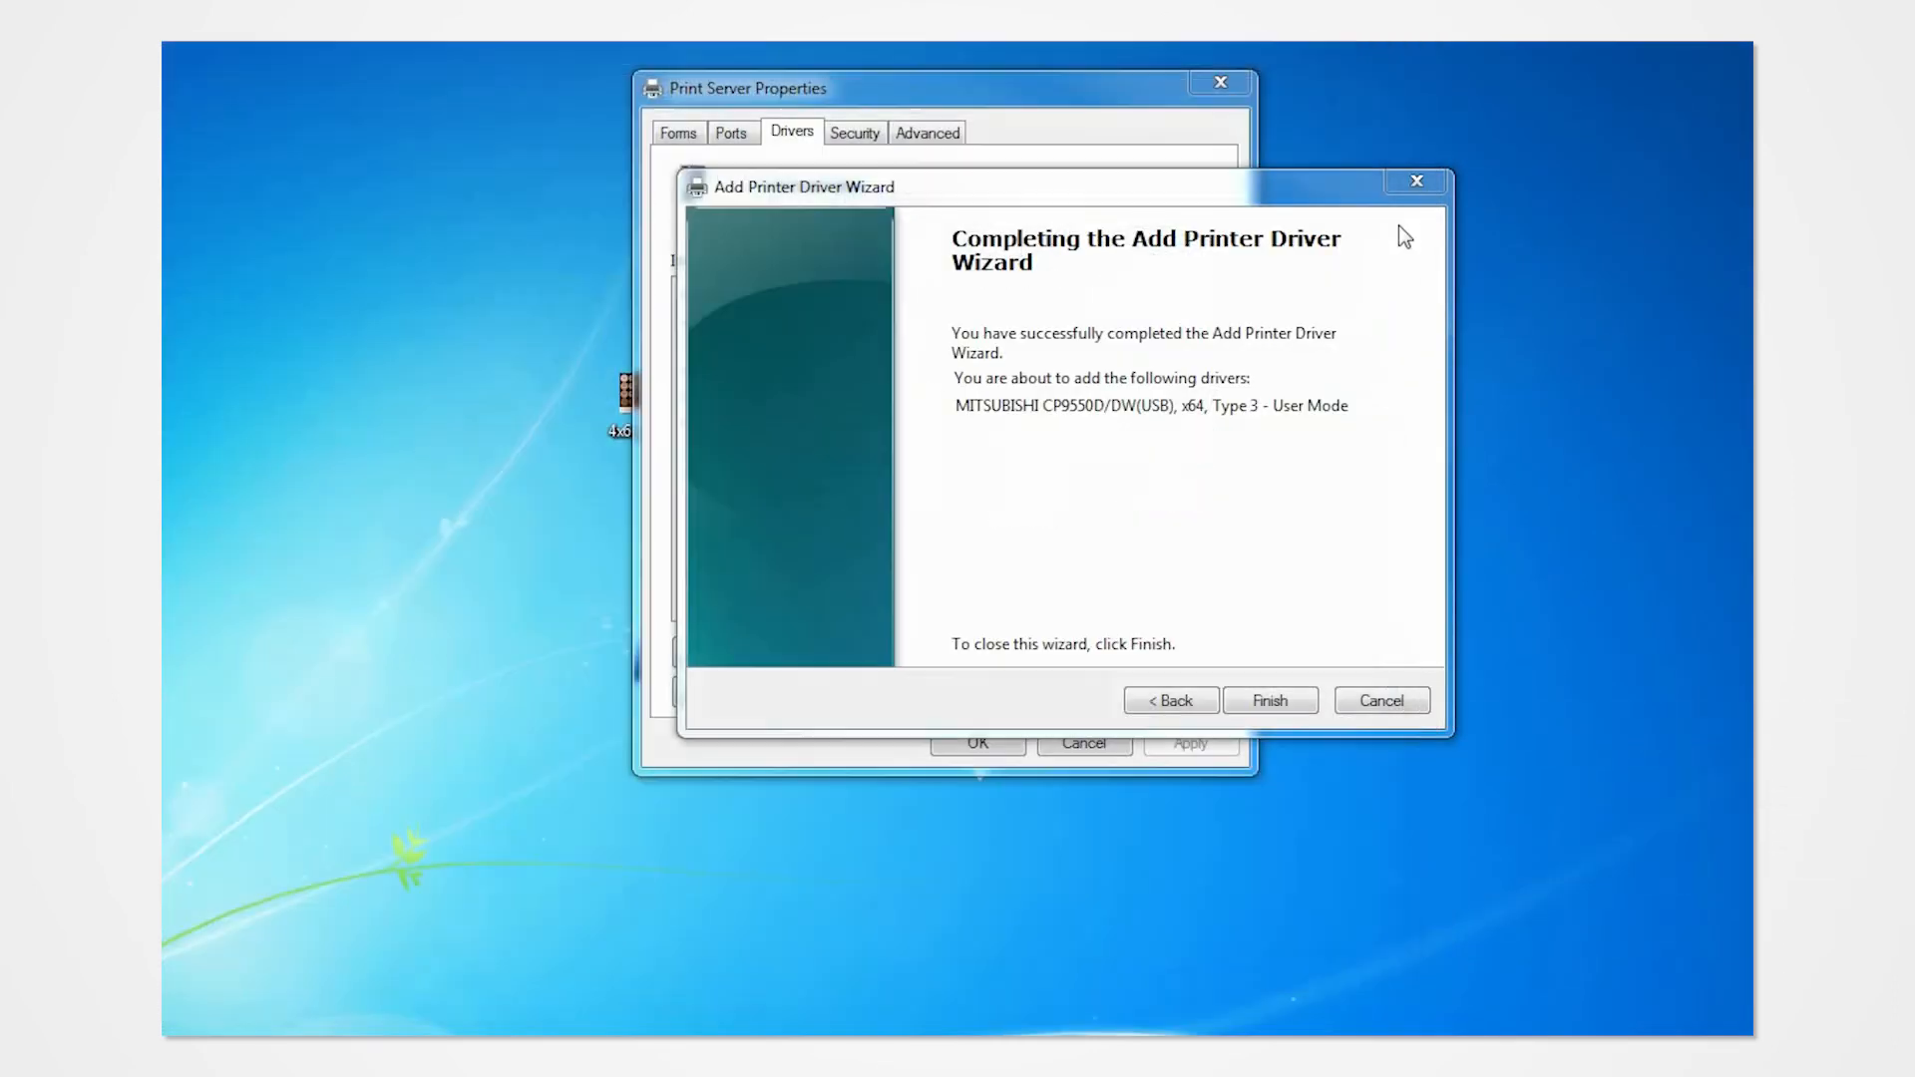
{"action": "mouse_move", "coordinate": [1271, 700]}
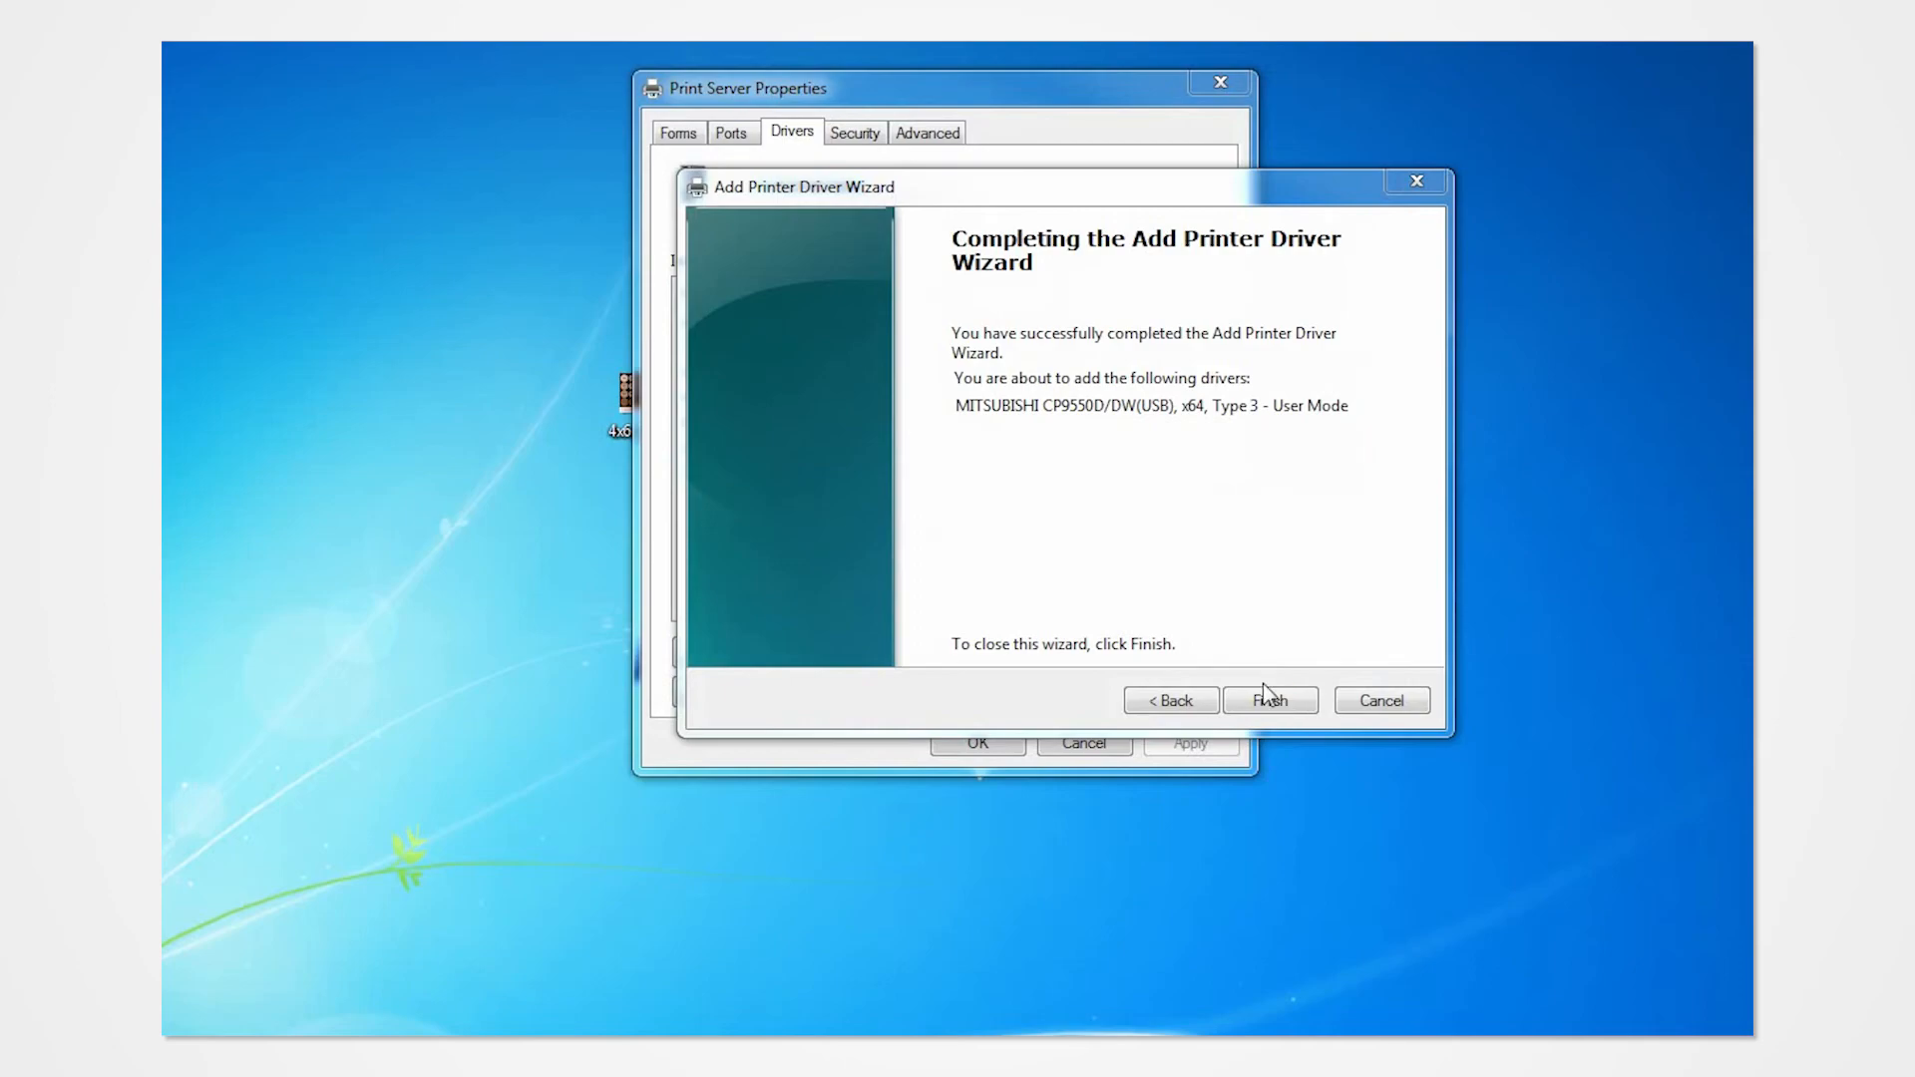
{"action": "left_click", "coordinate": [1268, 700]}
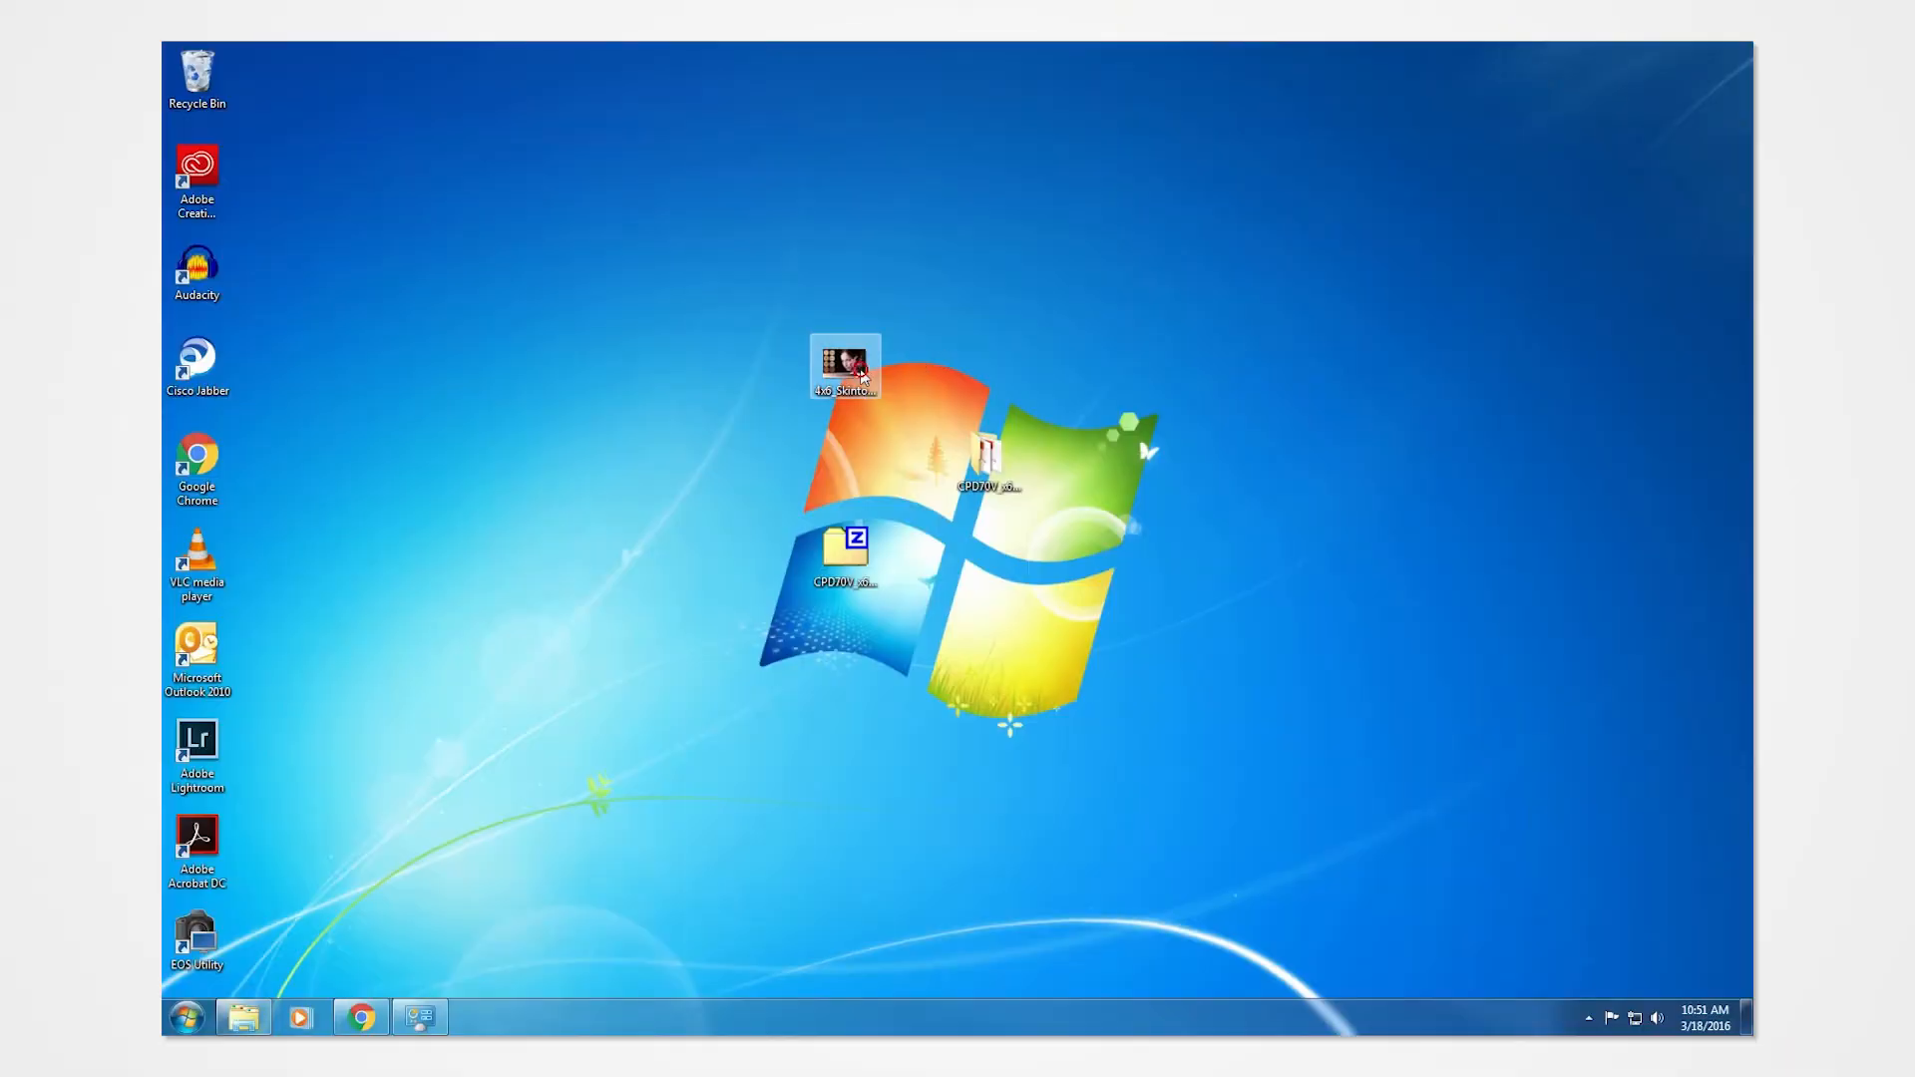
Step: Print 4x6_Skintones_1.jpg from Photo Viewer with paper size 10x15 (4x6")
{"action": "double_click", "coordinate": [844, 367]}
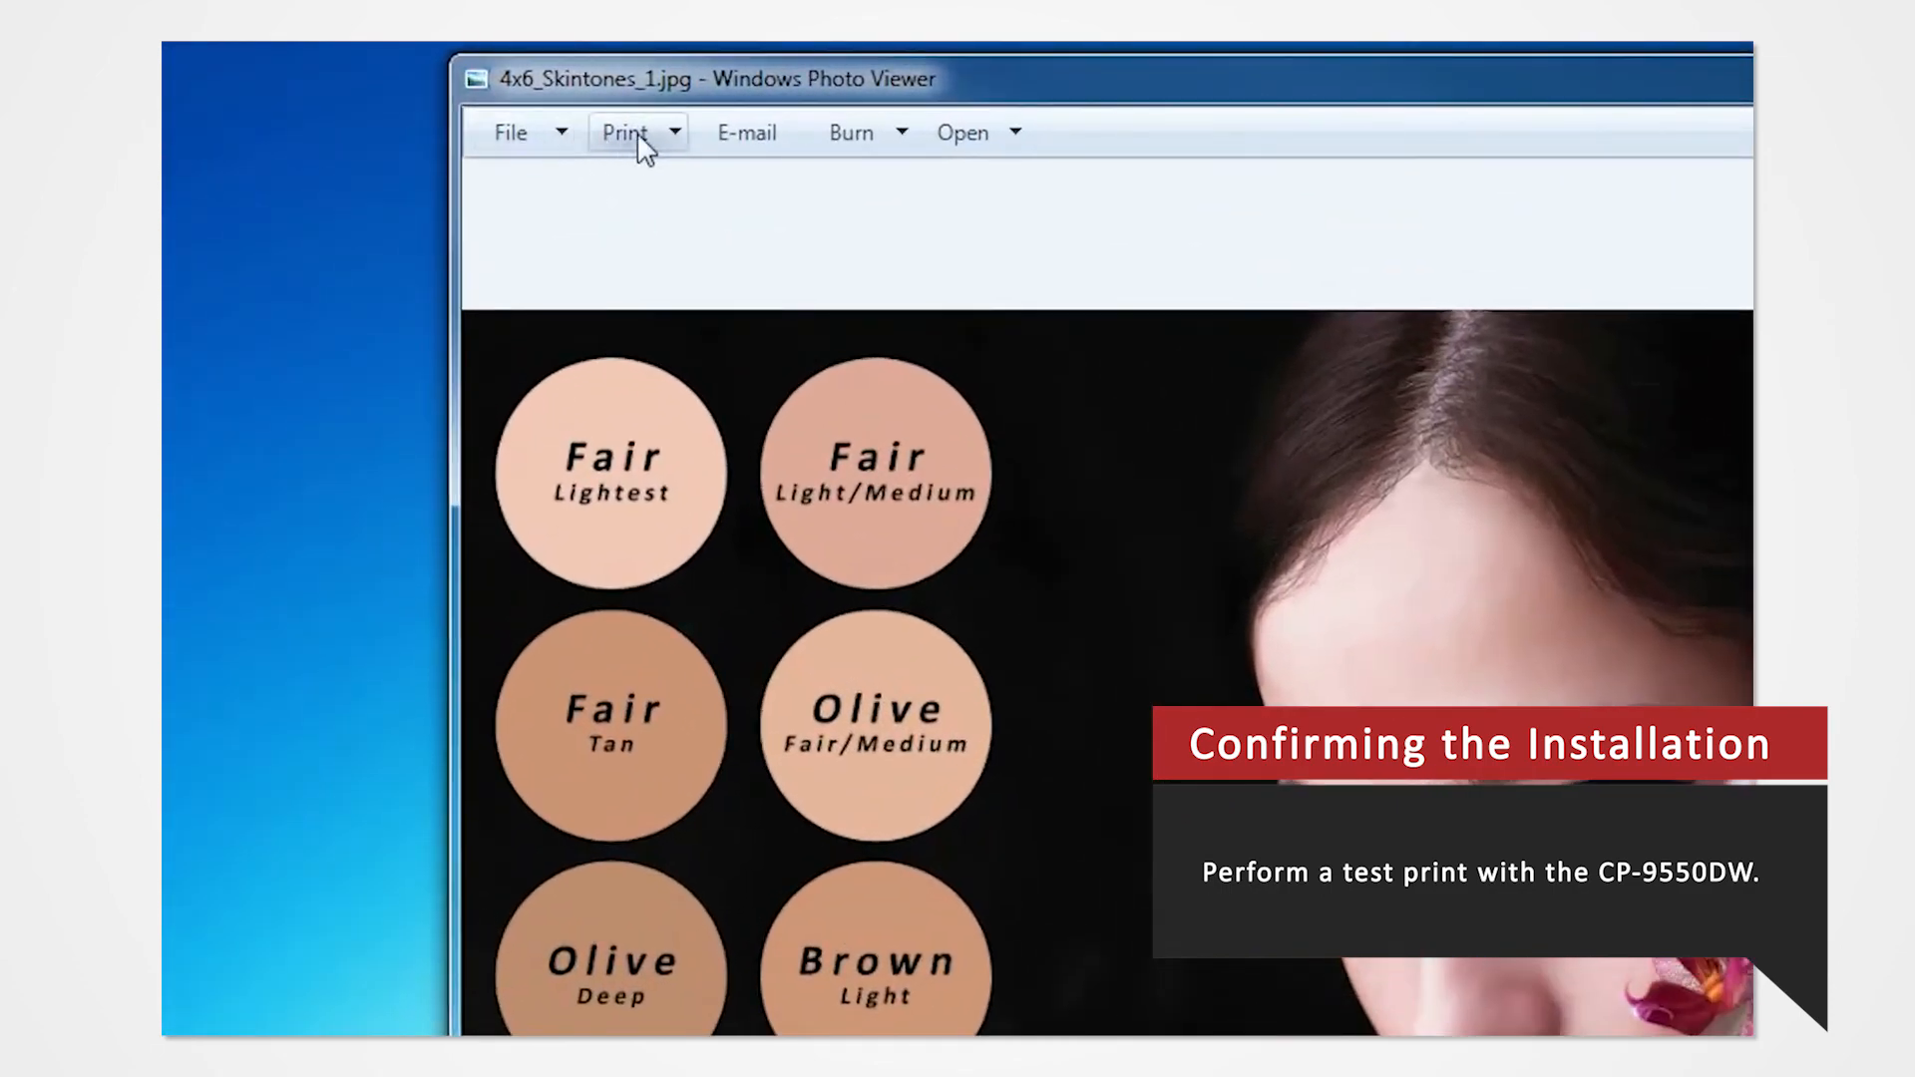
{"action": "left_click", "coordinate": [625, 132]}
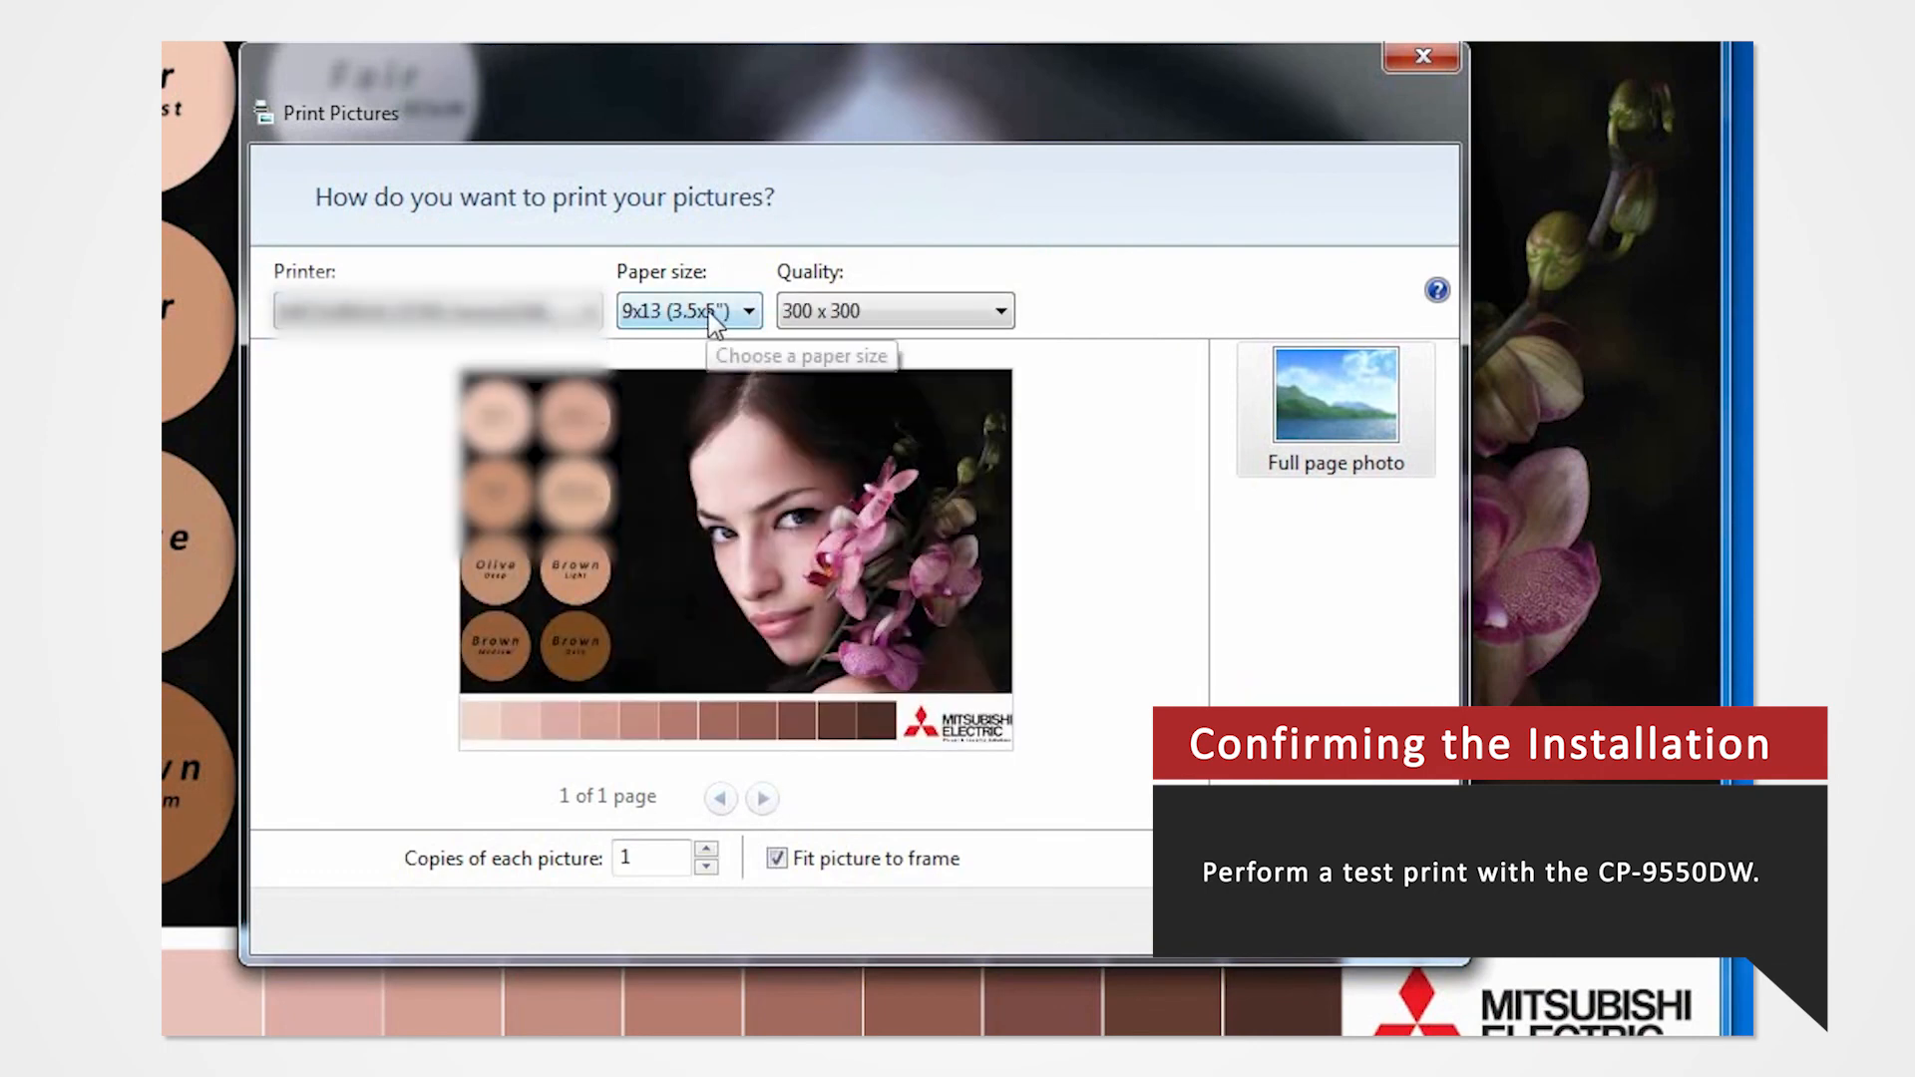
{"action": "left_click", "coordinate": [688, 311]}
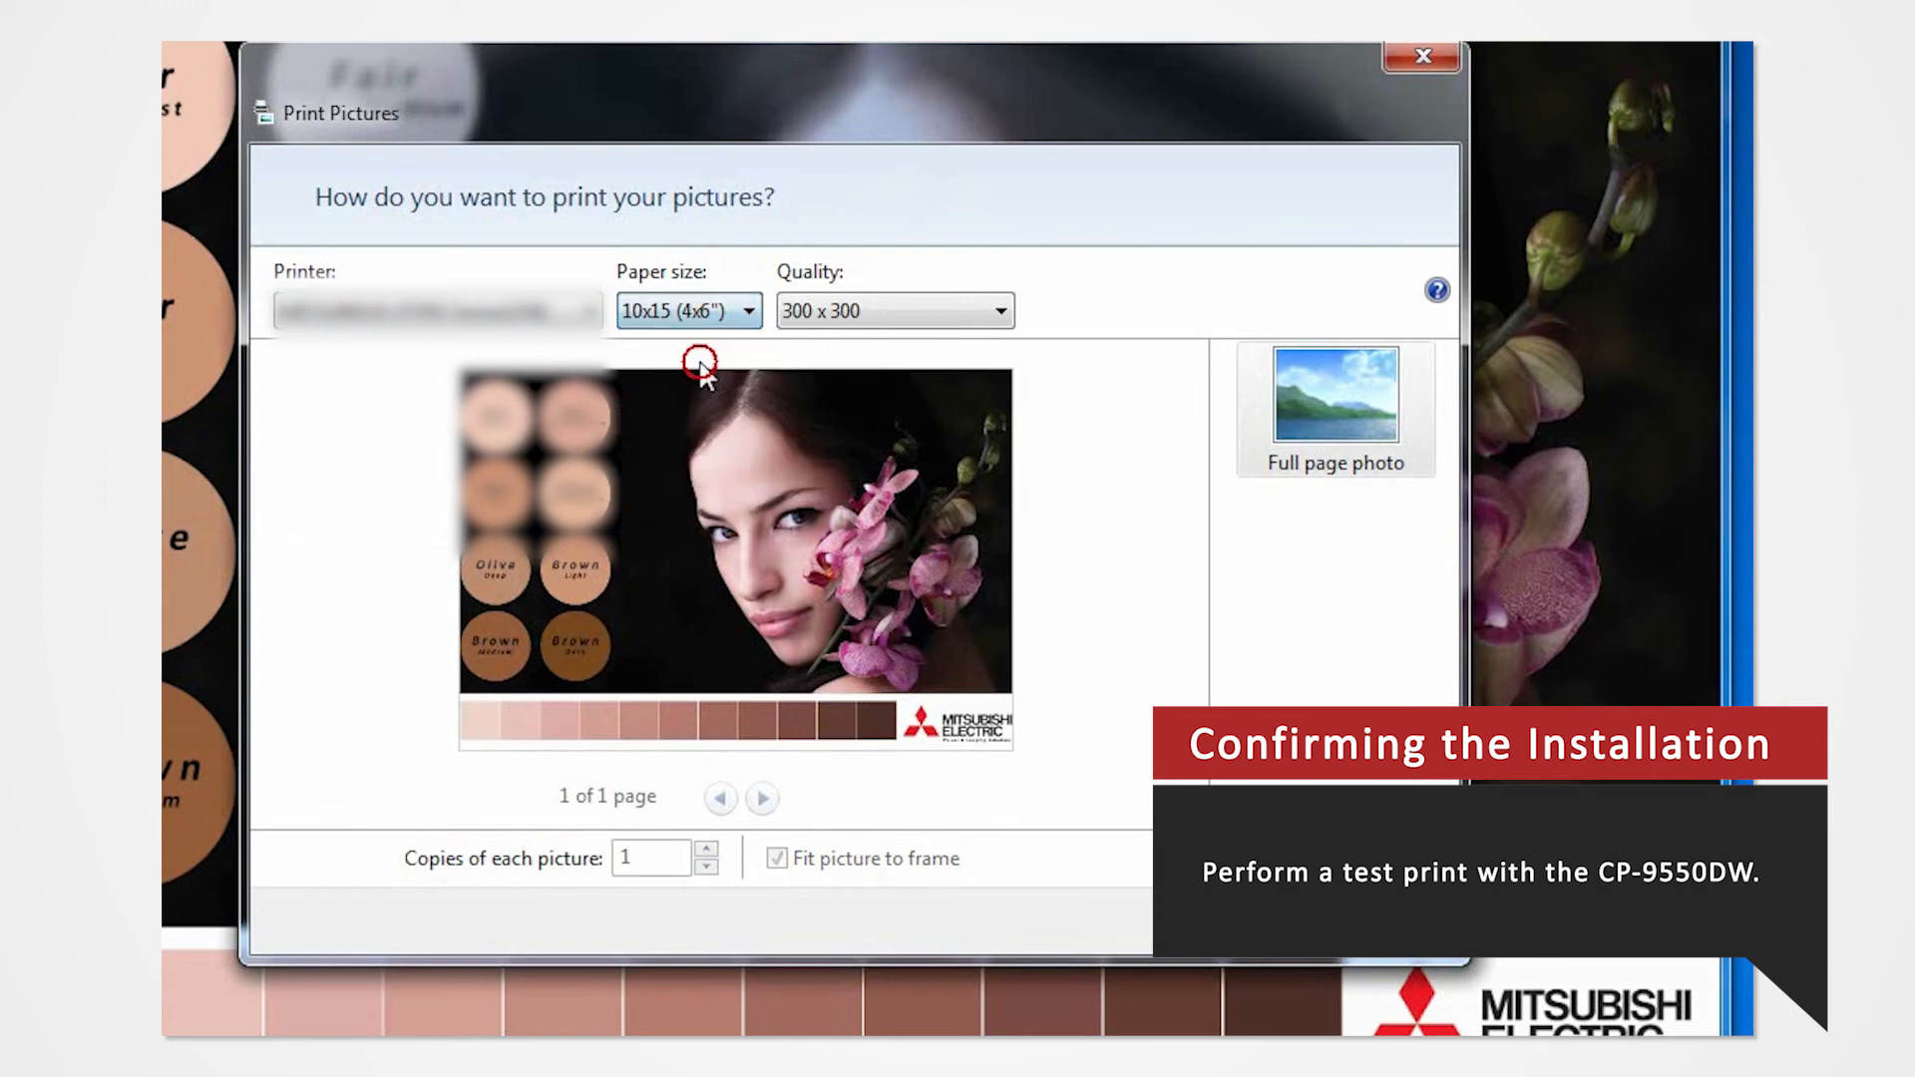
{"action": "mouse_move", "coordinate": [1334, 391]}
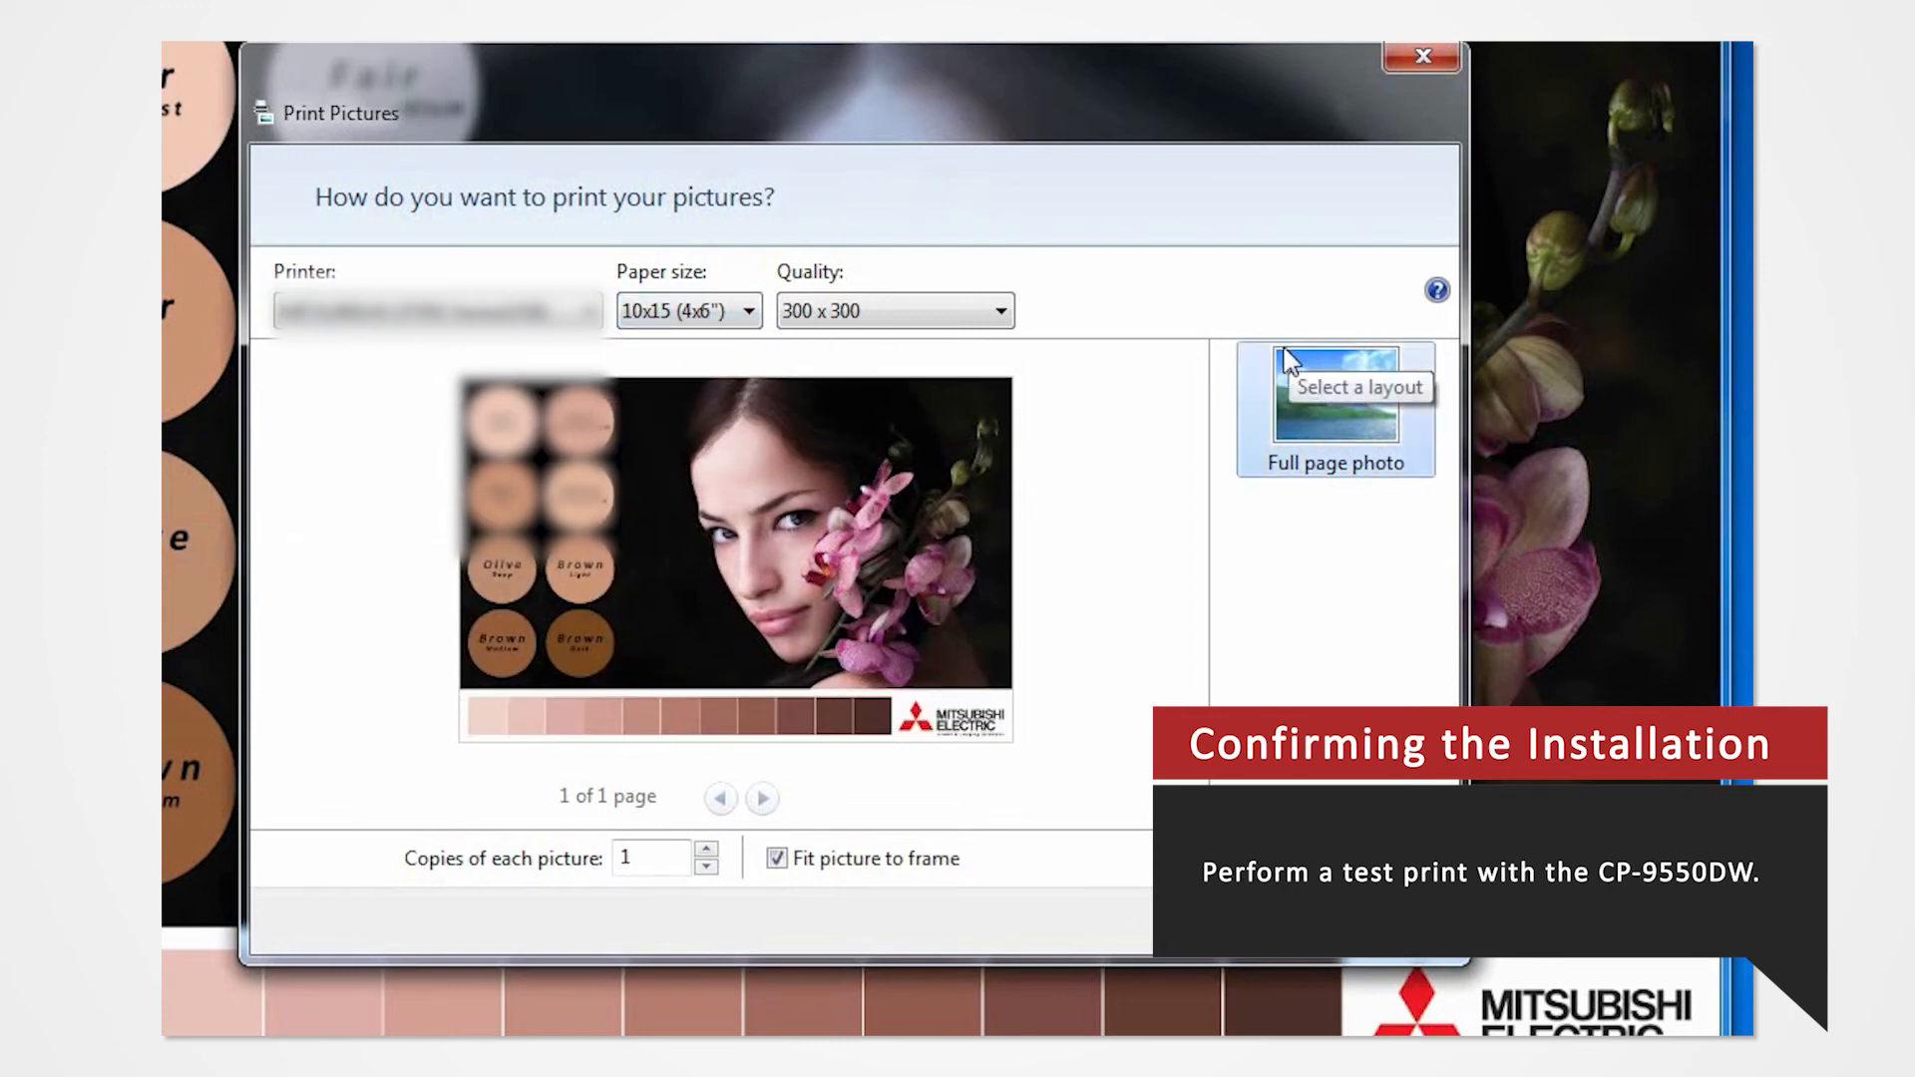